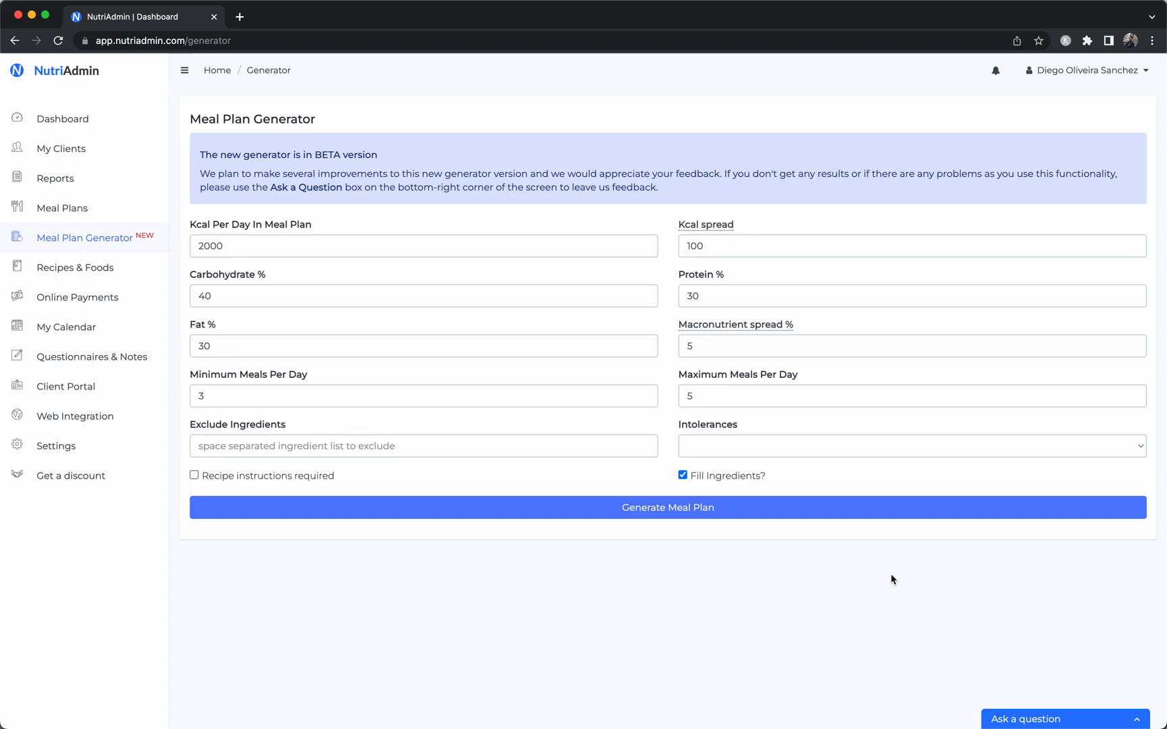
mouse_move(774, 575)
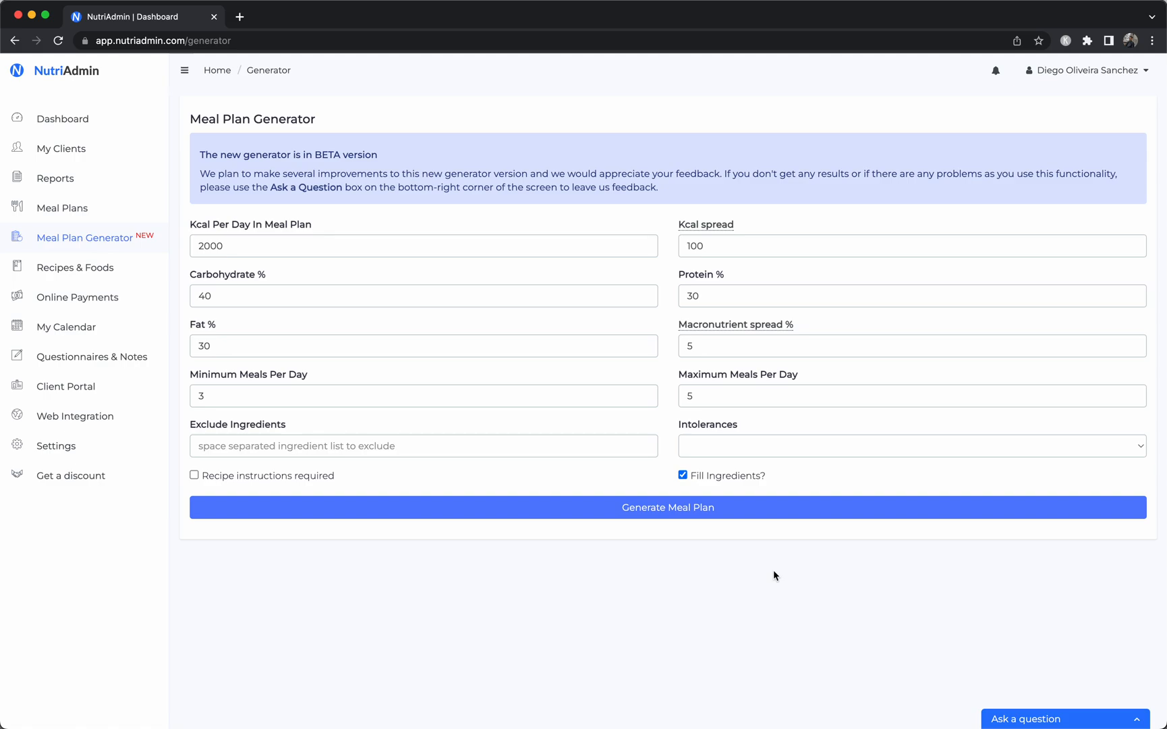
mouse_move(661, 566)
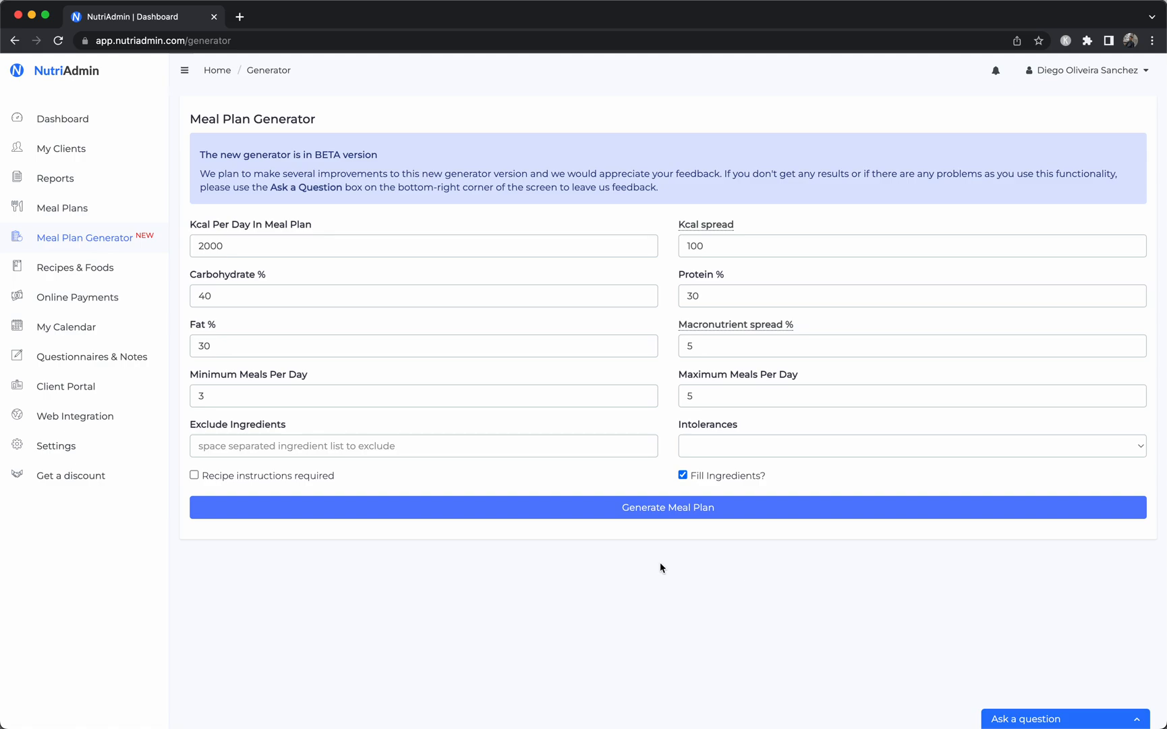
mouse_move(407, 513)
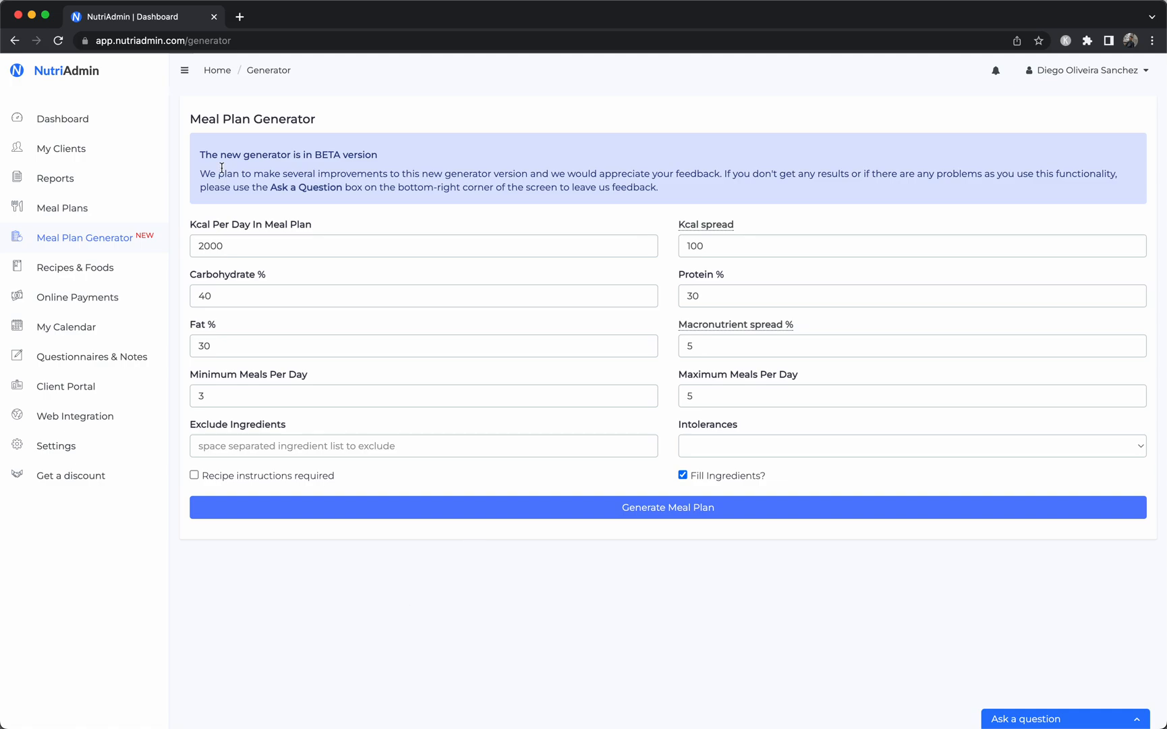
mouse_move(363, 124)
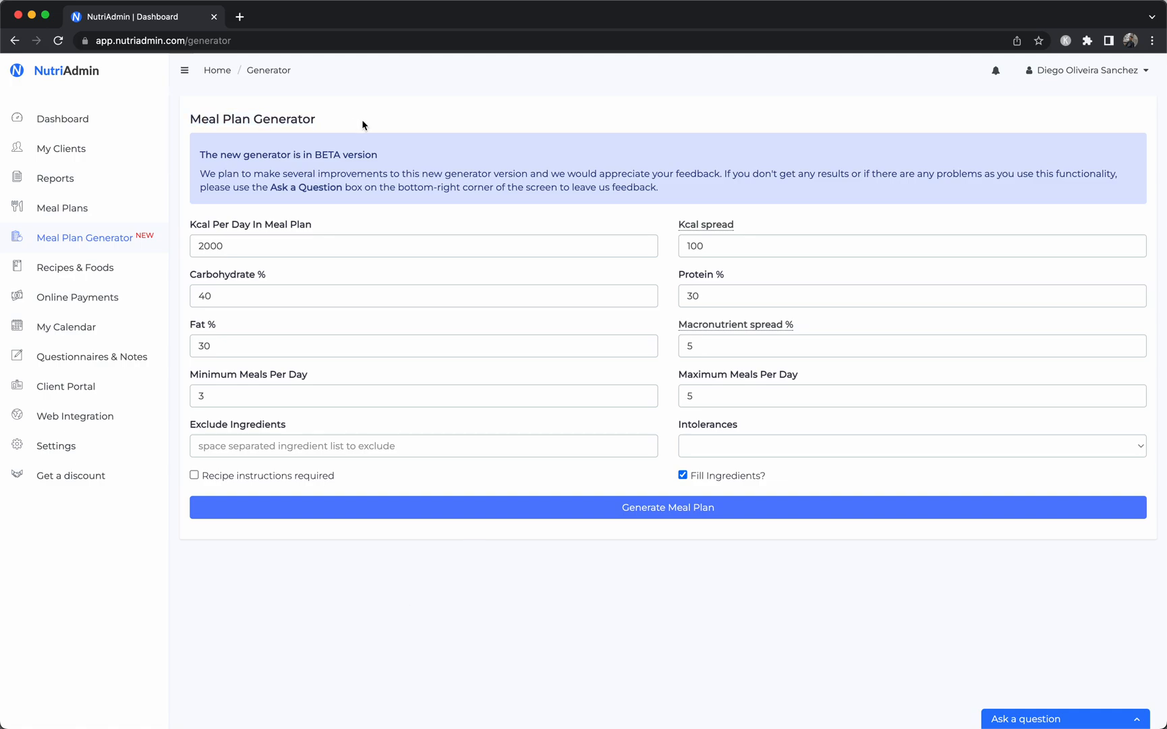
mouse_move(530, 571)
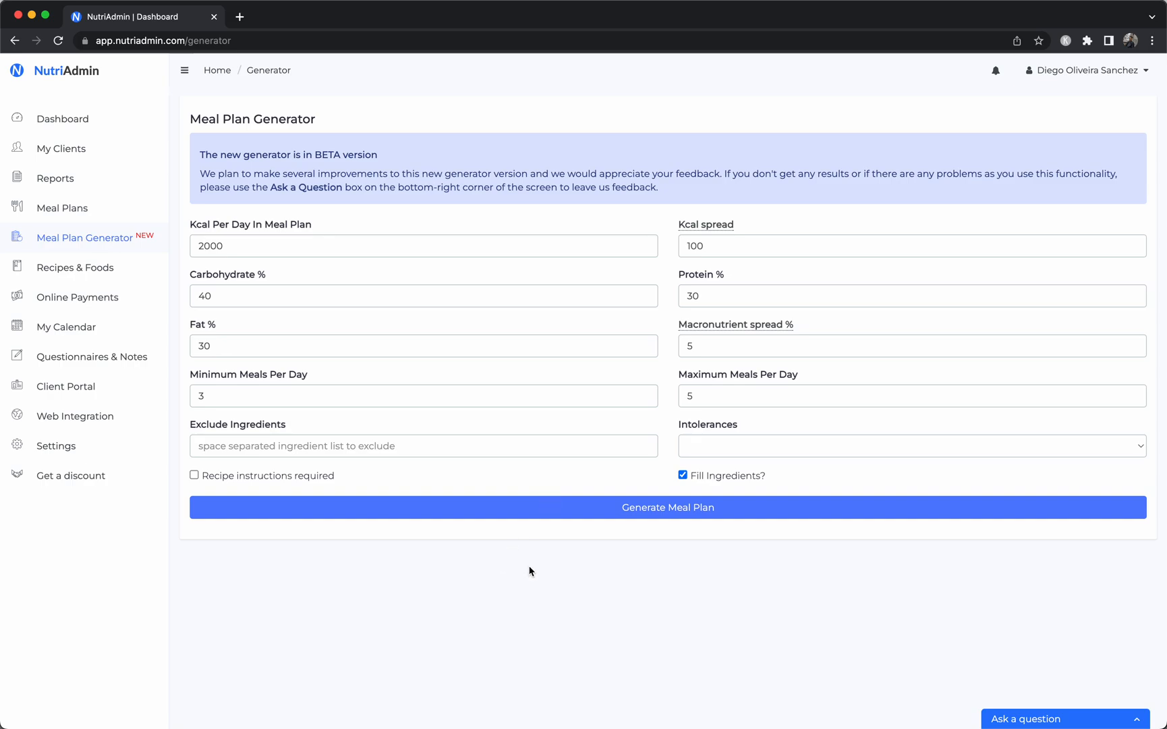
Step: Launch meal plan generation for 2000 kcal, 40/30/30 macros and 3–5 meals daily
left_click(422, 246)
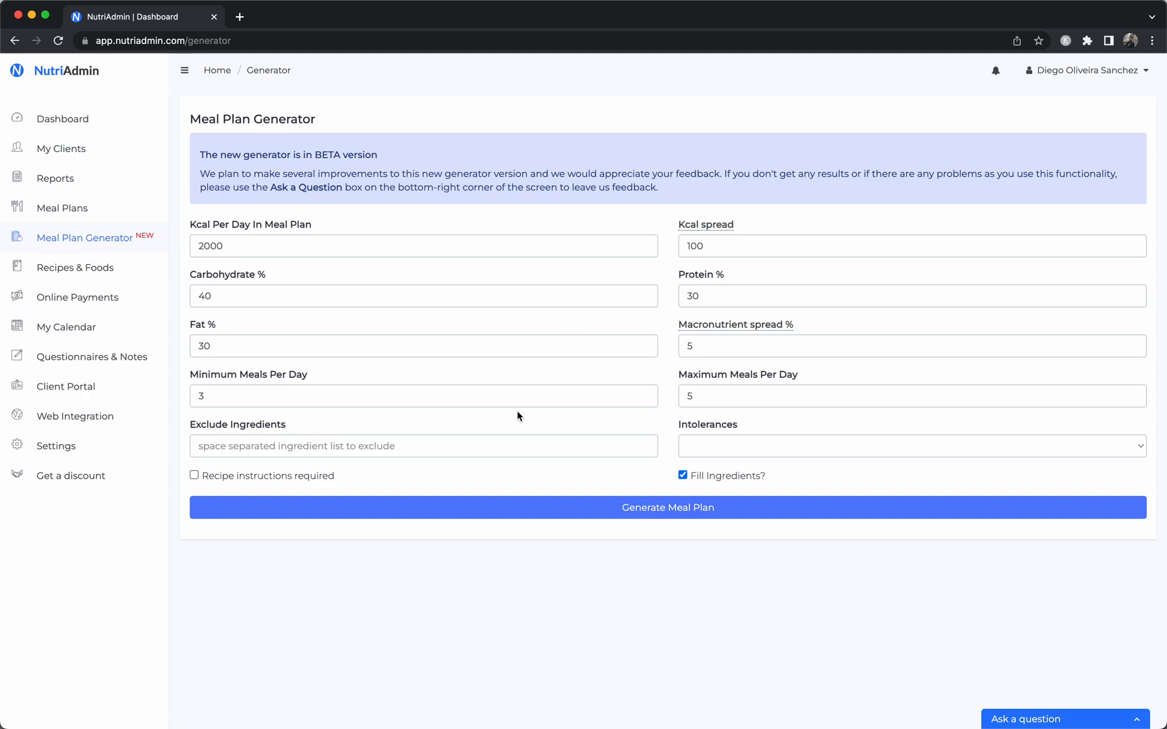
left_click(666, 507)
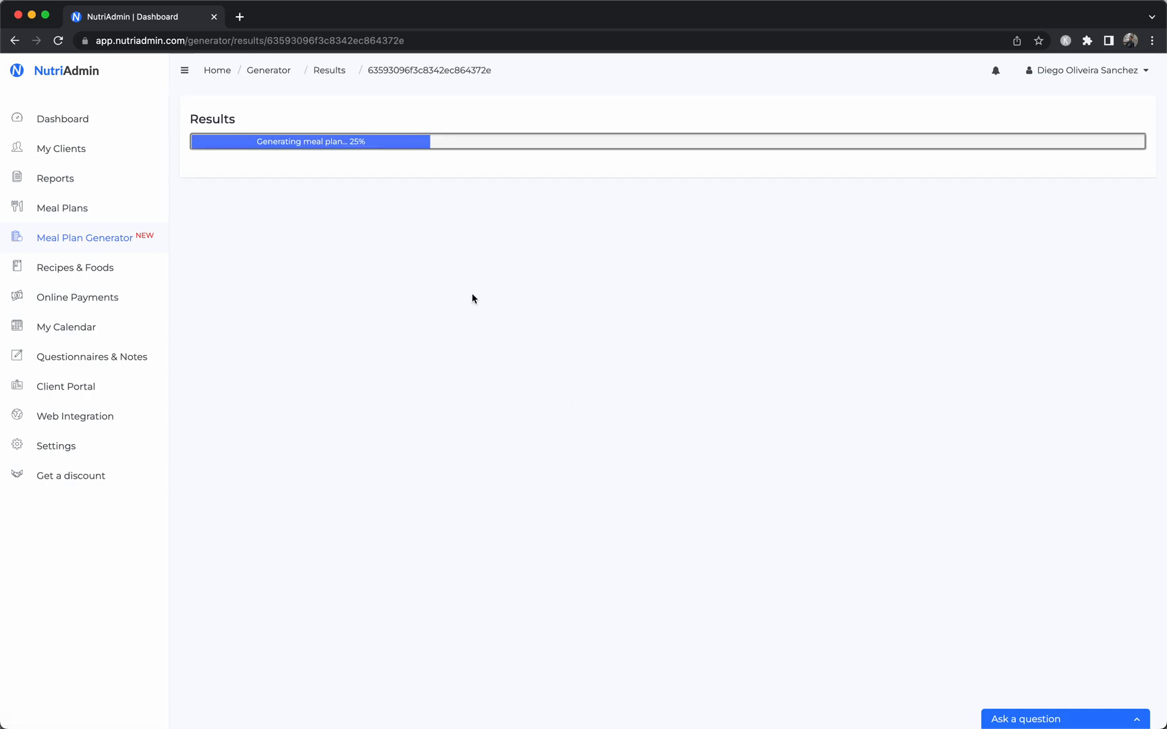
mouse_move(648, 246)
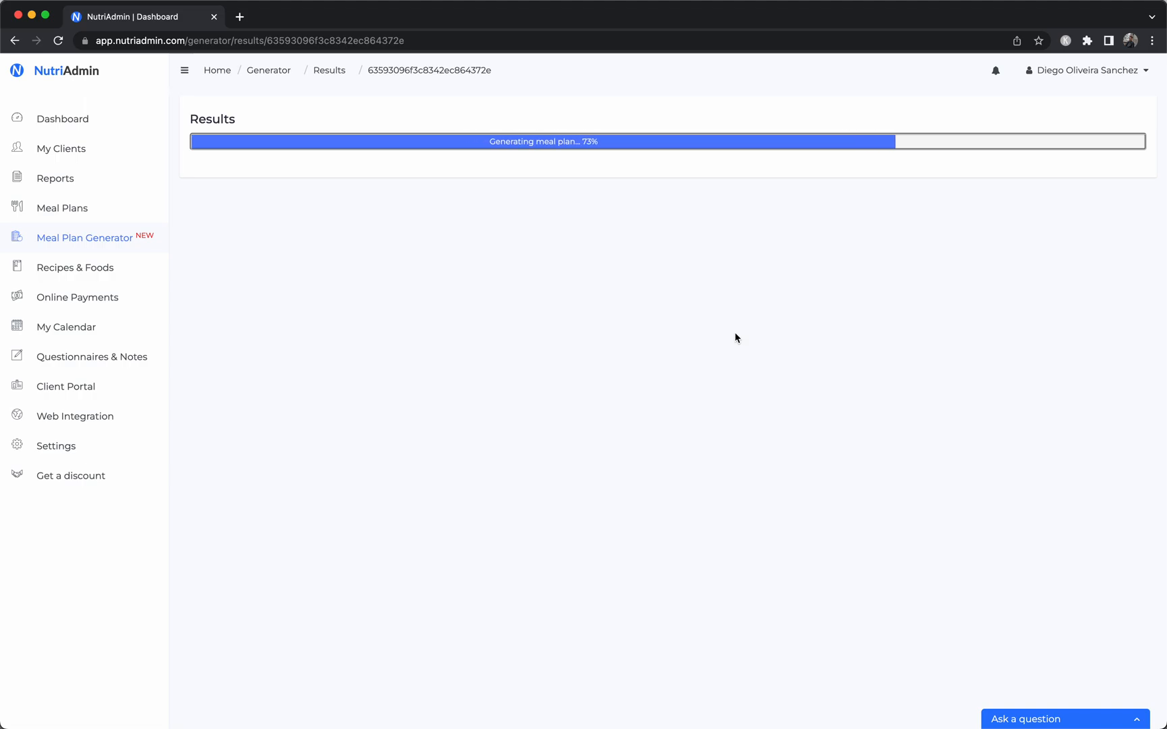
mouse_move(456, 369)
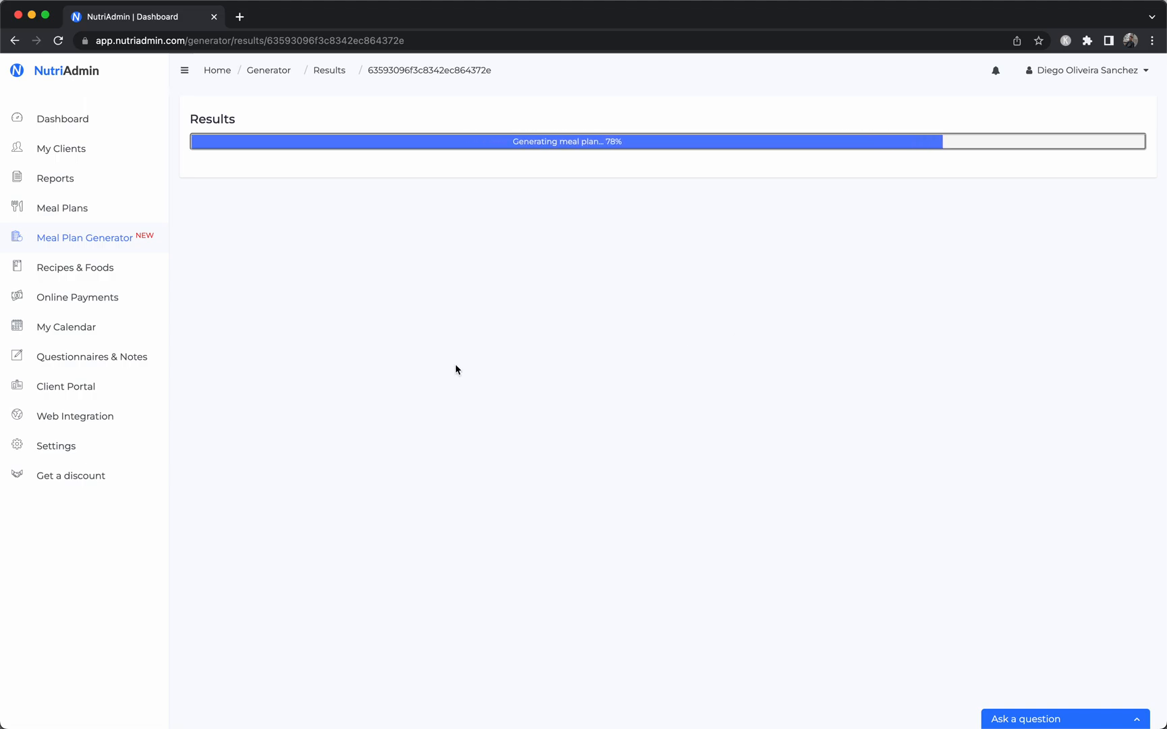
mouse_move(737, 123)
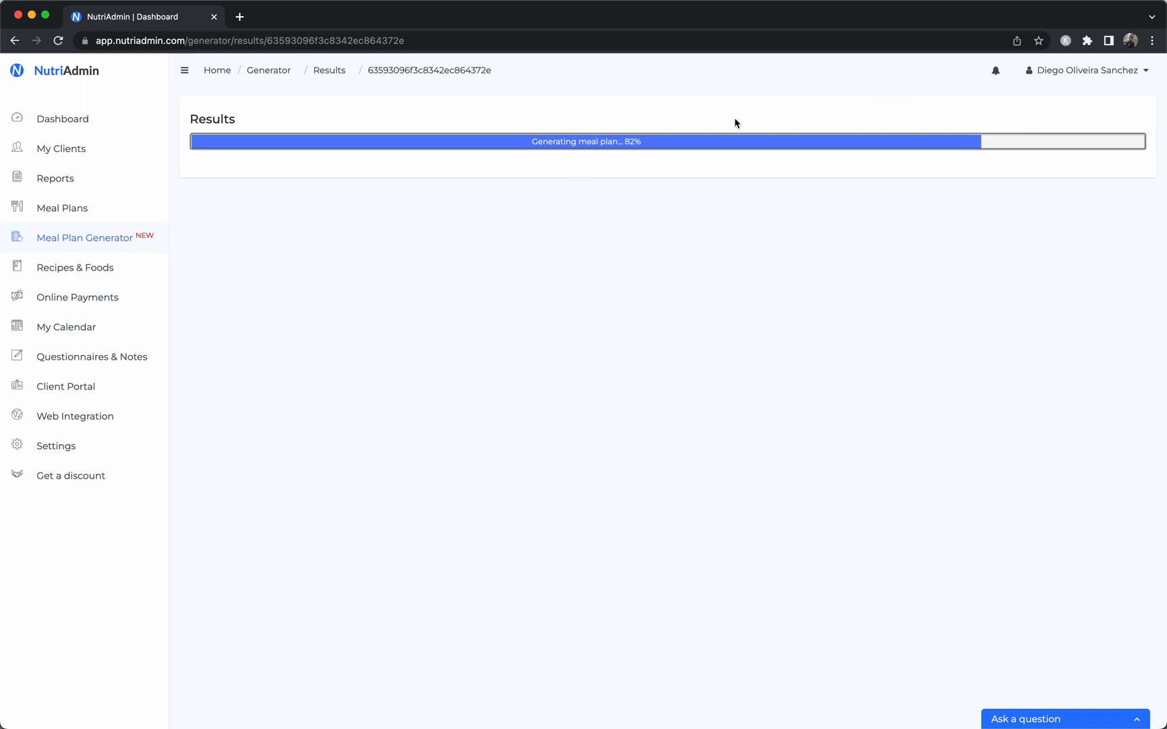
mouse_move(806, 193)
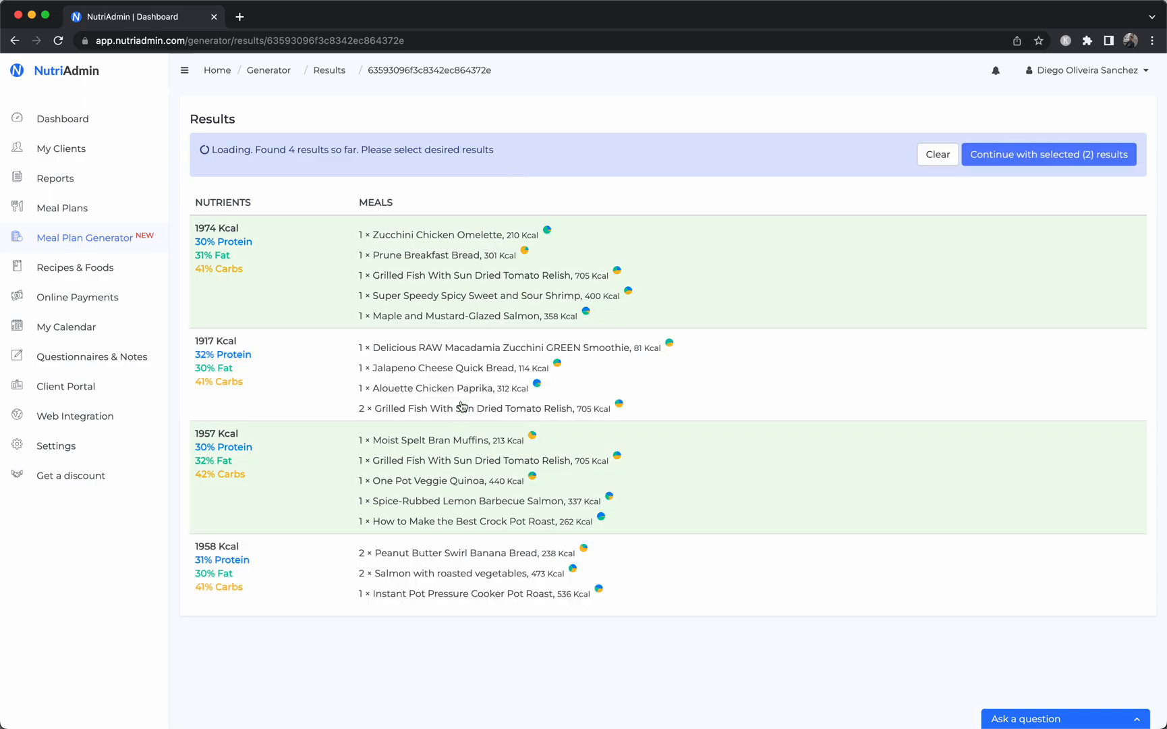
Step: Continue with the 4 selected days, accept the Day 1–4 order and create the meal plan
scroll("down", 3)
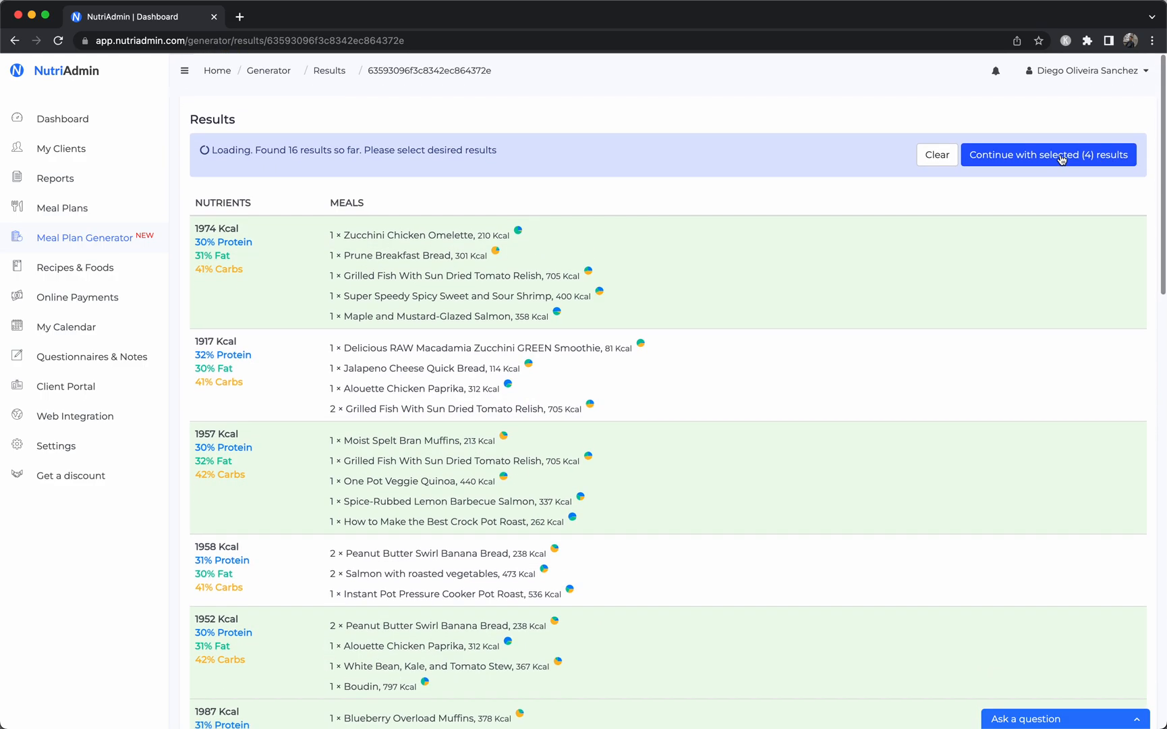
left_click(1047, 156)
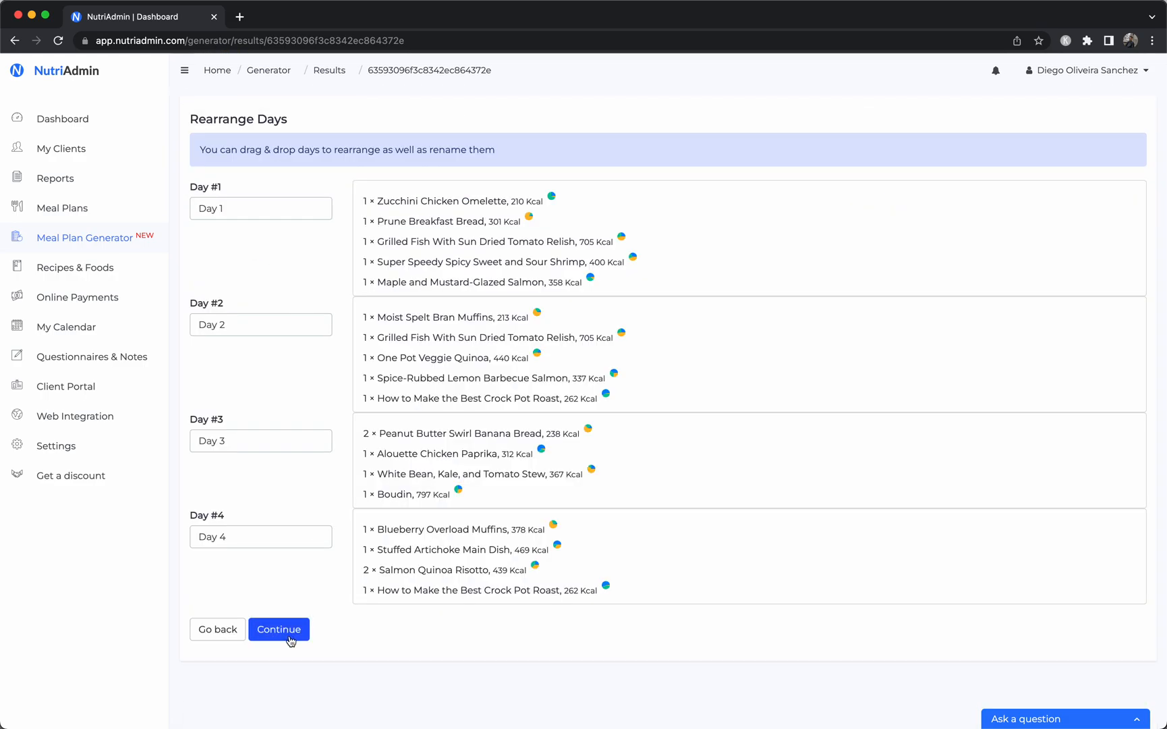
left_click(278, 628)
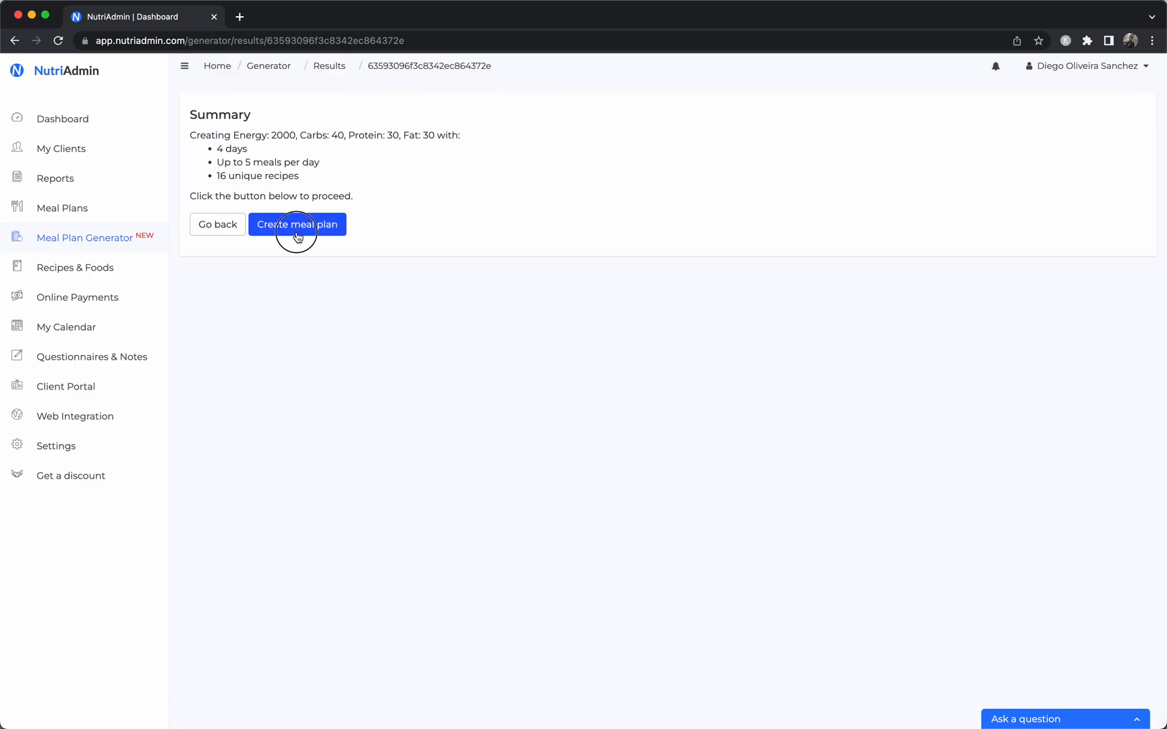
left_click(304, 224)
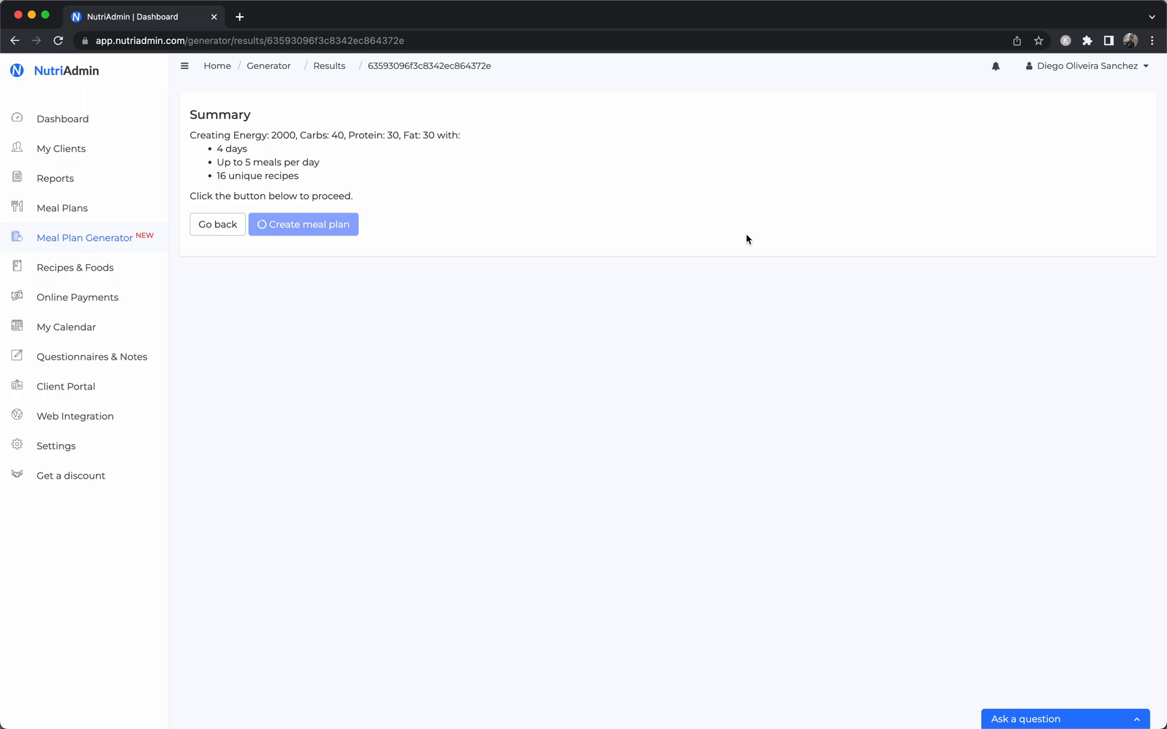
left_click(302, 224)
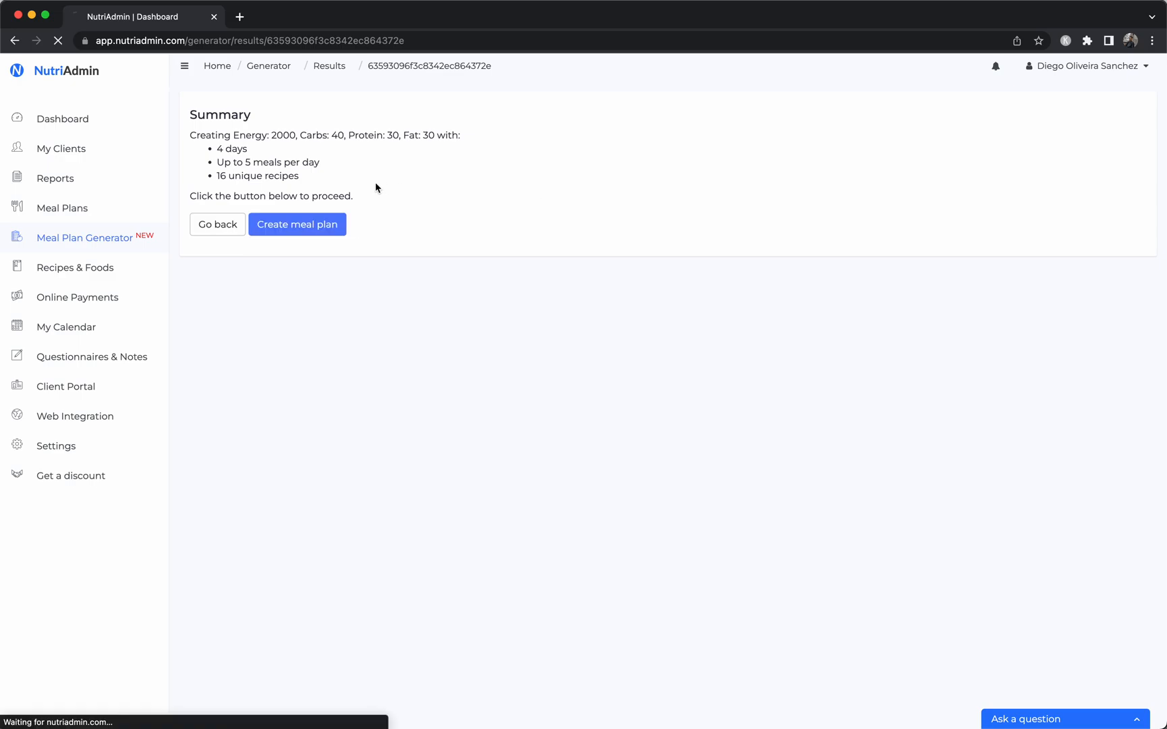
Step: Add Banana and Rolled Oats to Day 1, Meal 1 of the new 4-day plan
left_click(296, 224)
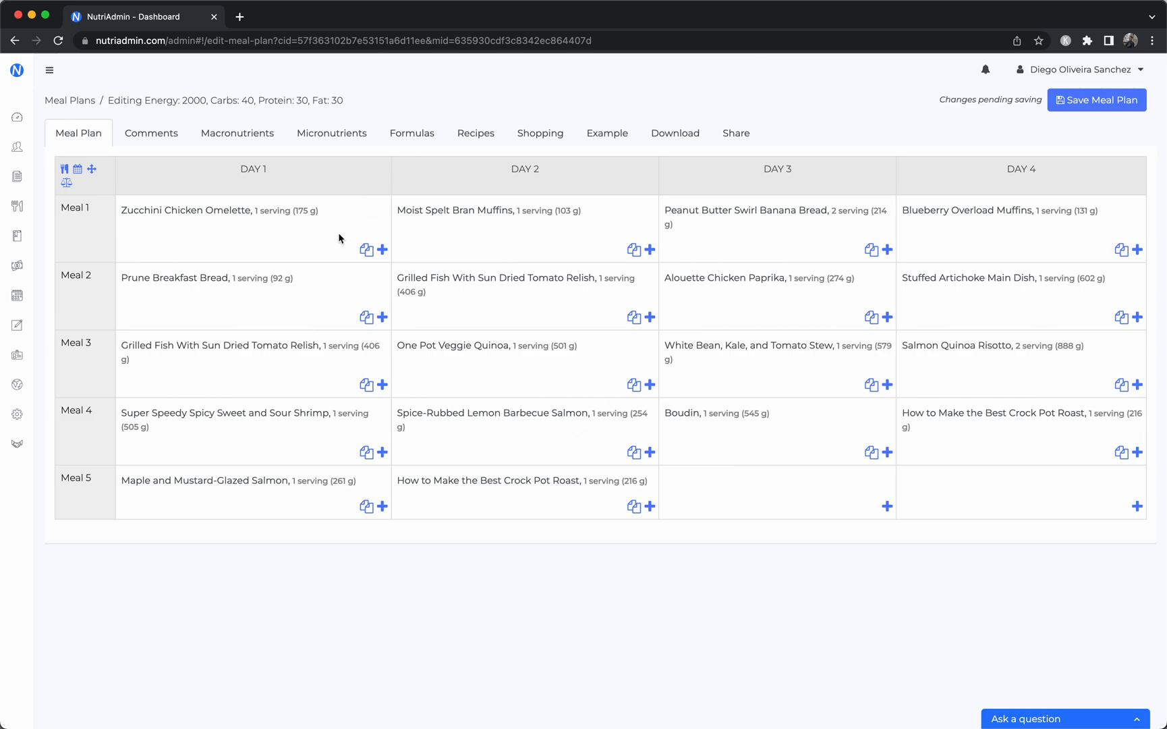
mouse_move(258, 163)
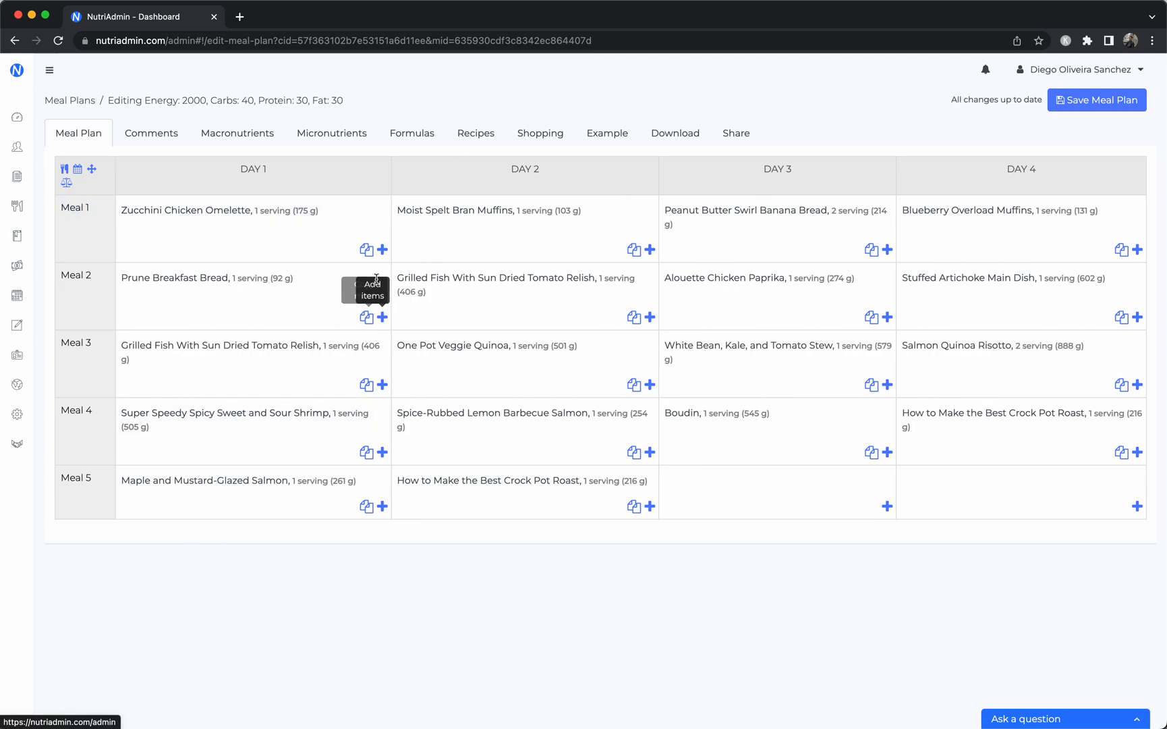
left_click(383, 250)
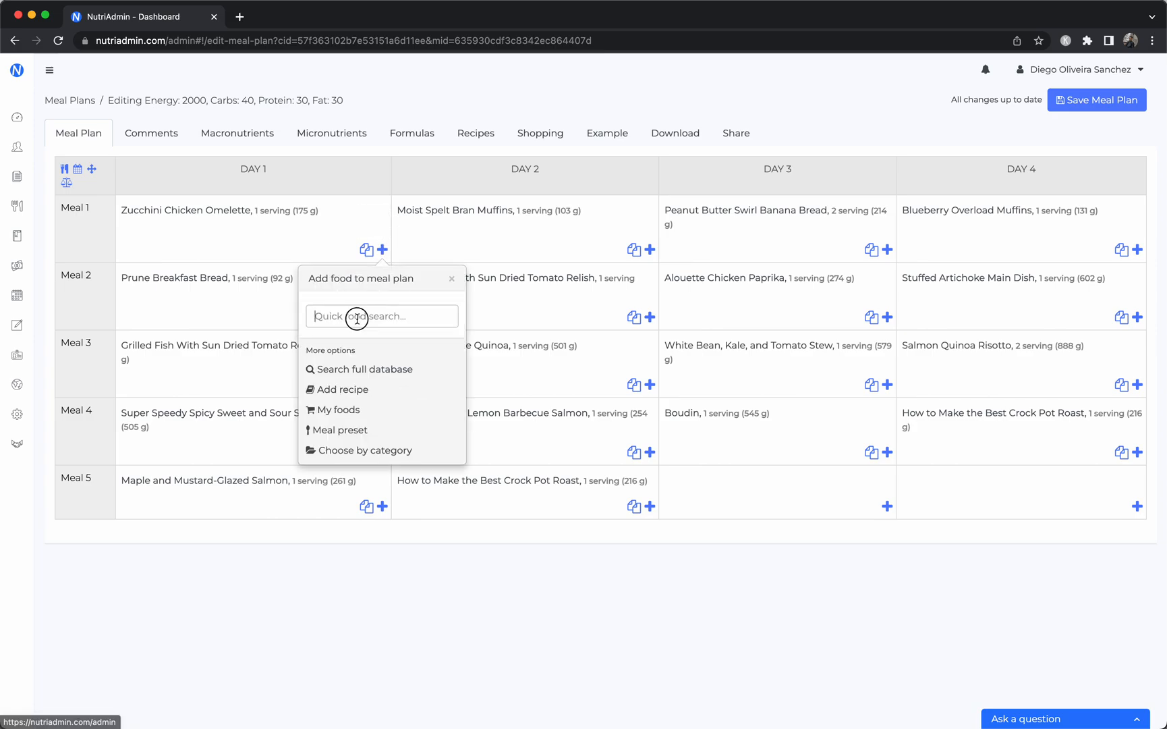
type("banana")
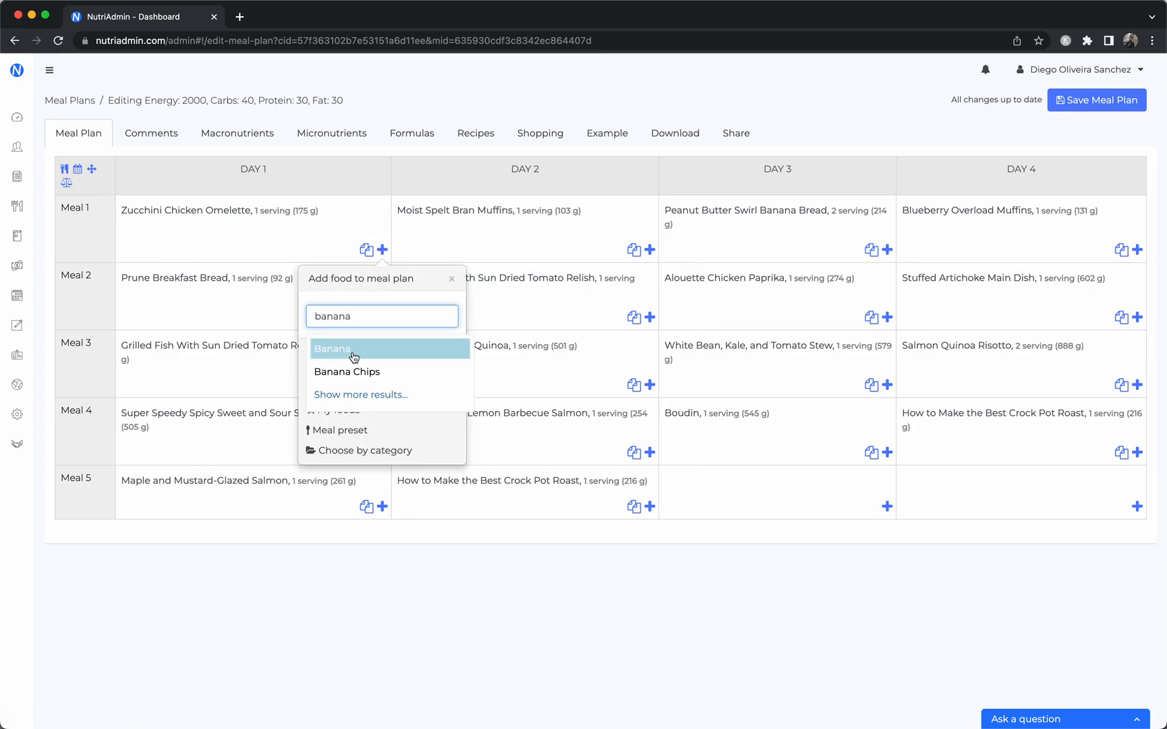
left_click(334, 349)
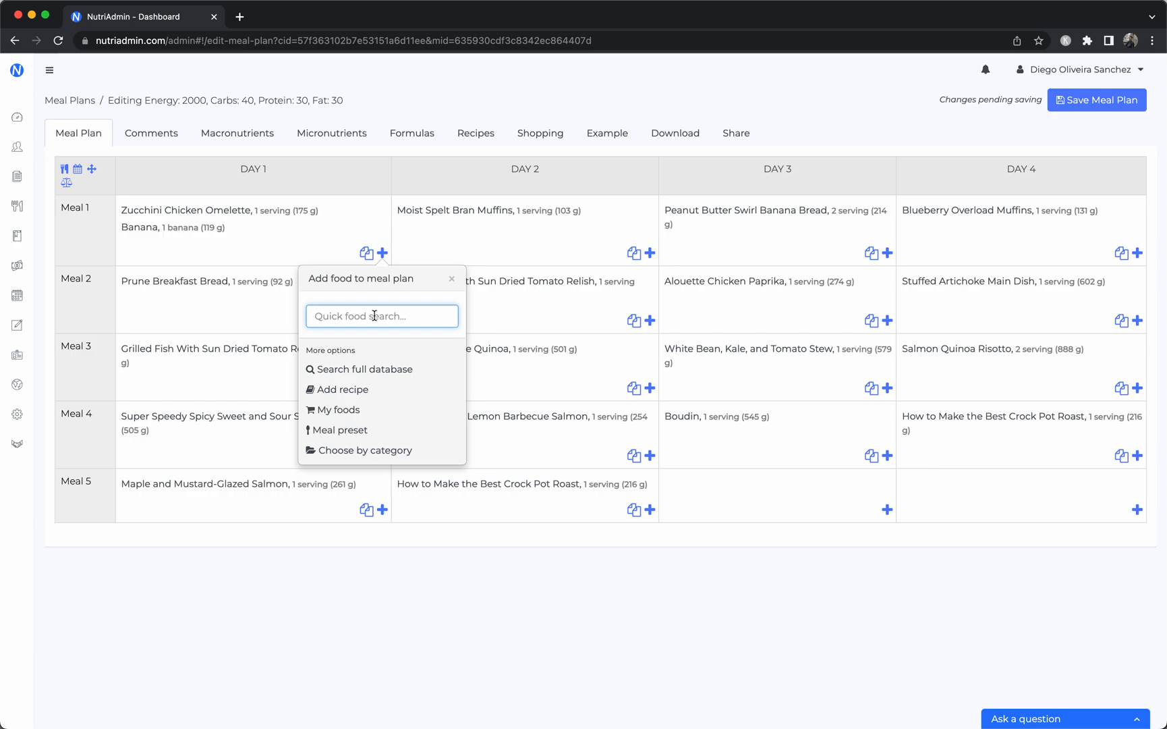
type("oats")
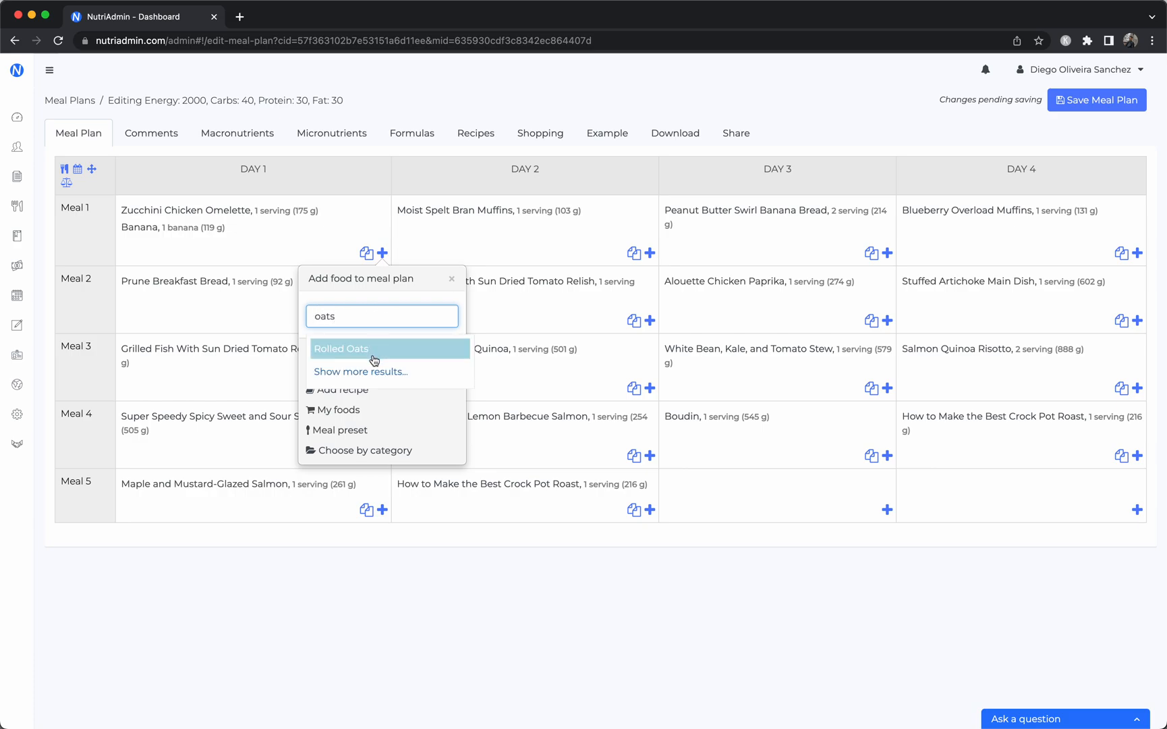
left_click(341, 348)
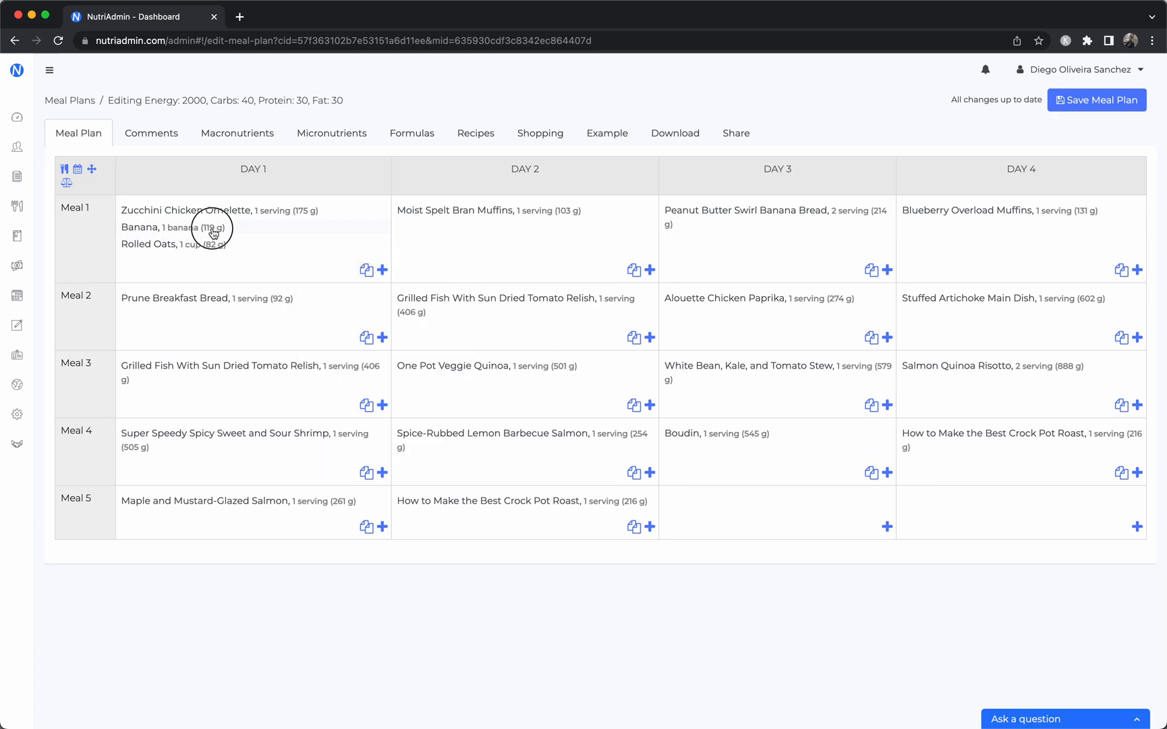
Step: Leave Banana's quantity unchanged and start reordering foods across day and meal cells
left_click(184, 227)
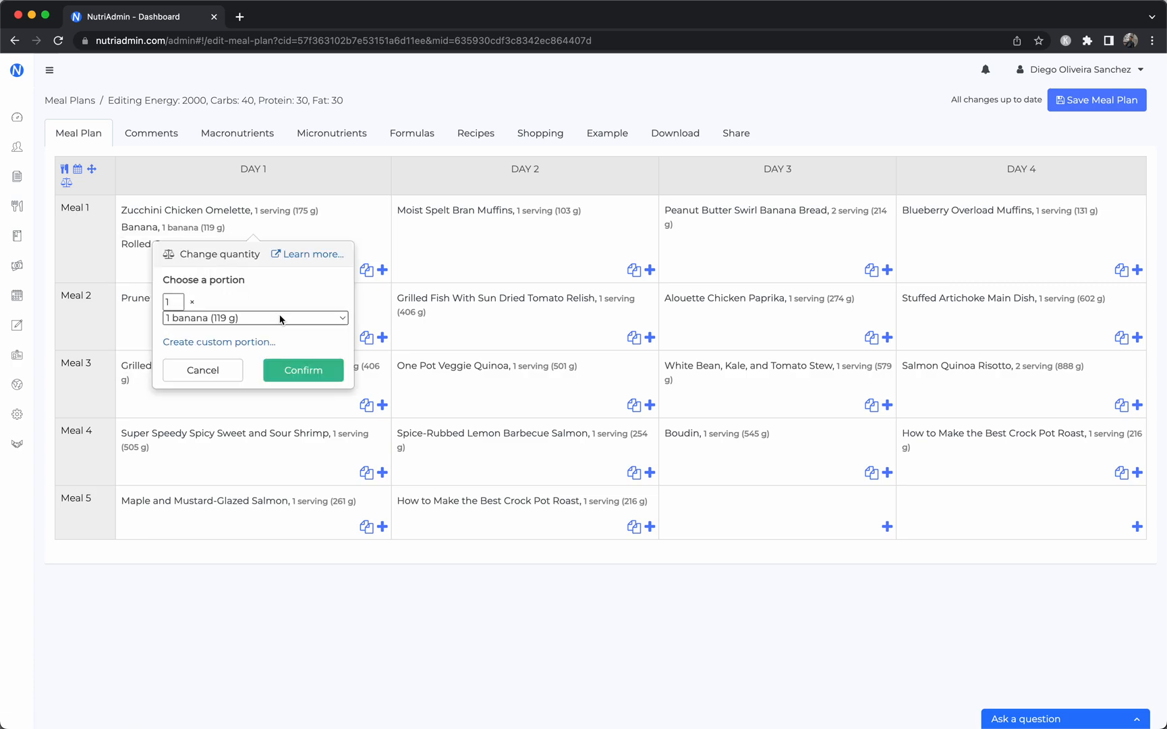
left_click(302, 370)
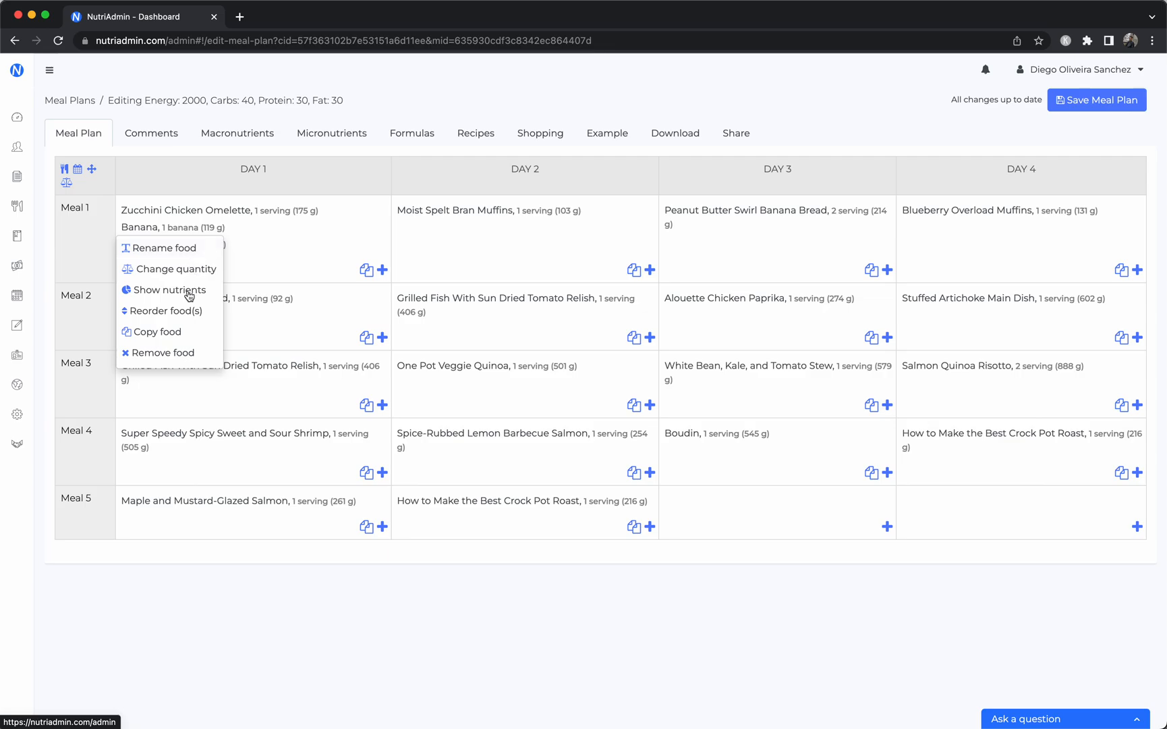
left_click(170, 290)
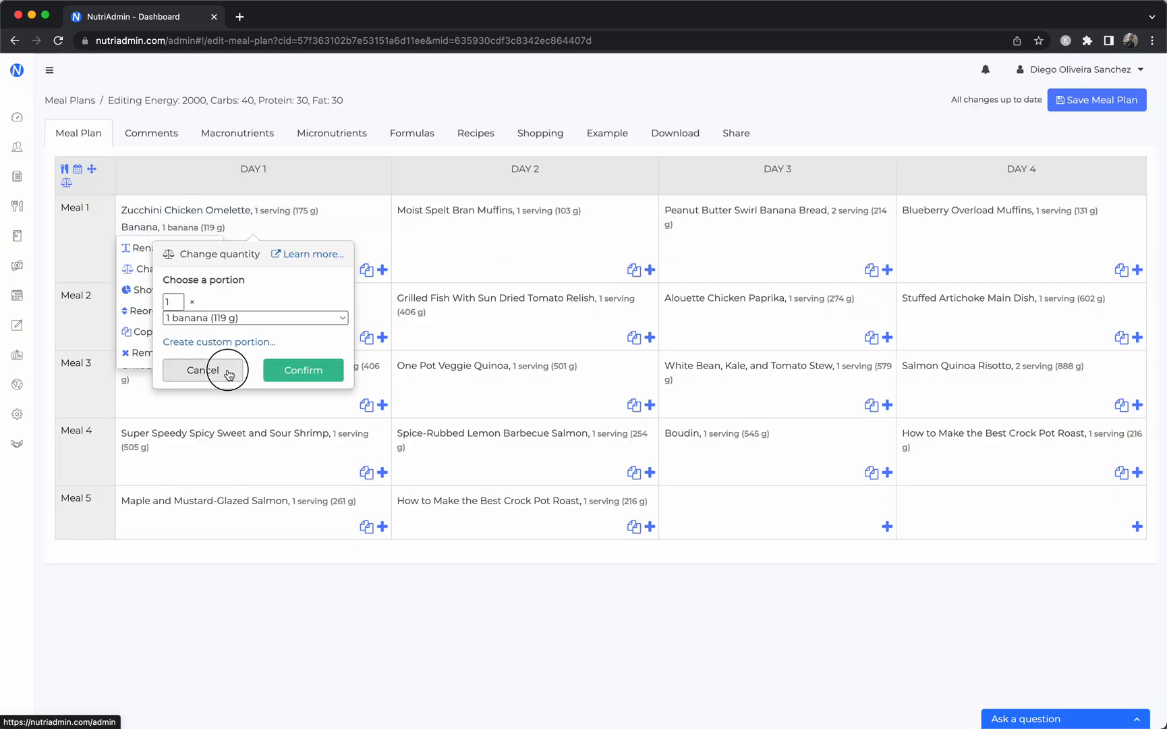
left_click(203, 370)
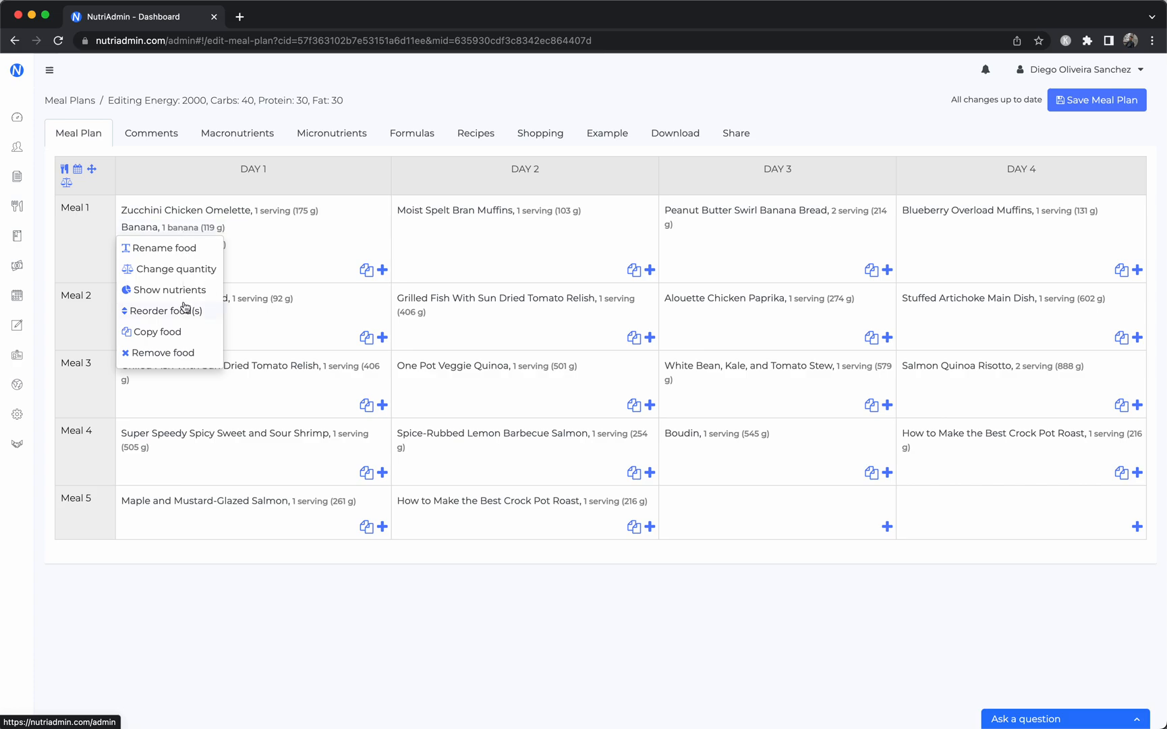
left_click(156, 331)
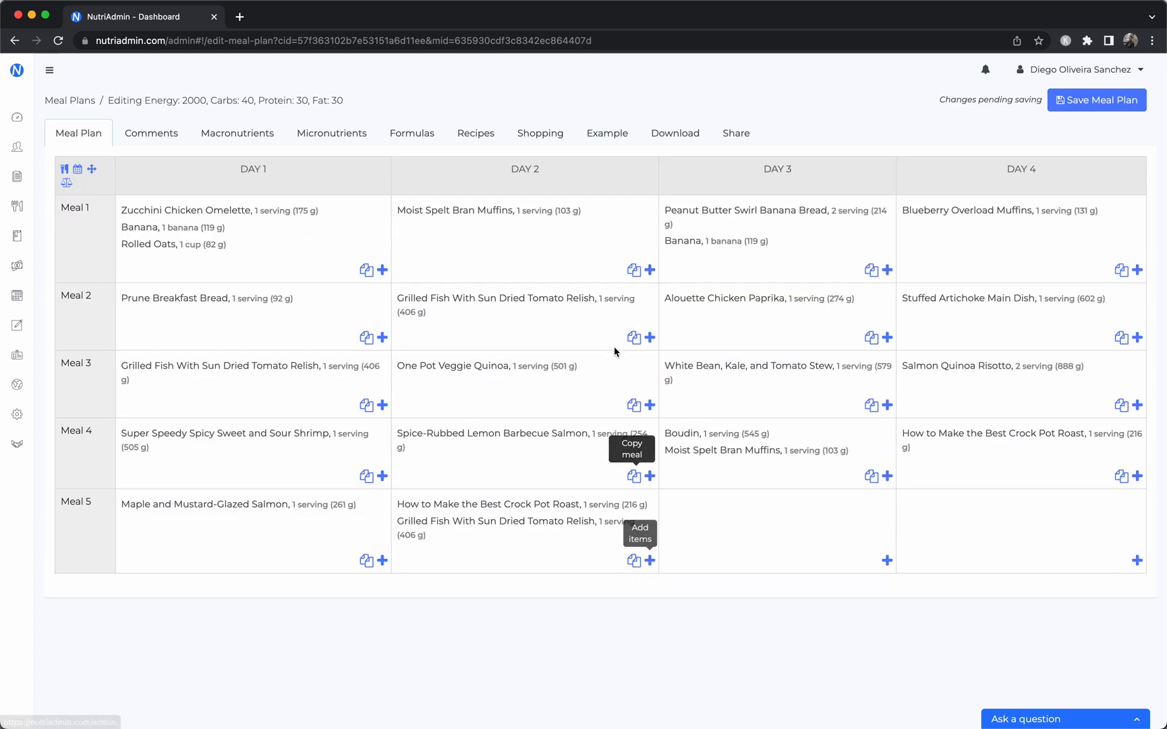
mouse_move(231, 328)
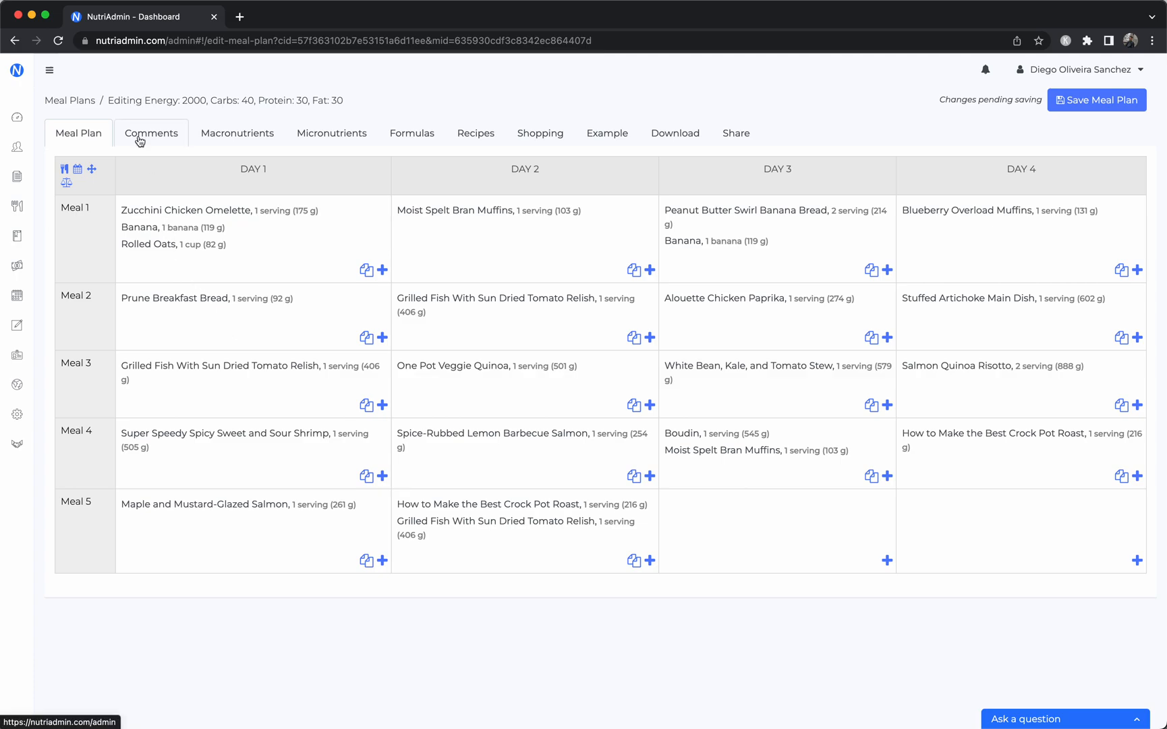
Step: Write the comment 'precookl your vegetables' and show the macronutrient breakdown
left_click(152, 132)
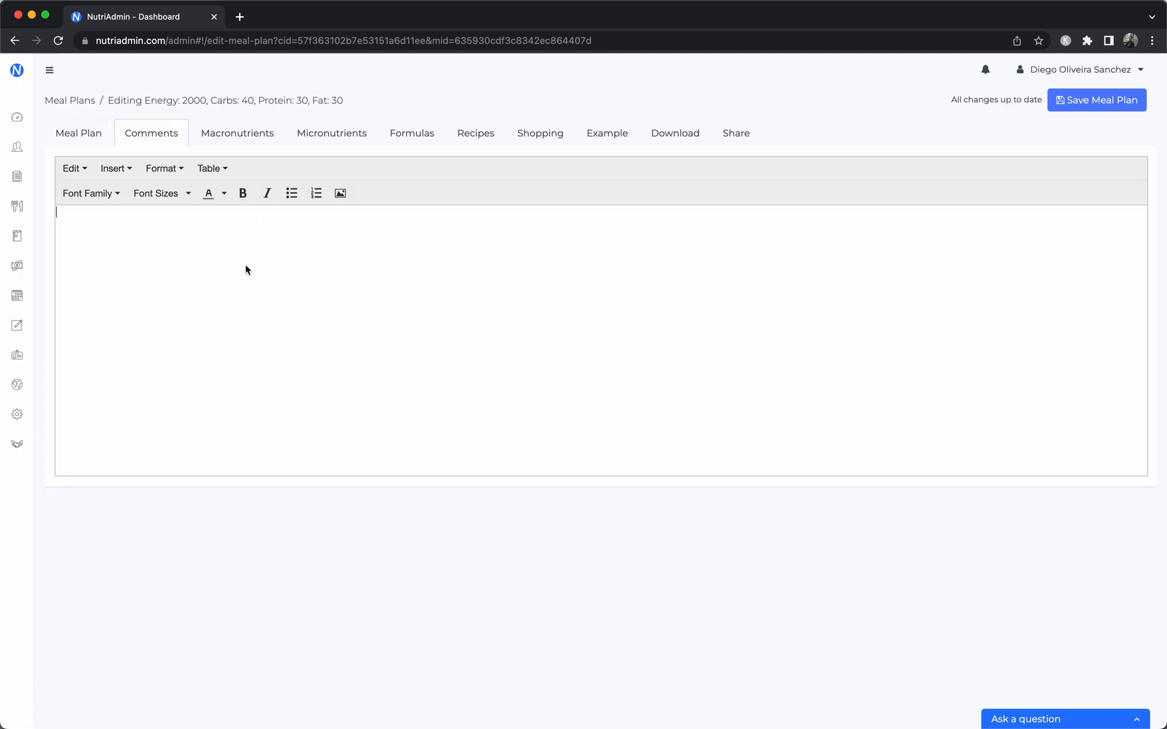
type("precookl")
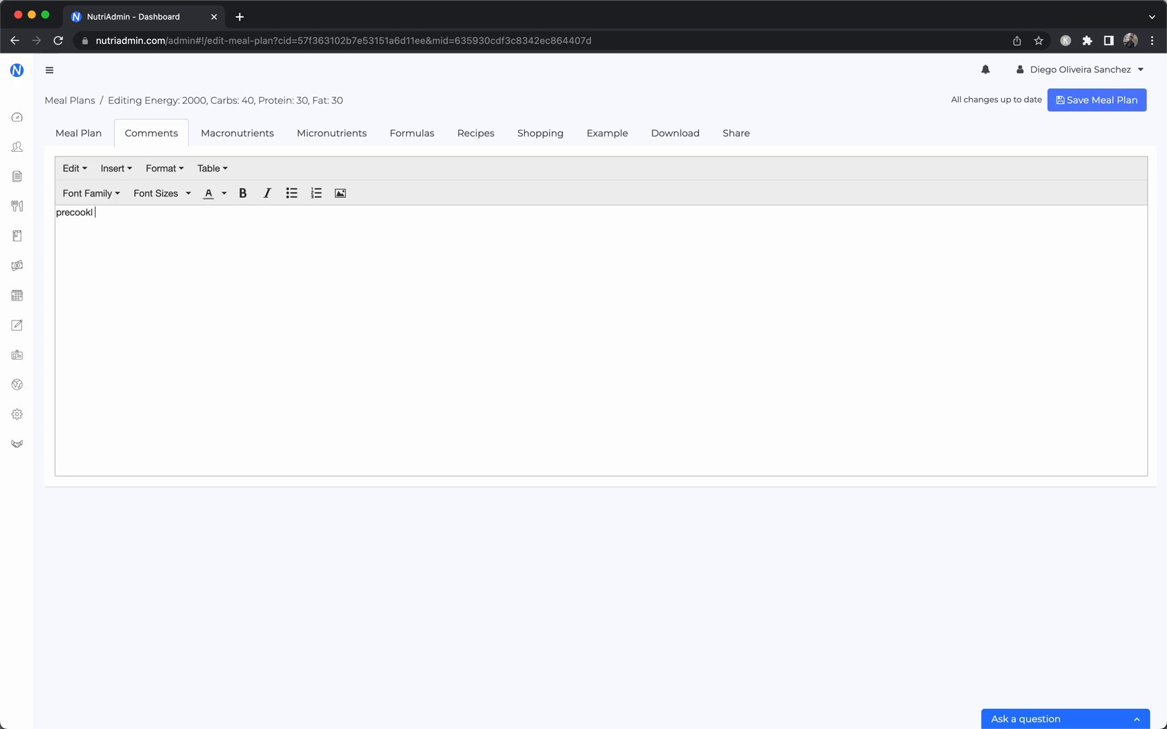
type("your veg")
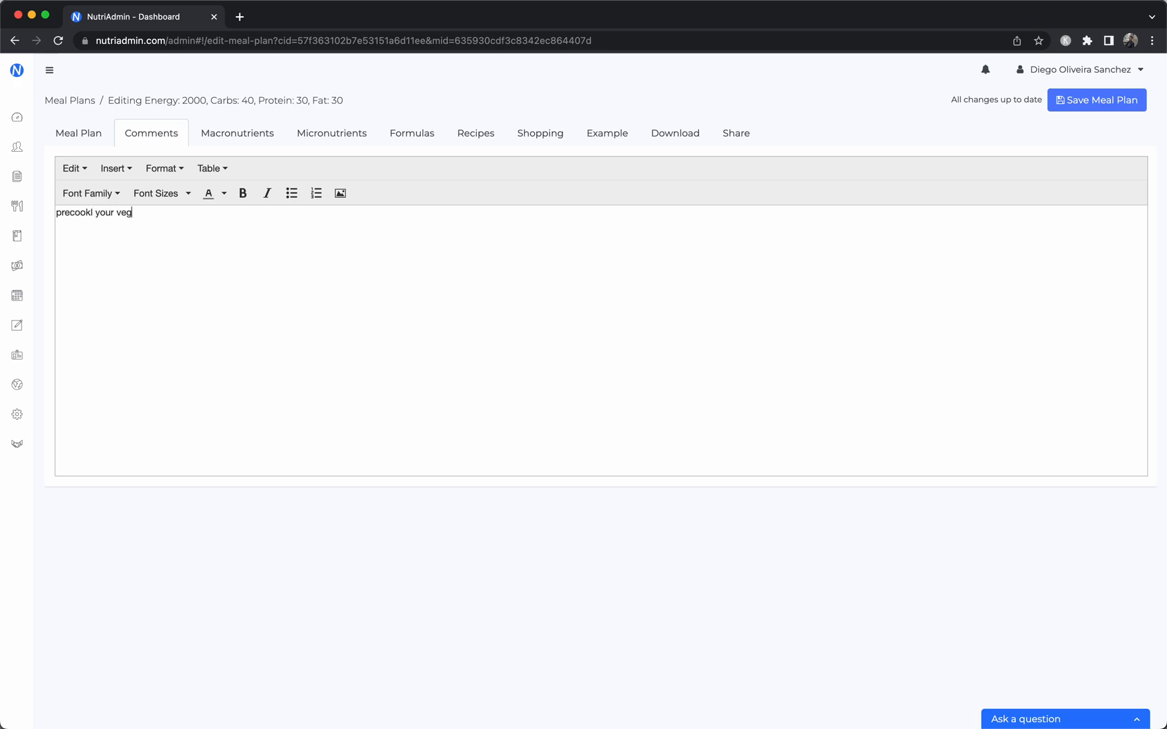
type("etables")
type("store")
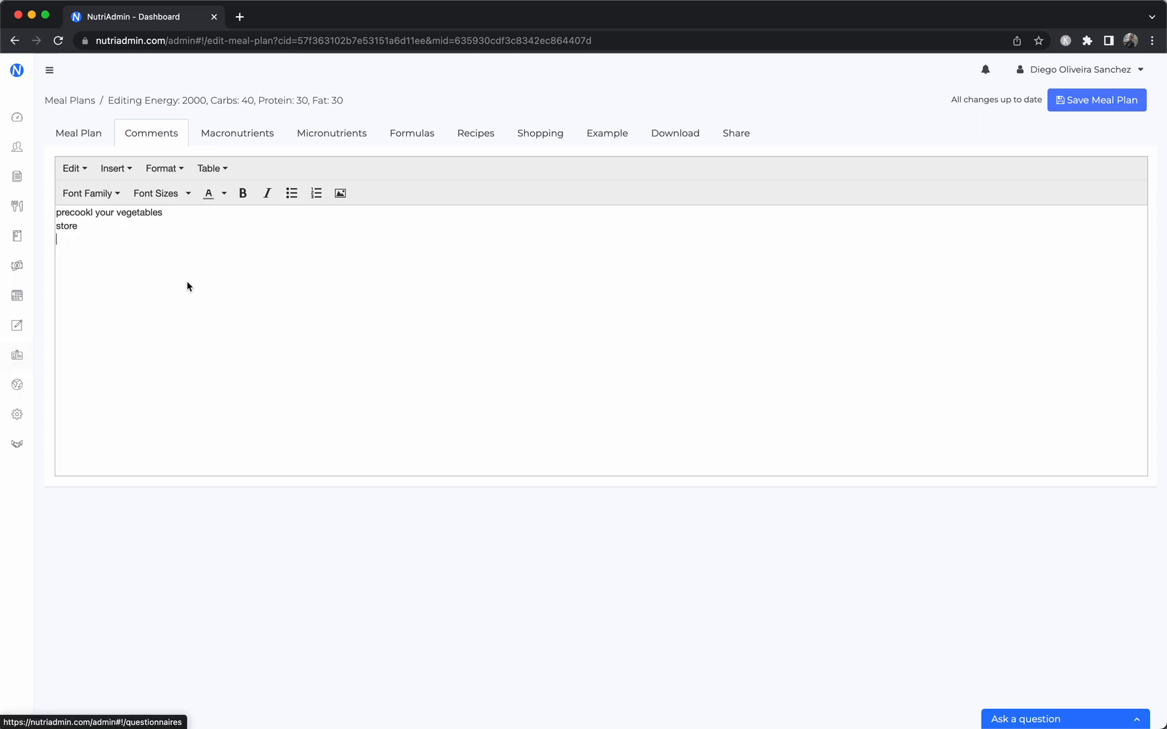
mouse_move(107, 238)
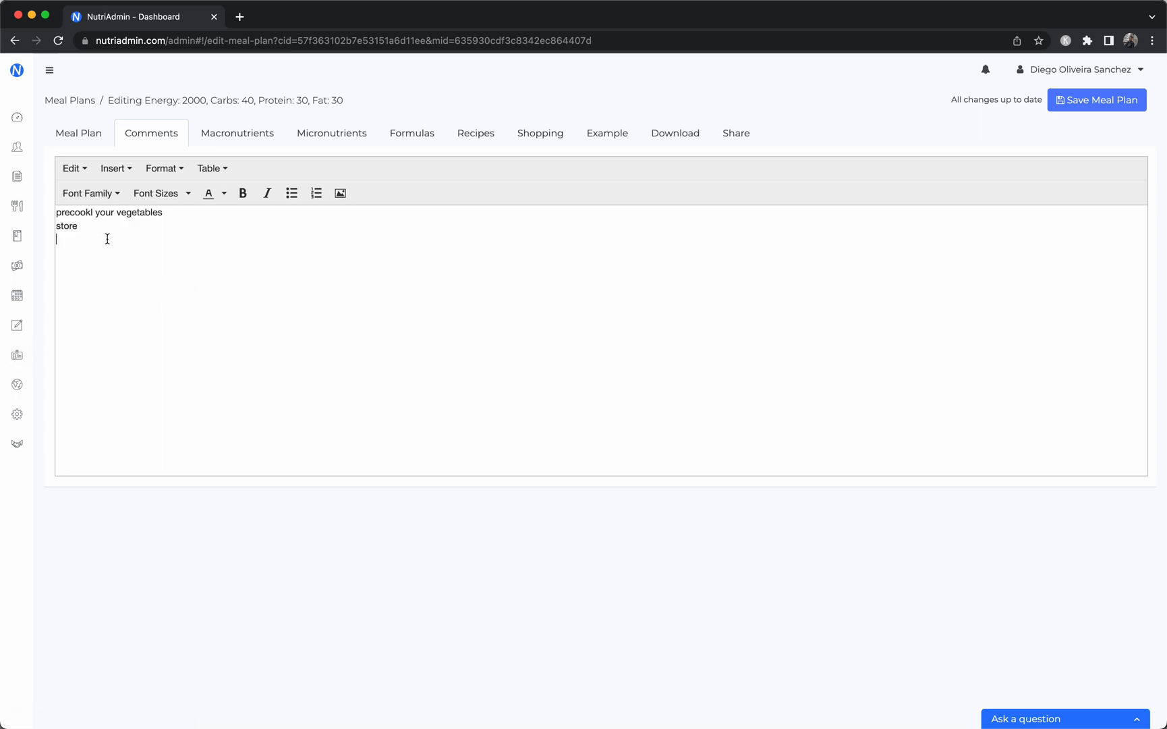
left_click(237, 132)
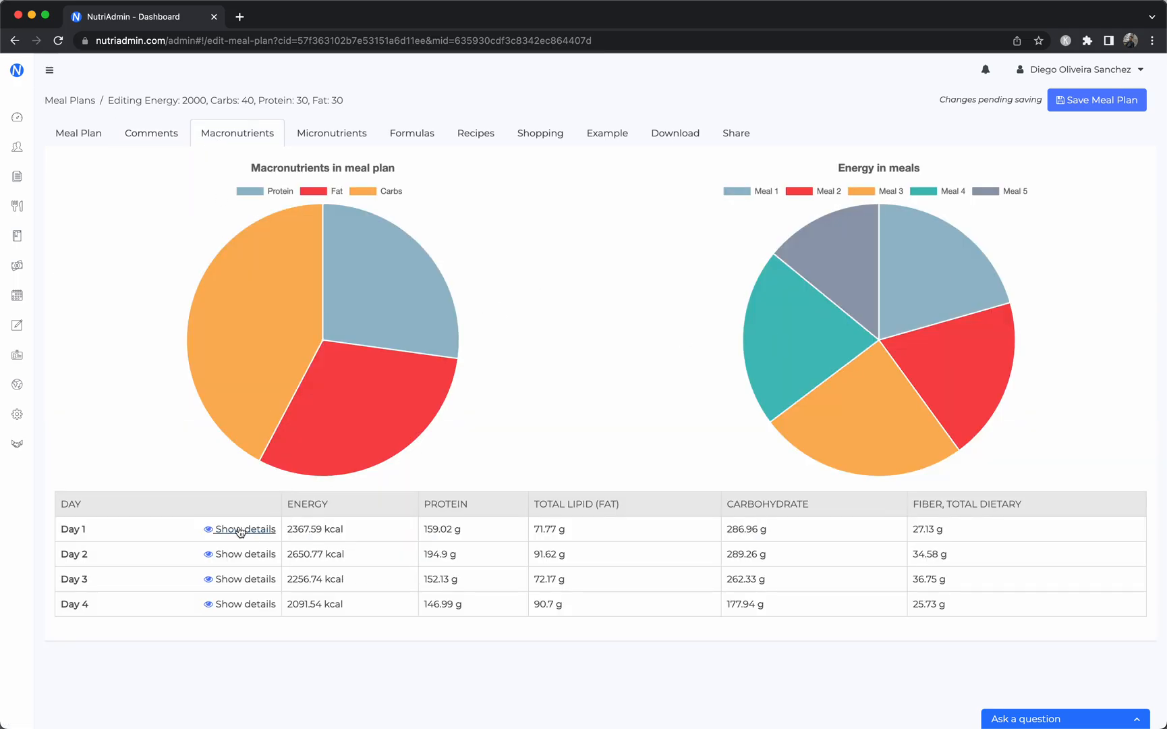
Step: Show Day 1 details and set Banana to 1 medium (118 g) portion
left_click(244, 529)
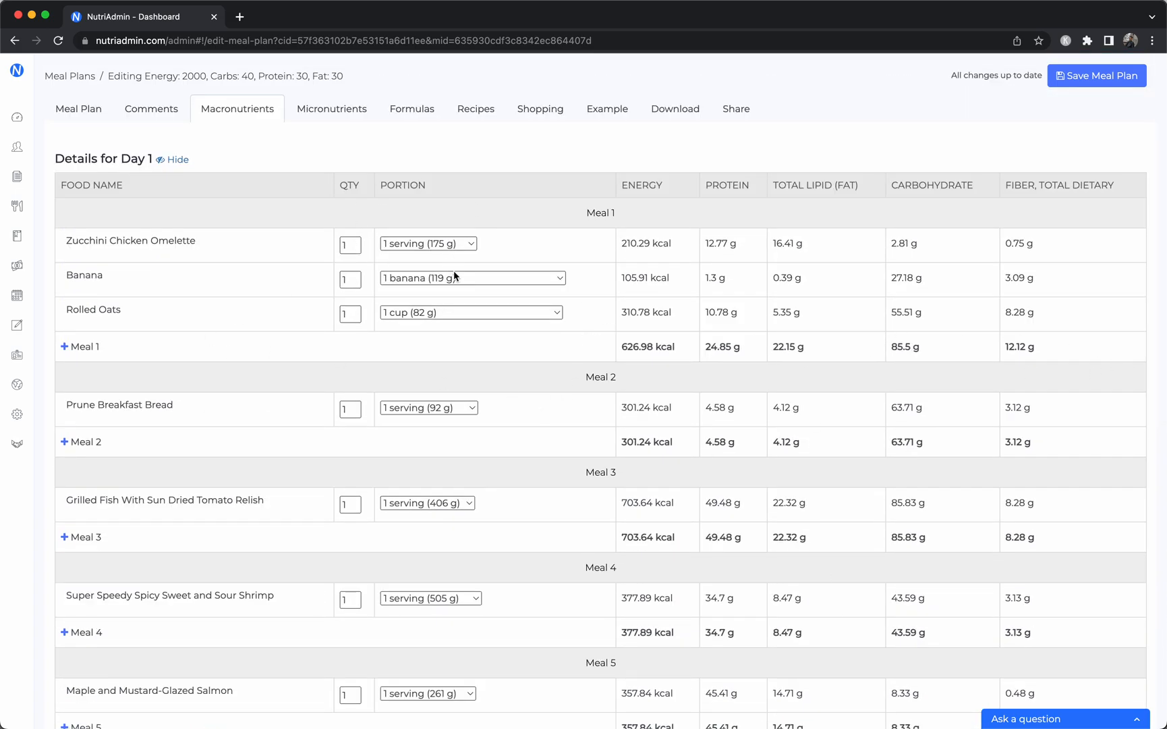
left_click(472, 276)
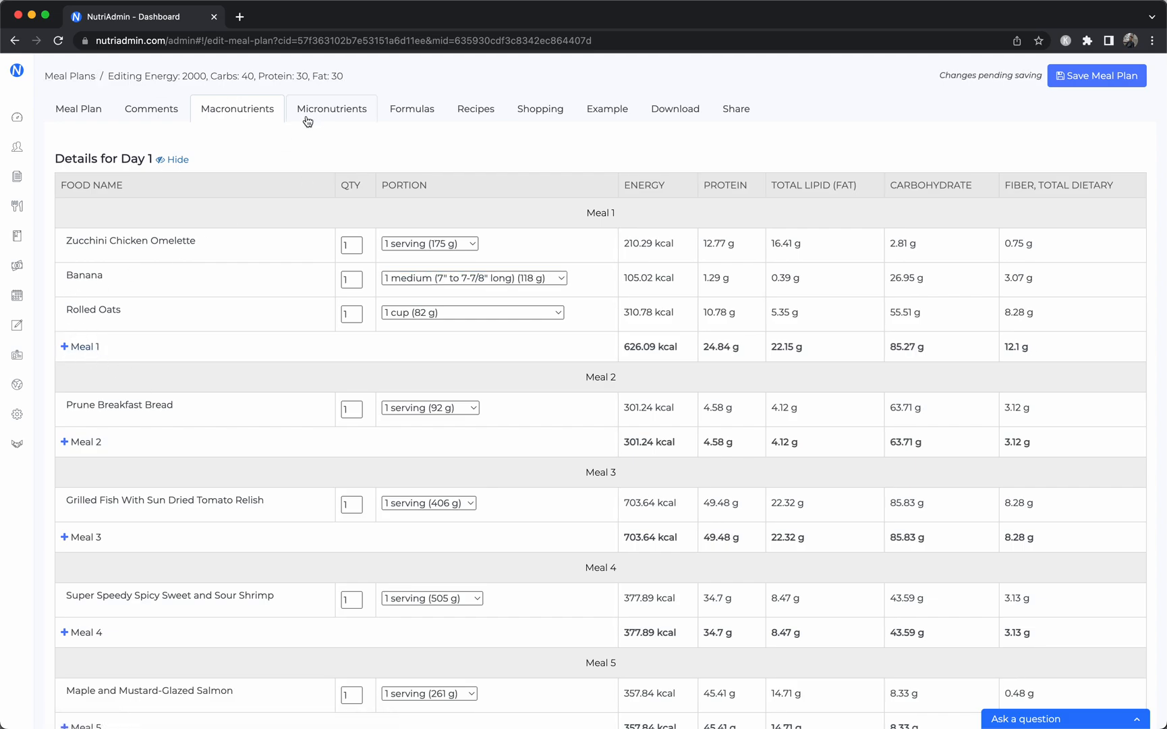
Step: Review the micronutrient DRI table, then show the BMI/BMR formulas page
left_click(332, 110)
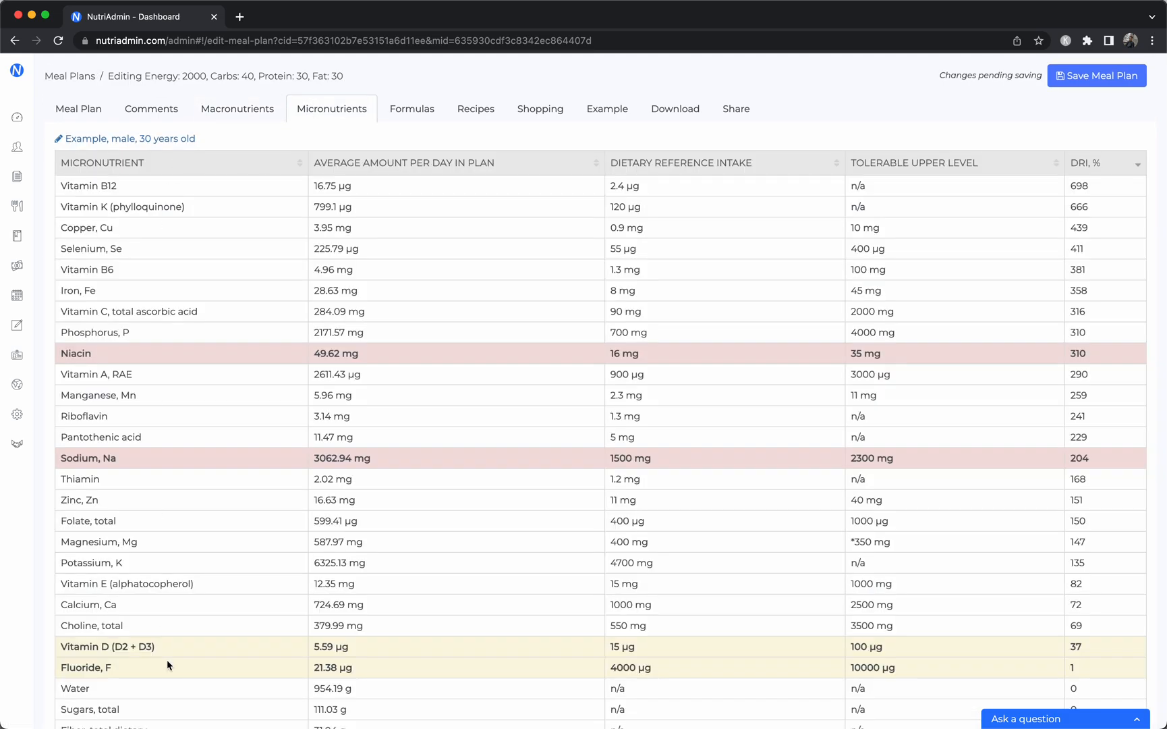
mouse_move(151, 252)
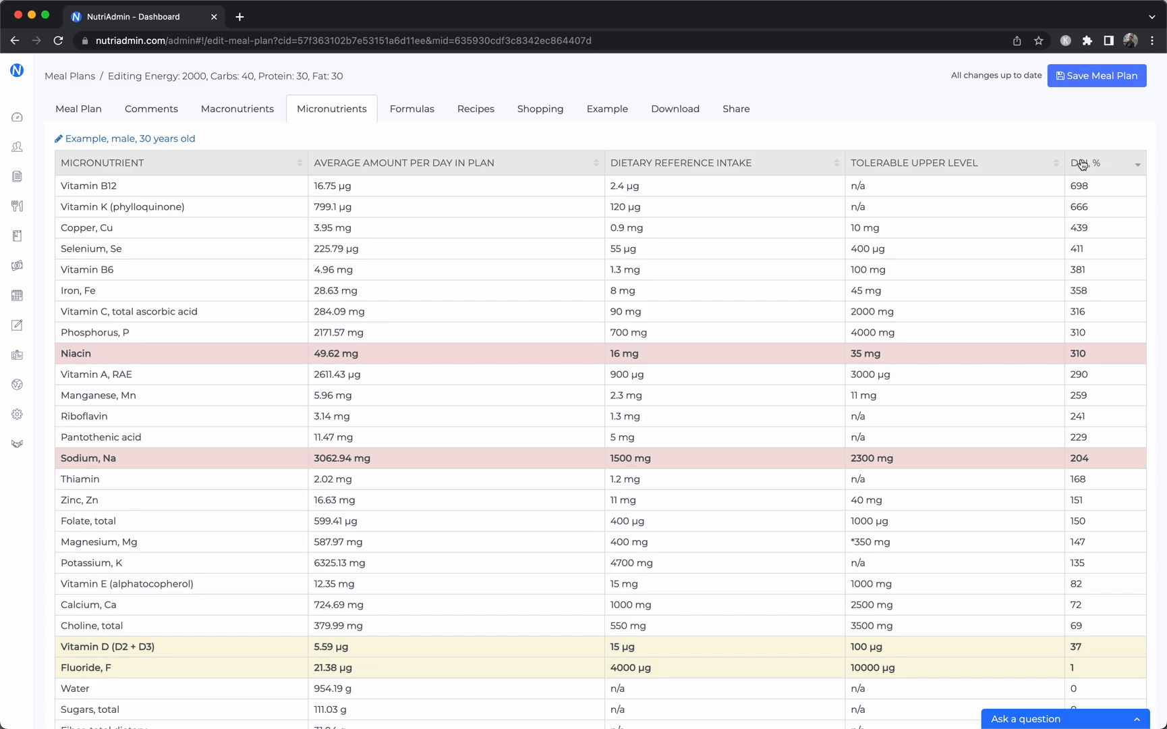
mouse_move(757, 157)
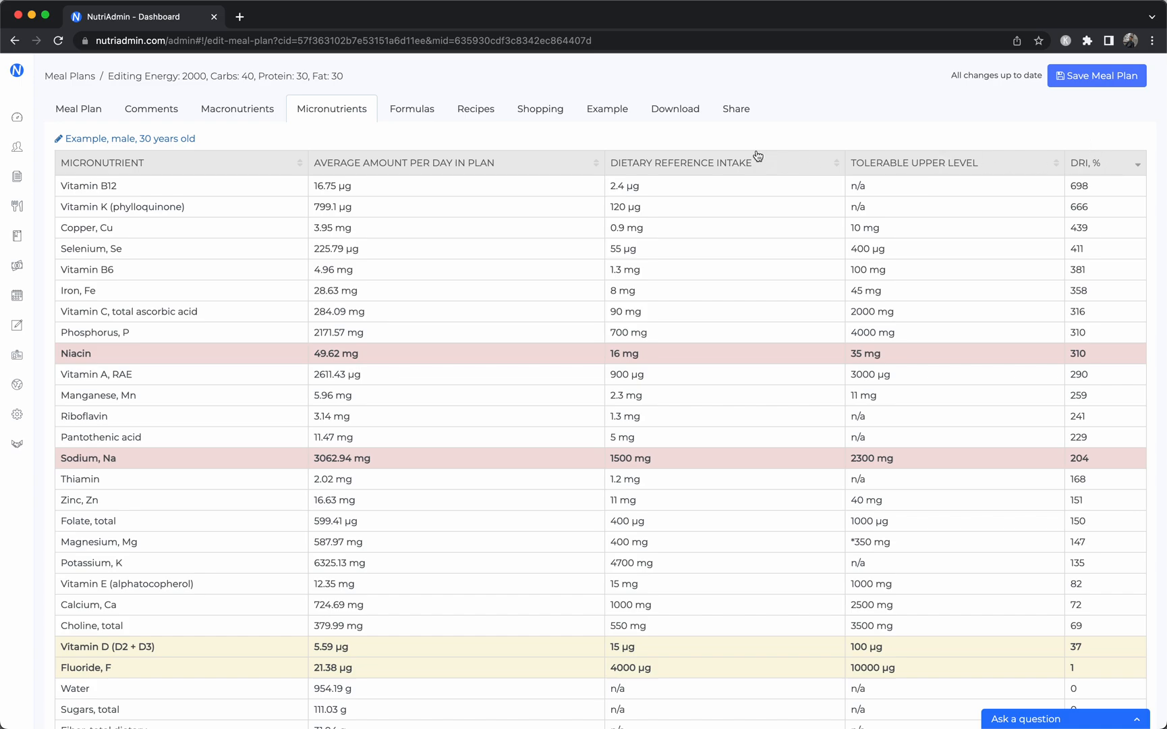
left_click(412, 109)
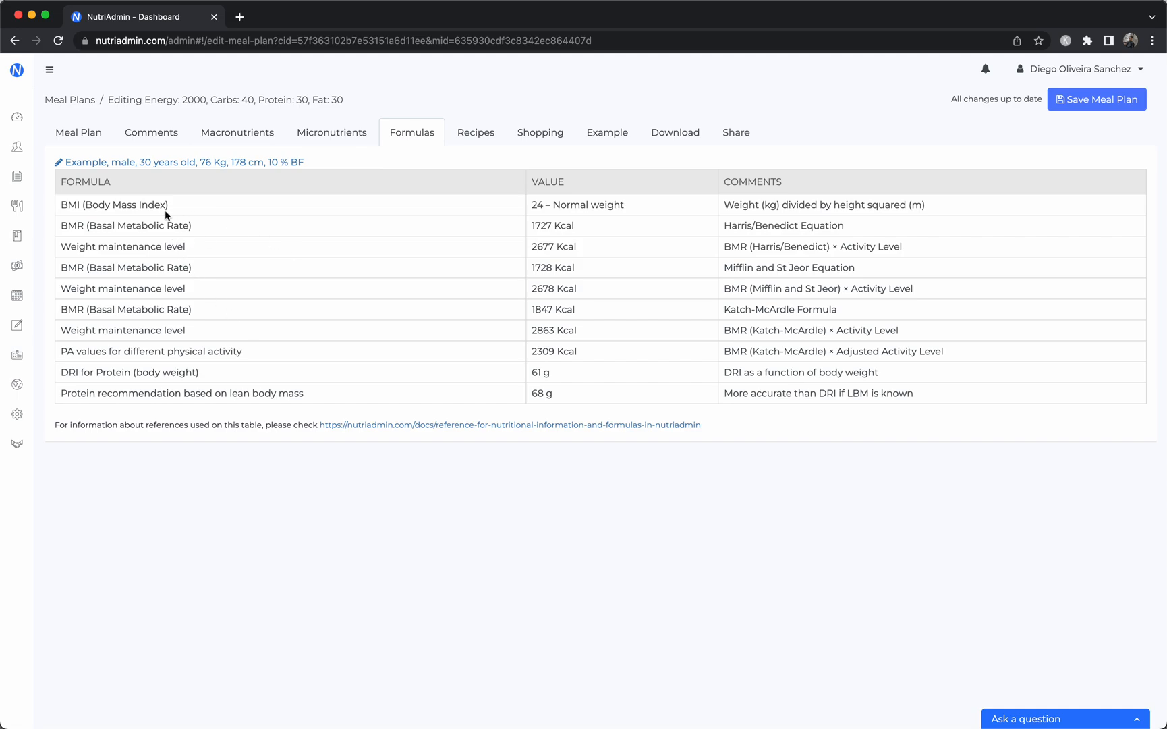
mouse_move(680, 298)
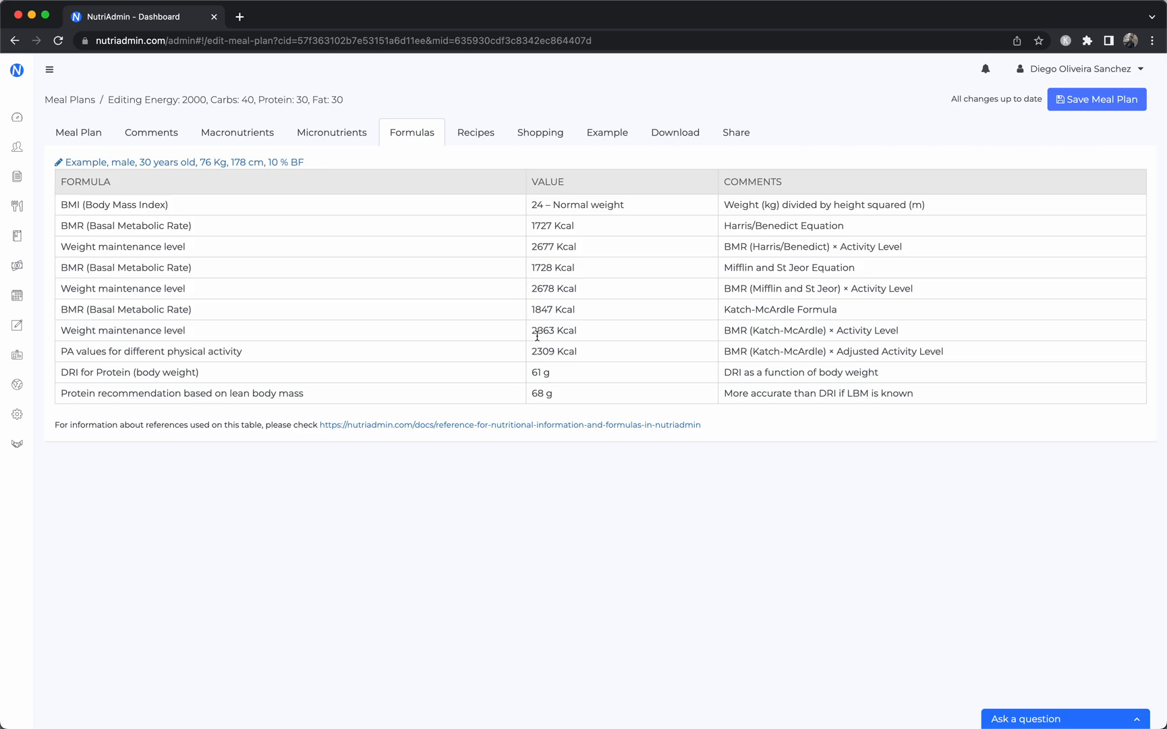
Step: Show the plan's recipes, starting with Prune Breakfast Bread
left_click(475, 132)
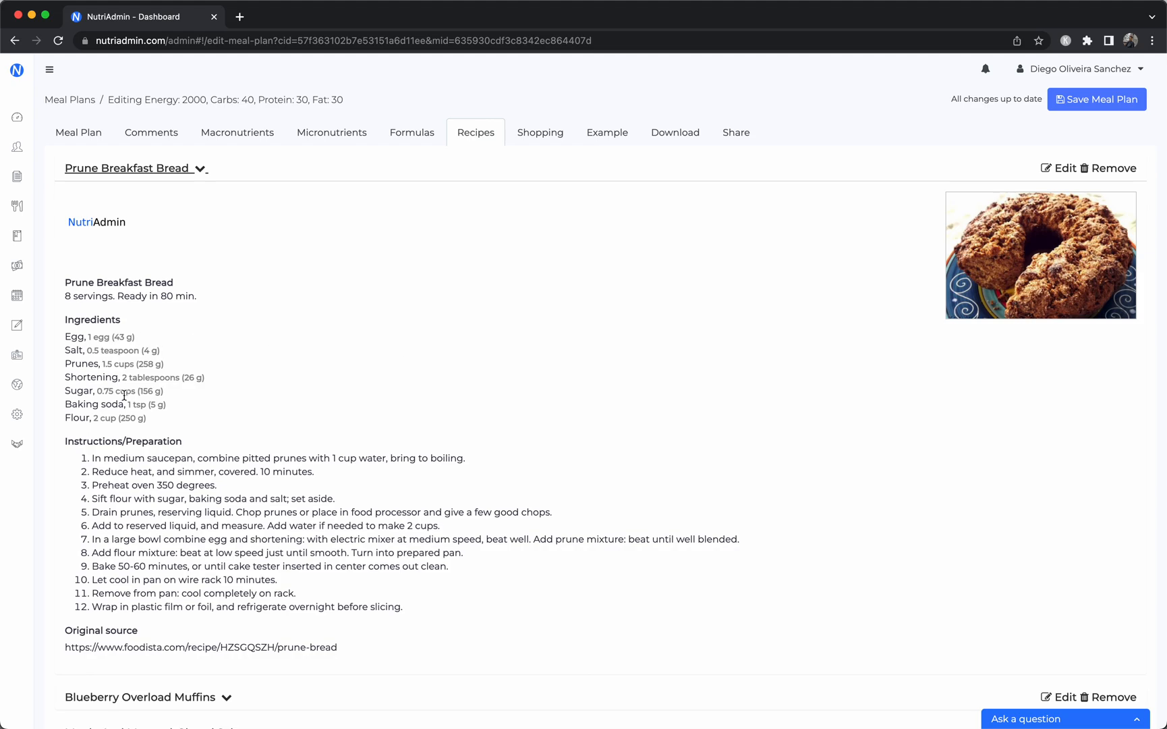
Step: Look over the Prune Breakfast Bread recipe and show the aisle-grouped shopping list
scroll("down", 3)
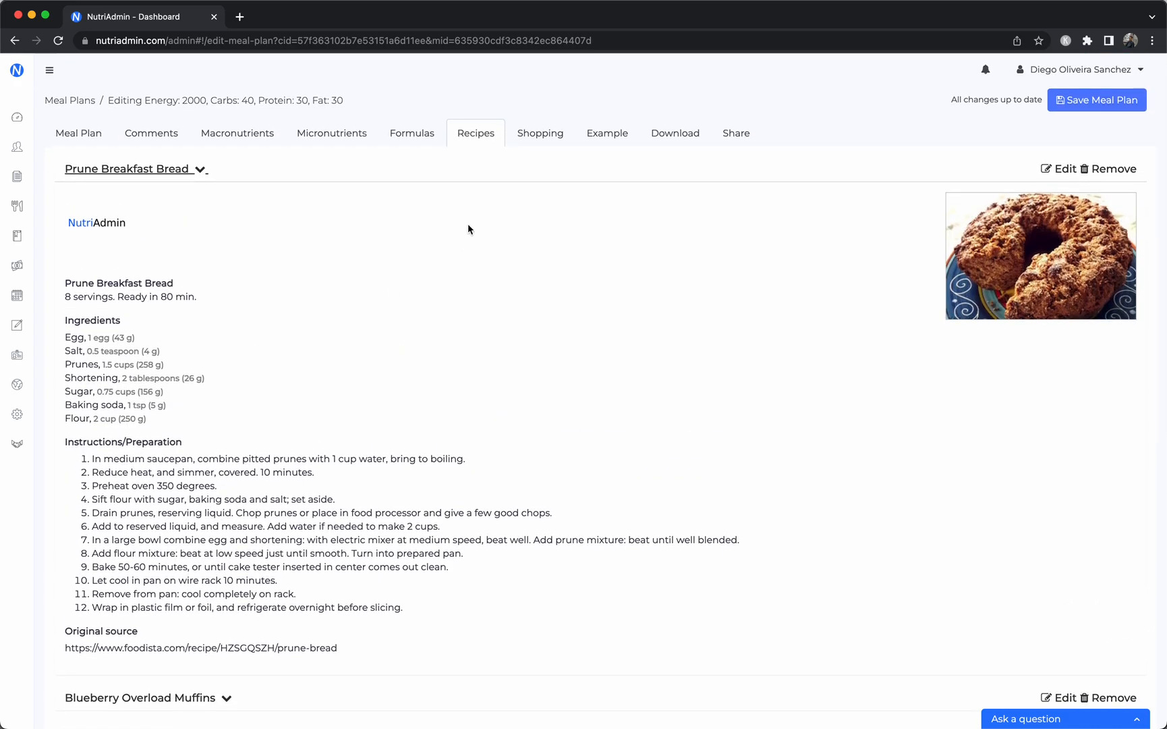
mouse_move(531, 179)
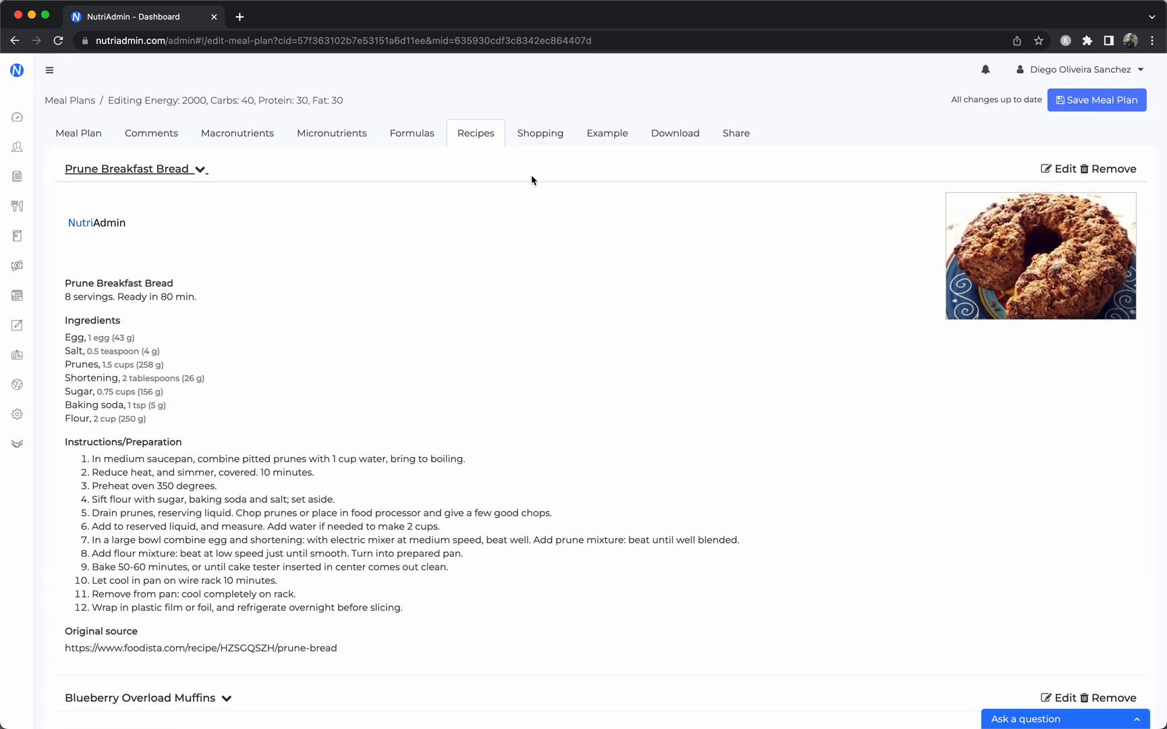
left_click(540, 132)
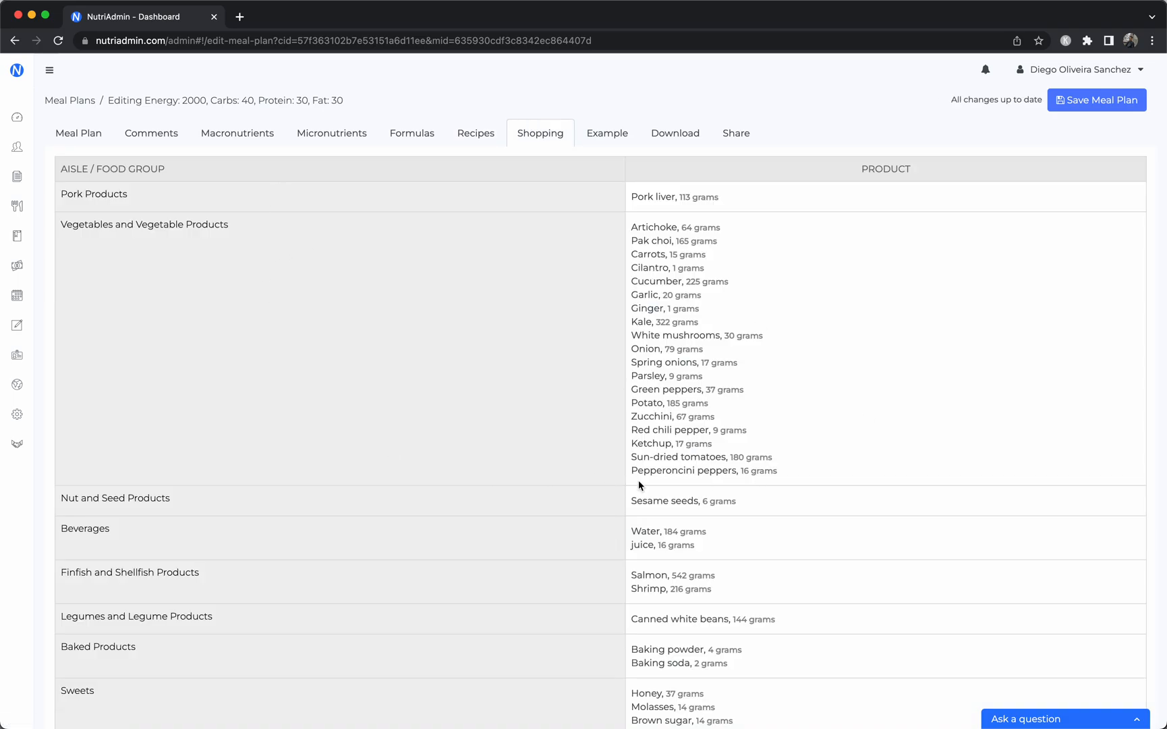
mouse_move(765, 533)
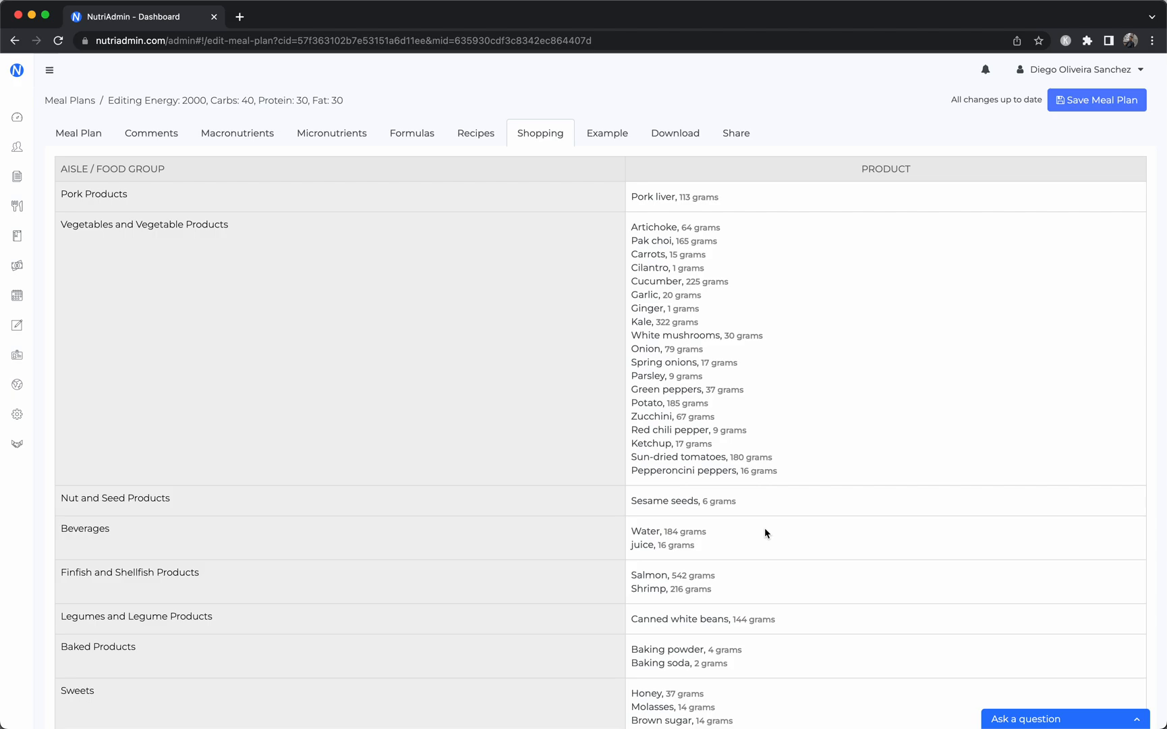
mouse_move(782, 409)
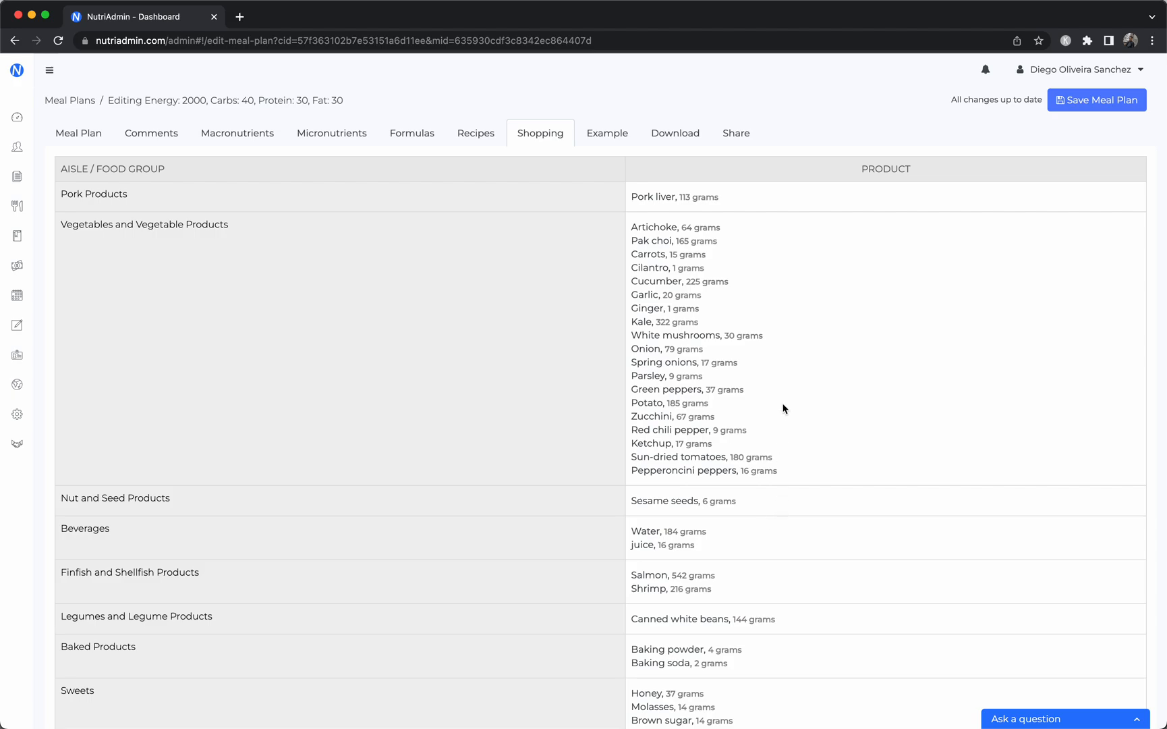
mouse_move(369, 719)
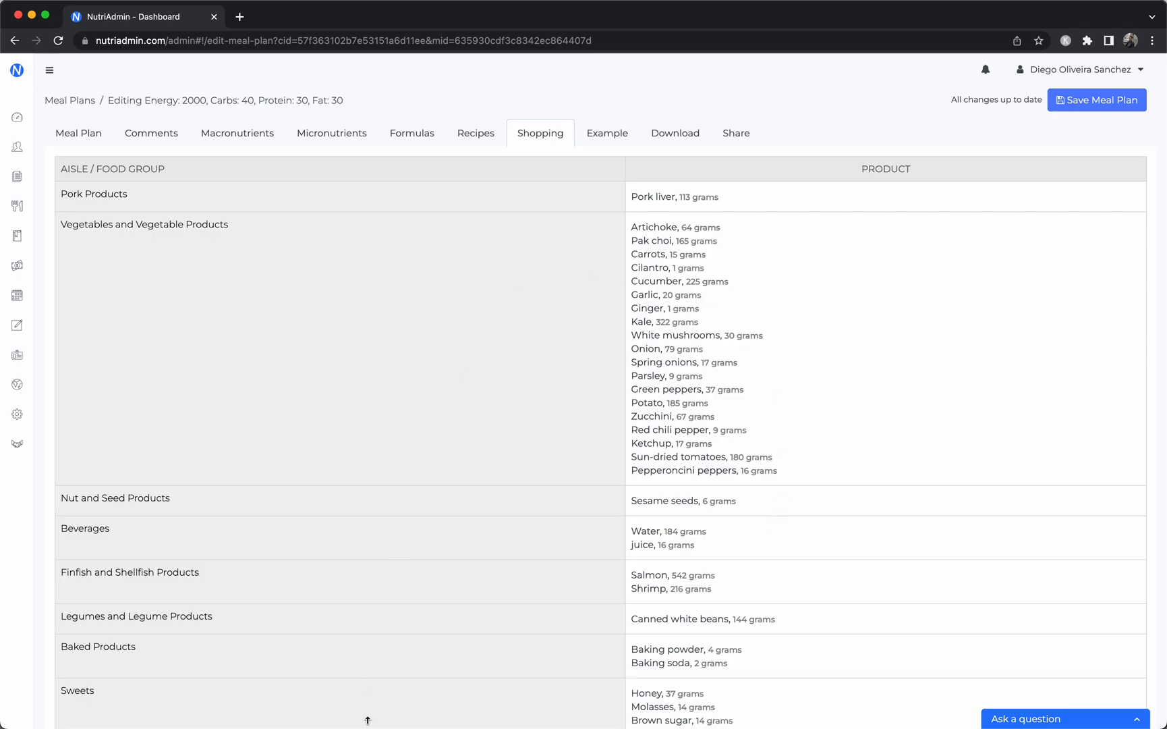
mouse_move(674, 134)
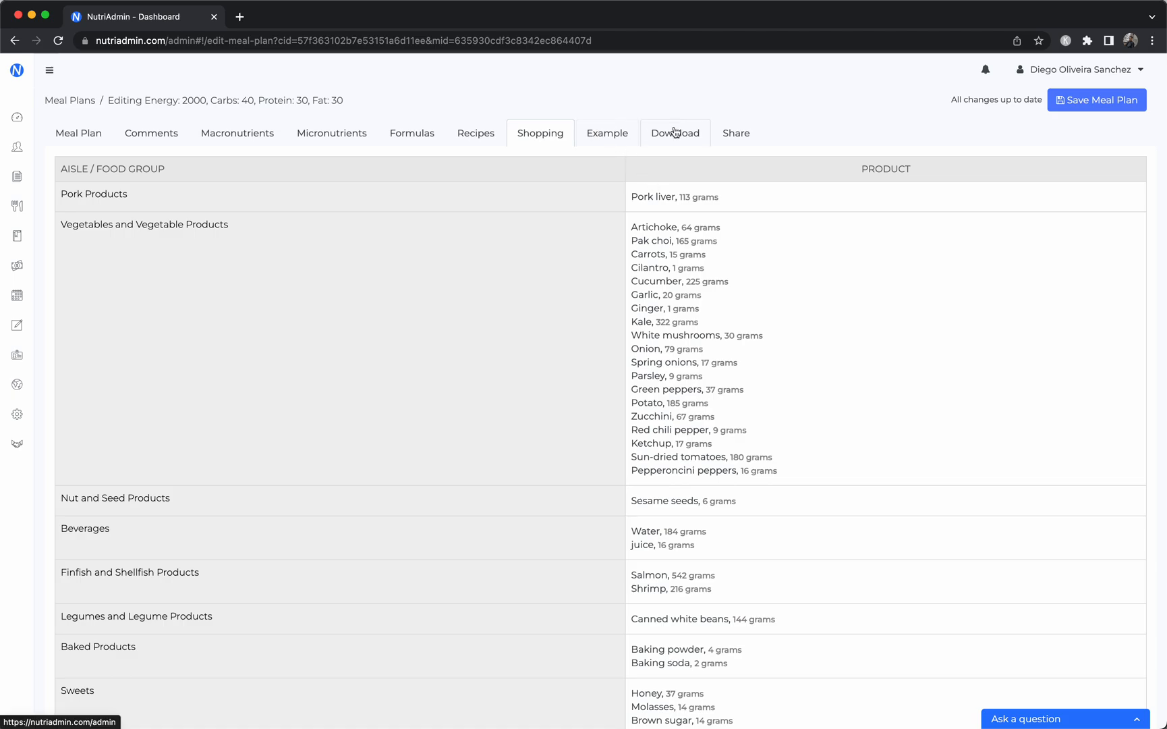
Step: Show the PDF download options with pre-checked plan sections
left_click(675, 132)
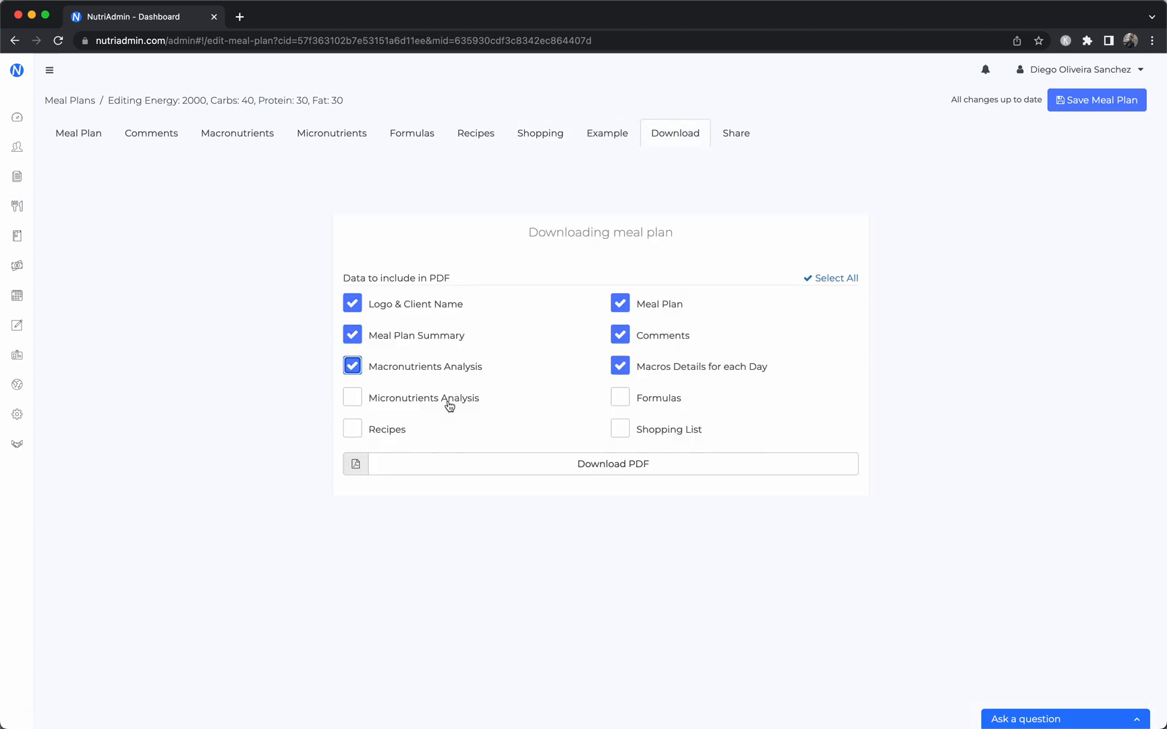
Step: Add Micronutrients Analysis to the PDF sections, review the Share options, and return to the Meal Plan view
left_click(352, 397)
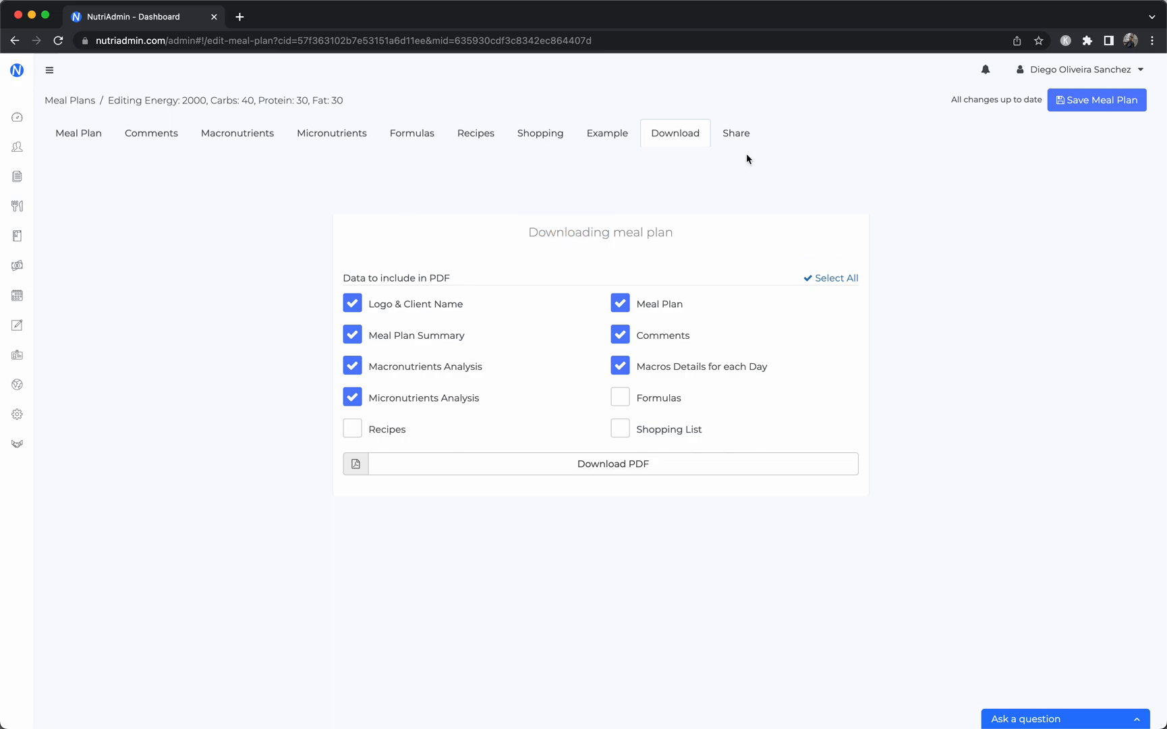
left_click(735, 134)
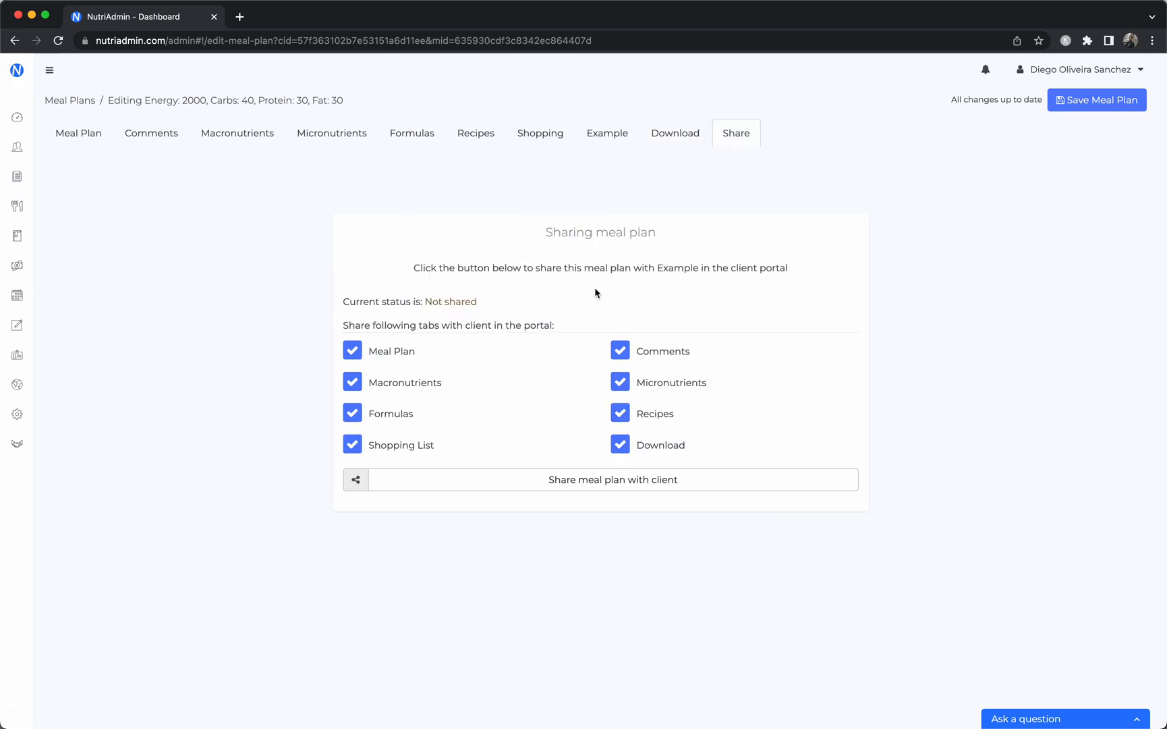
mouse_move(286, 311)
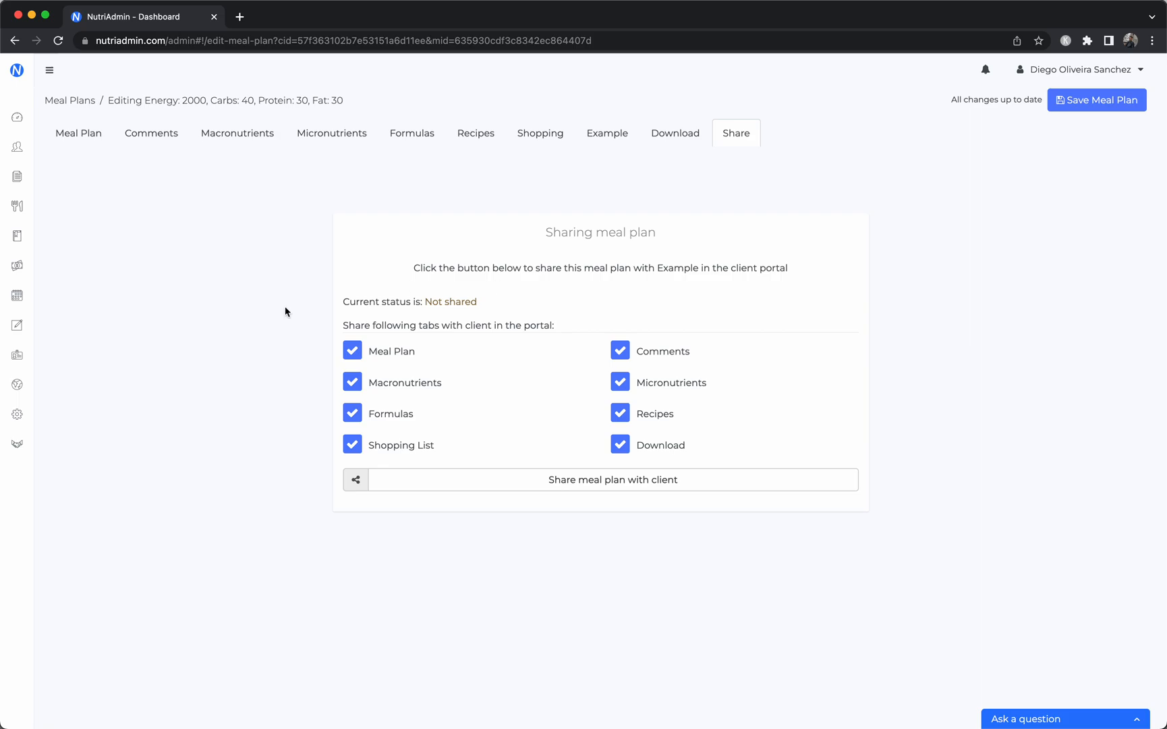
mouse_move(254, 259)
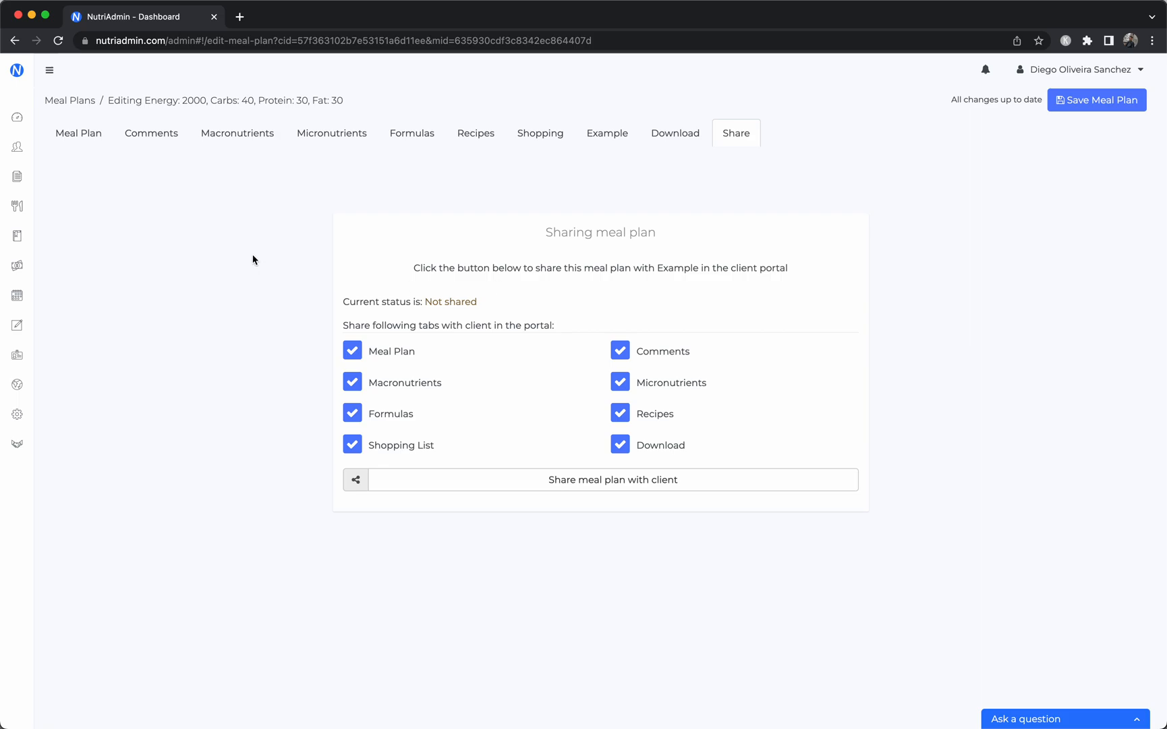
left_click(77, 132)
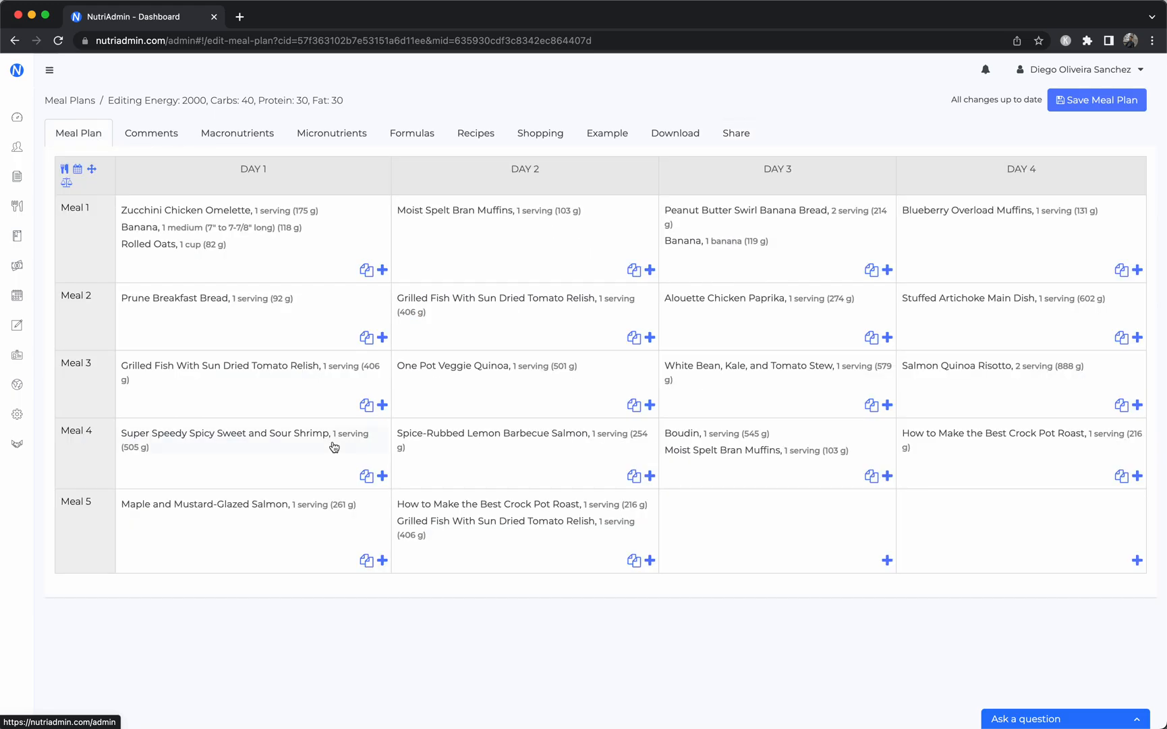
Step: Search the full food database for 'banana' from a Day 1 meal's add-food panel
left_click(382, 270)
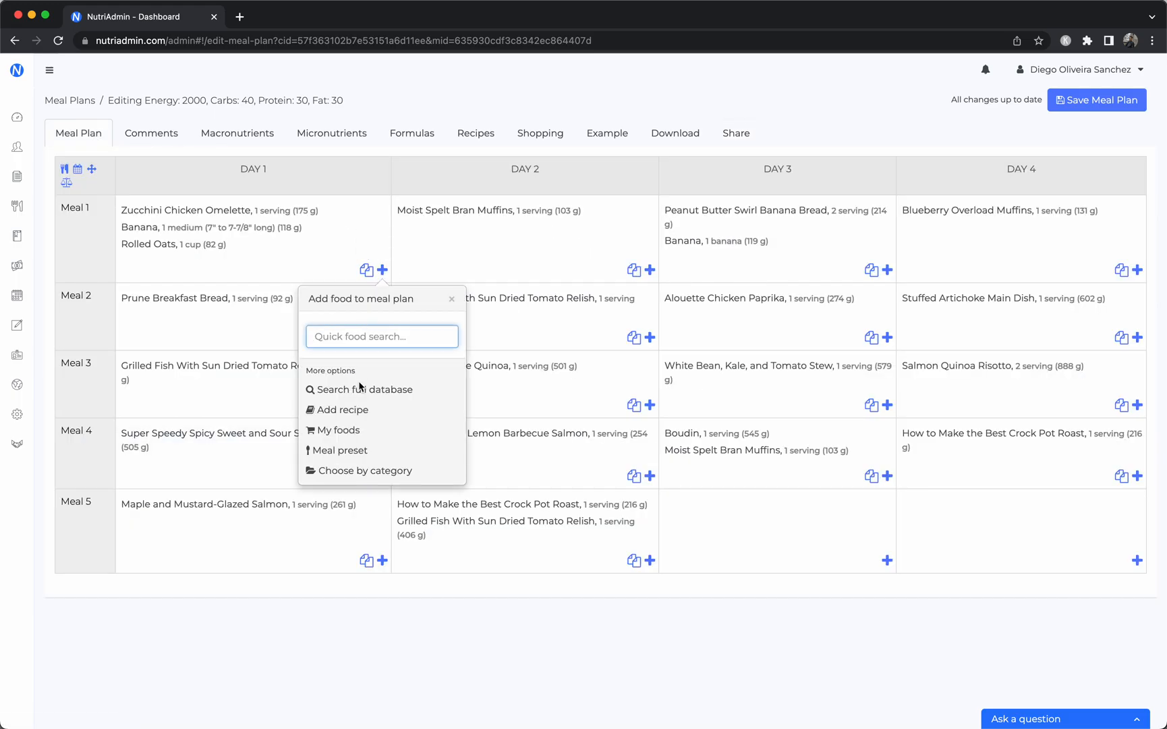
left_click(364, 389)
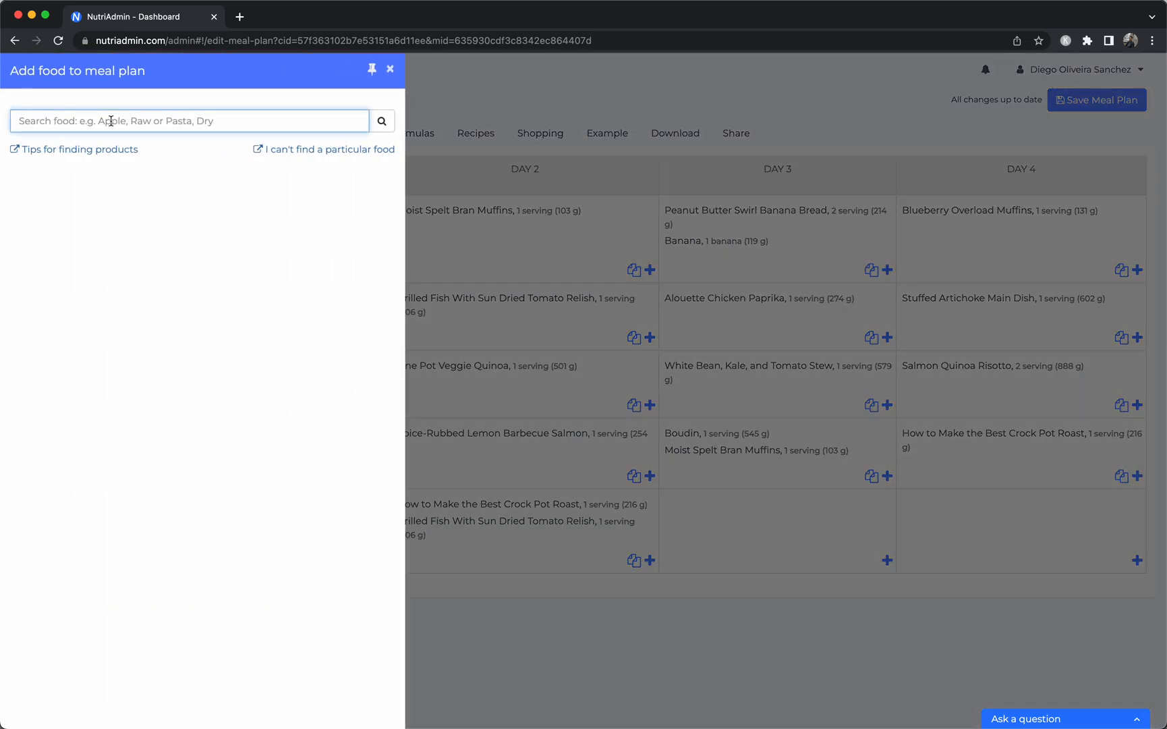
type("banana")
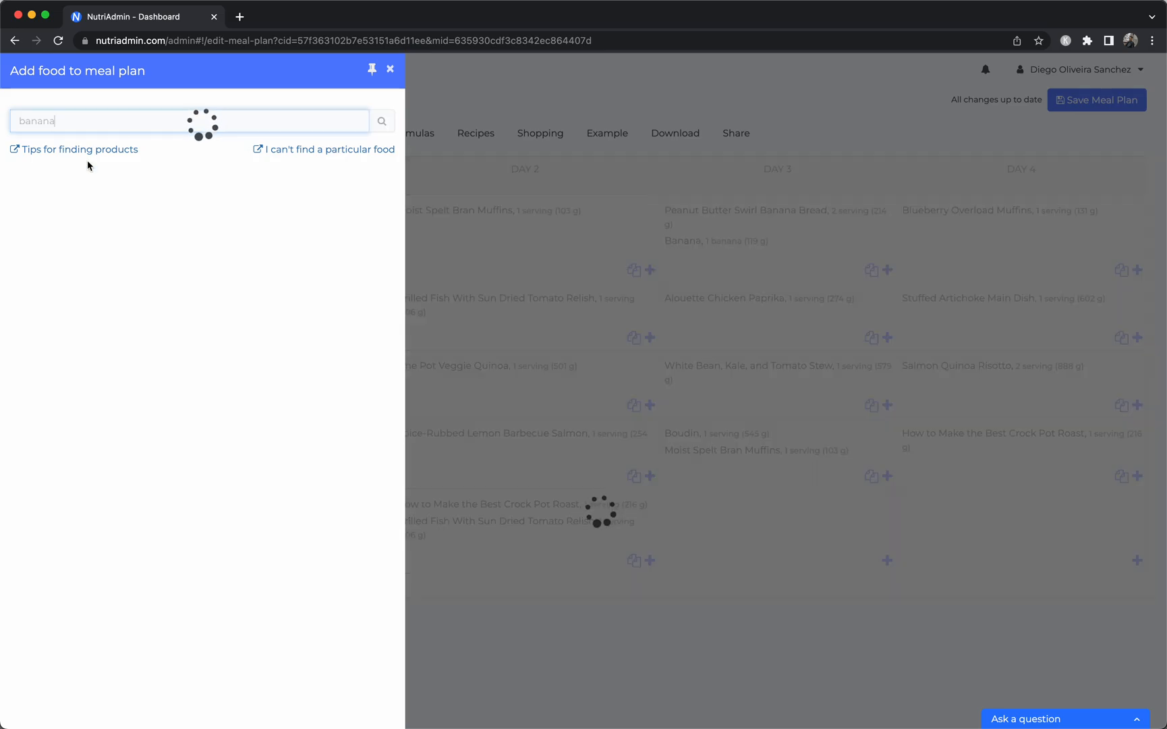
mouse_move(85, 194)
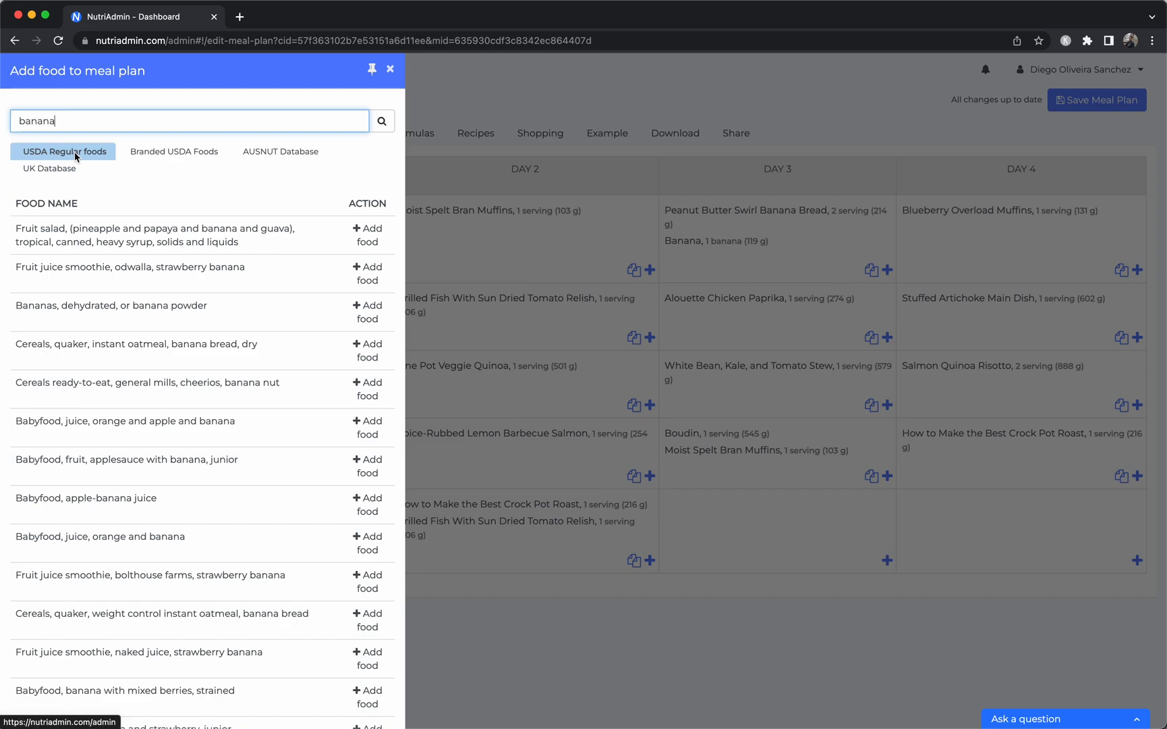
mouse_move(108, 160)
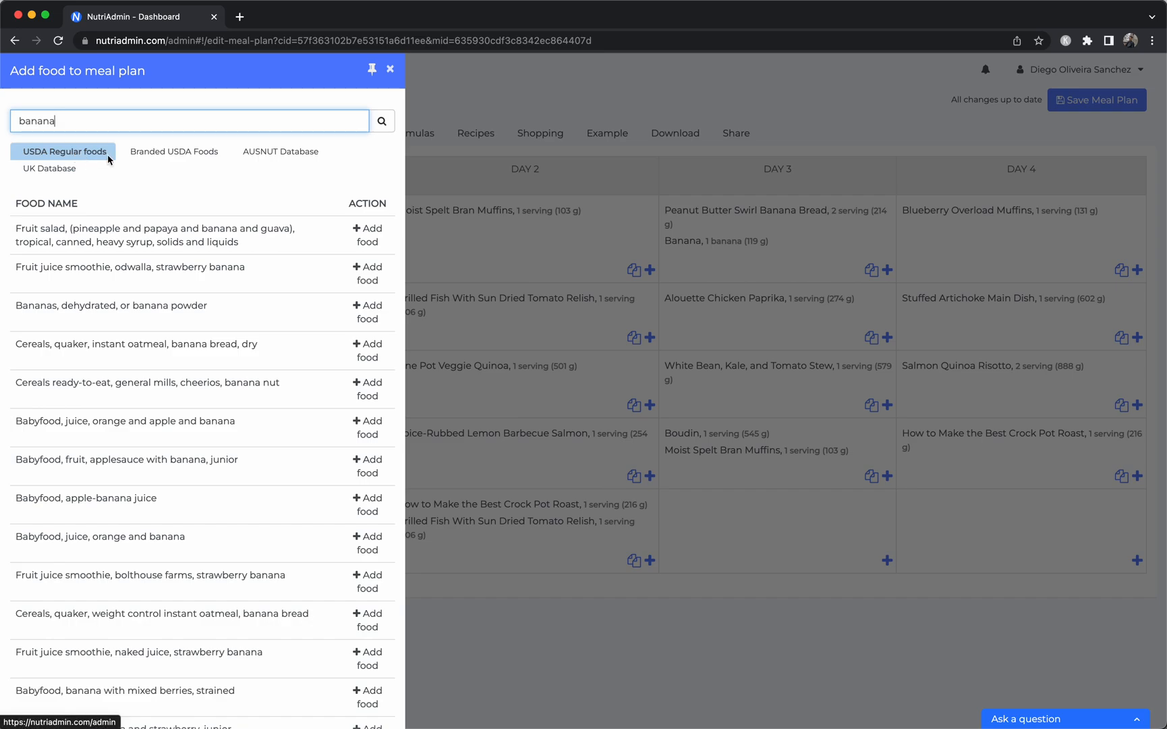
Step: Compare banana results in the Branded USDA, AUSNUT and UK databases, then close the panel
left_click(174, 151)
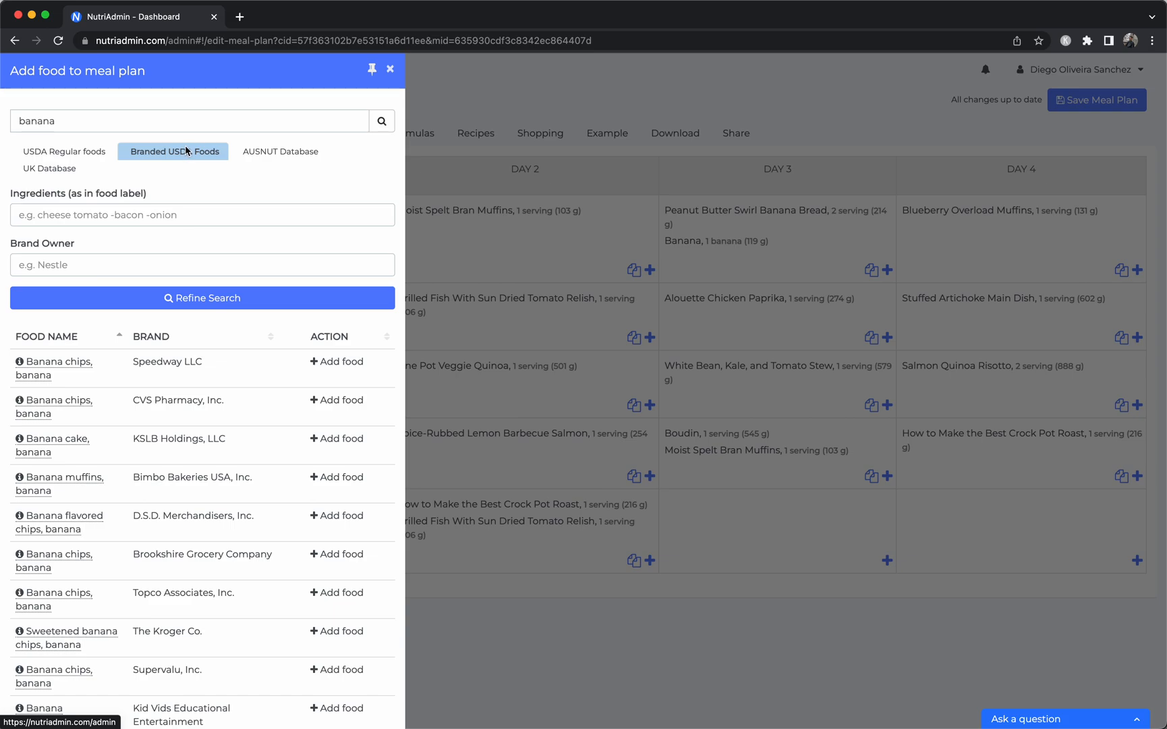
left_click(281, 151)
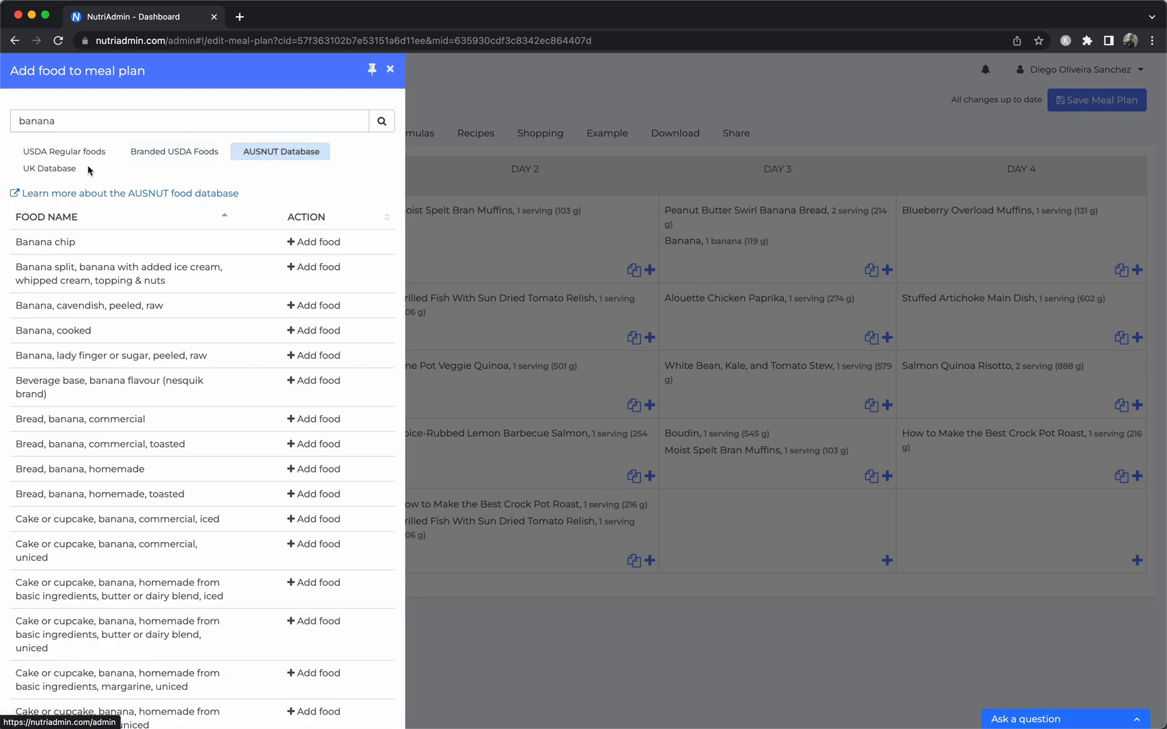
left_click(48, 168)
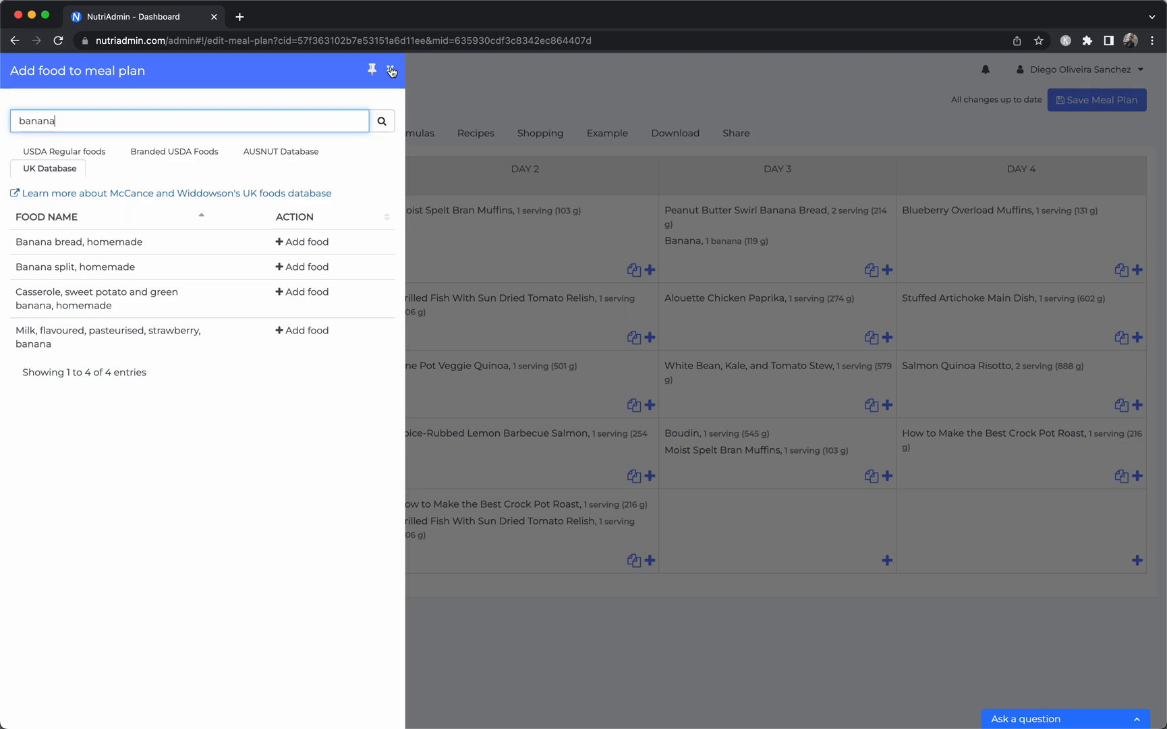
left_click(392, 68)
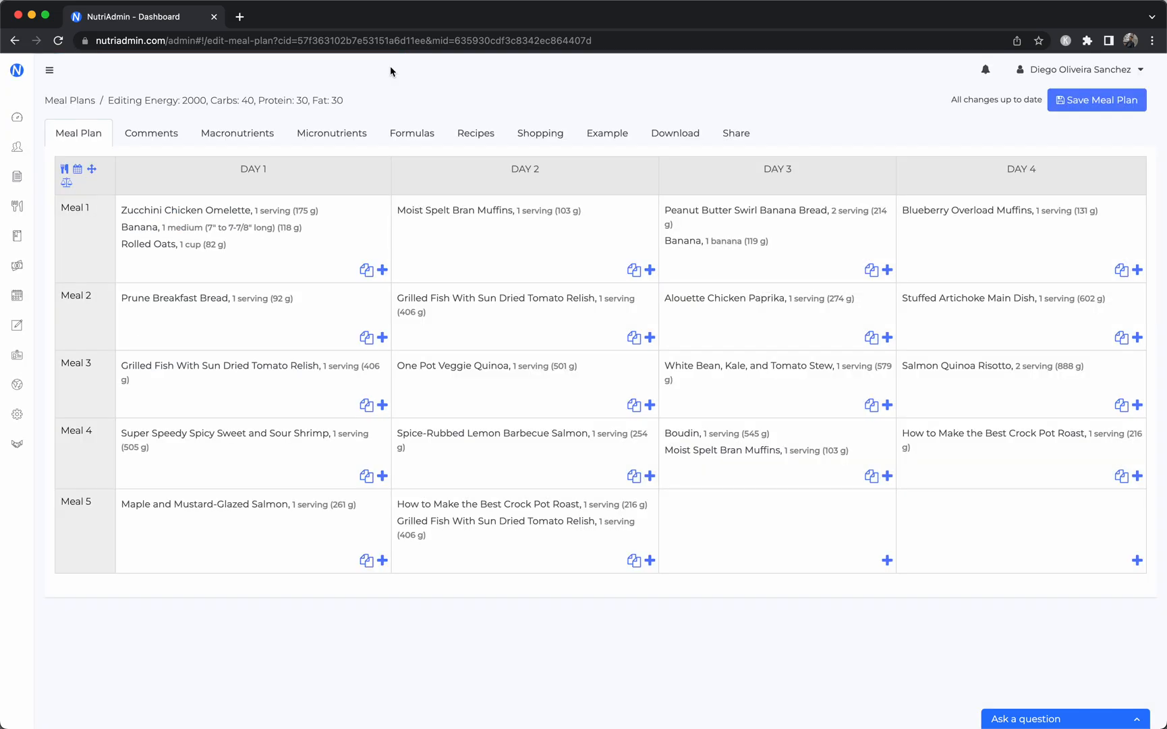
mouse_move(344, 232)
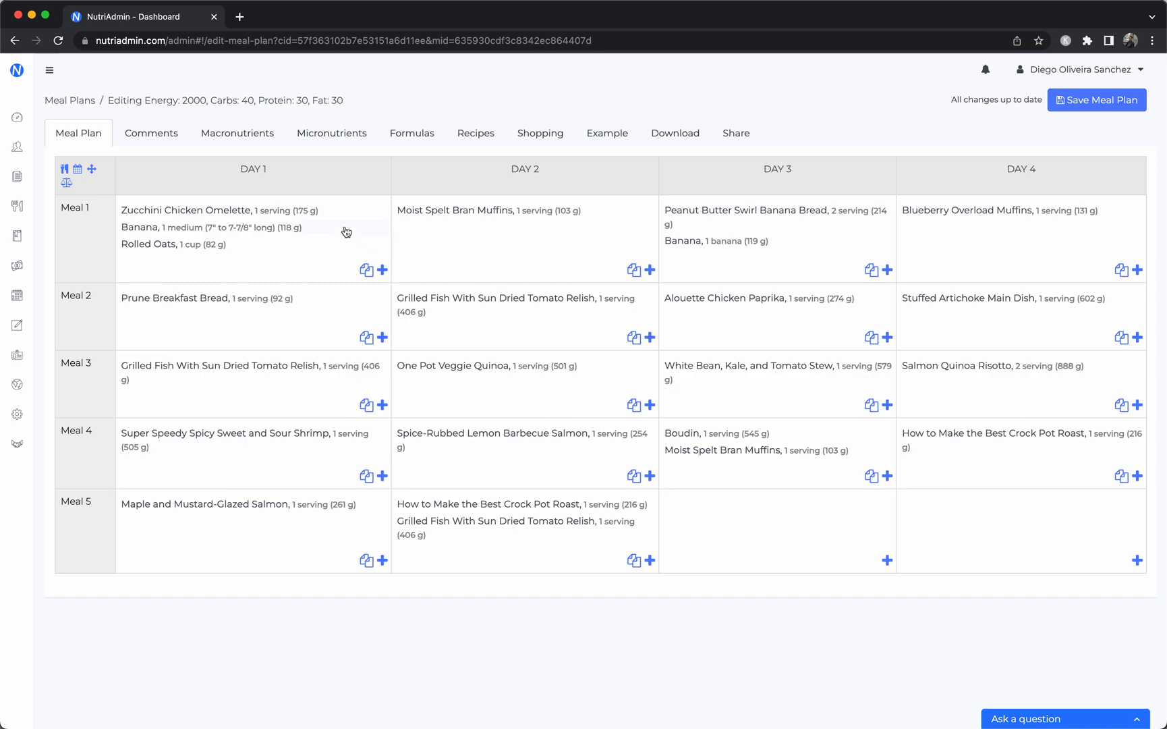
mouse_move(498, 425)
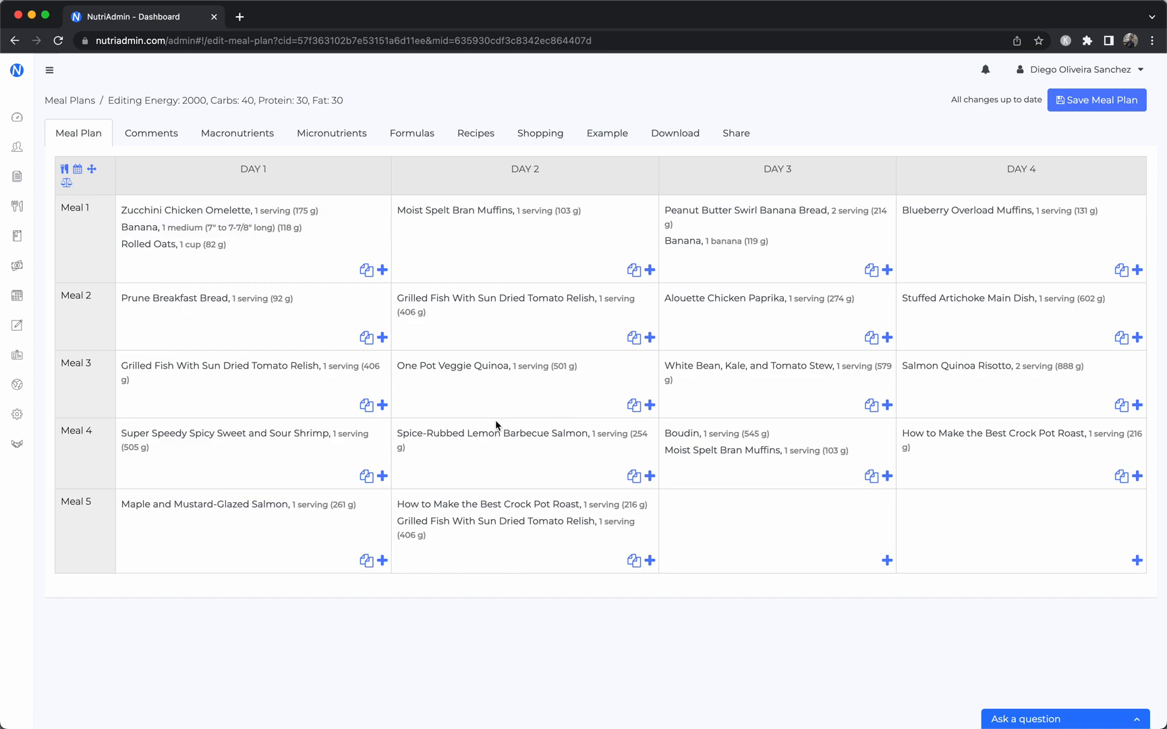
mouse_move(448, 628)
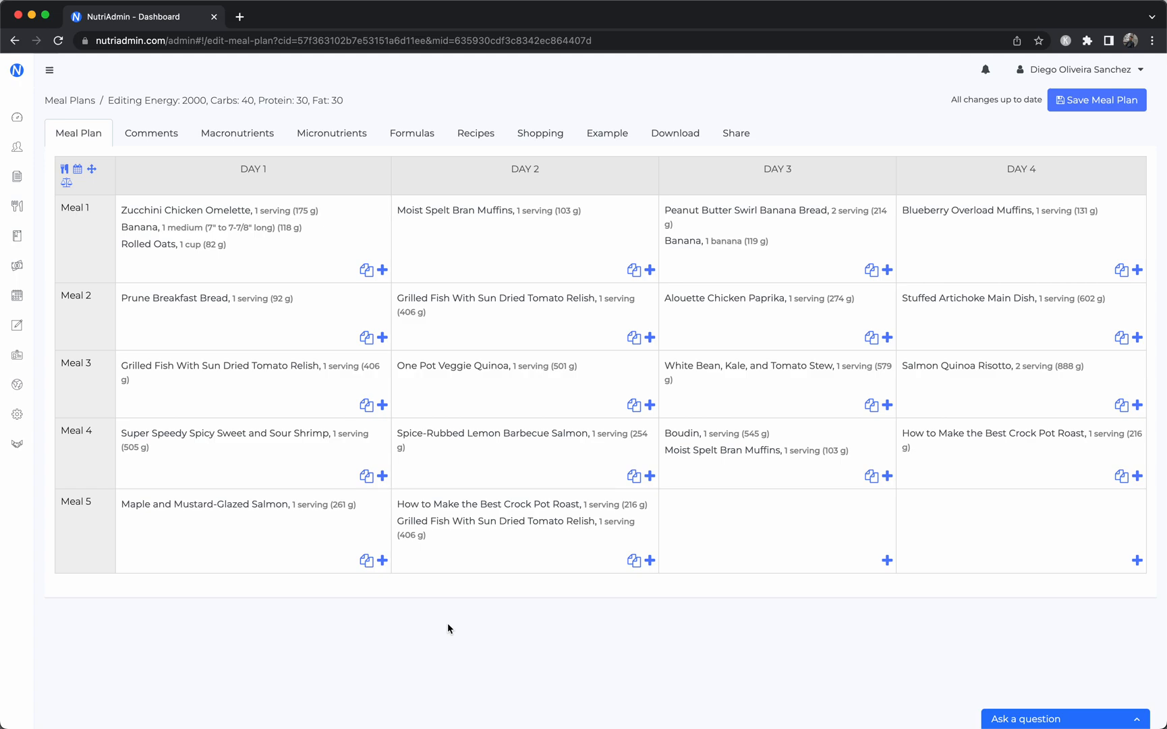
mouse_move(320, 588)
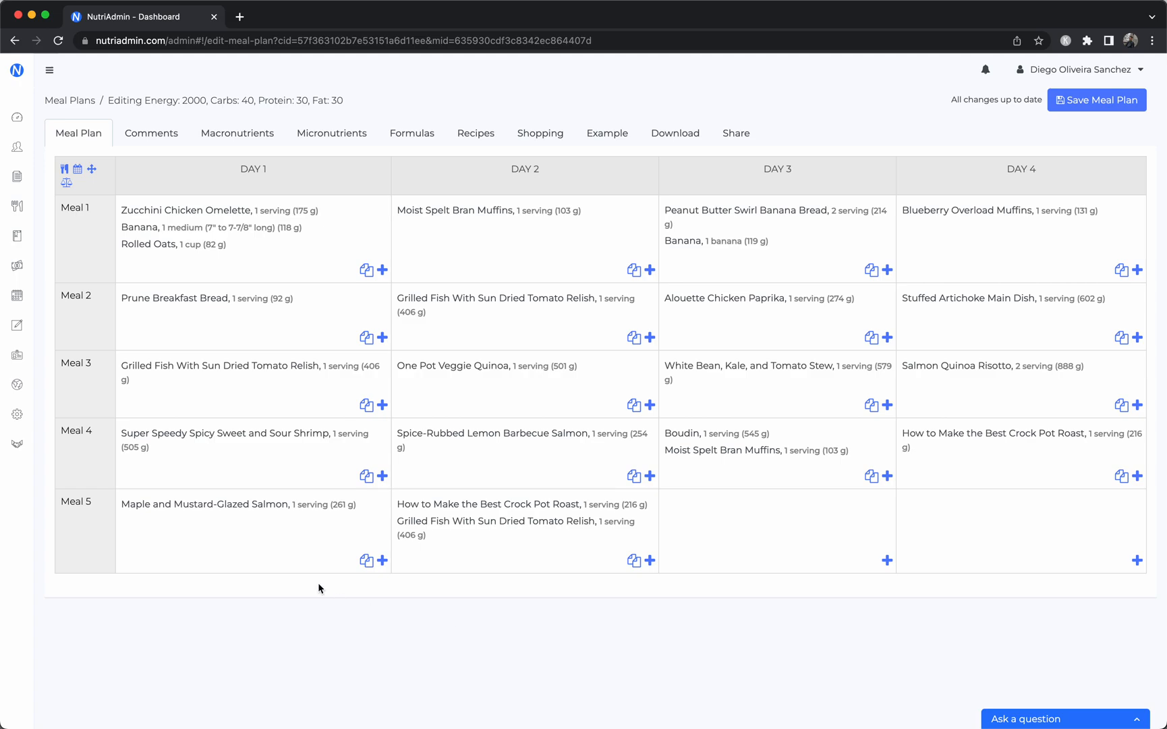
mouse_move(762, 645)
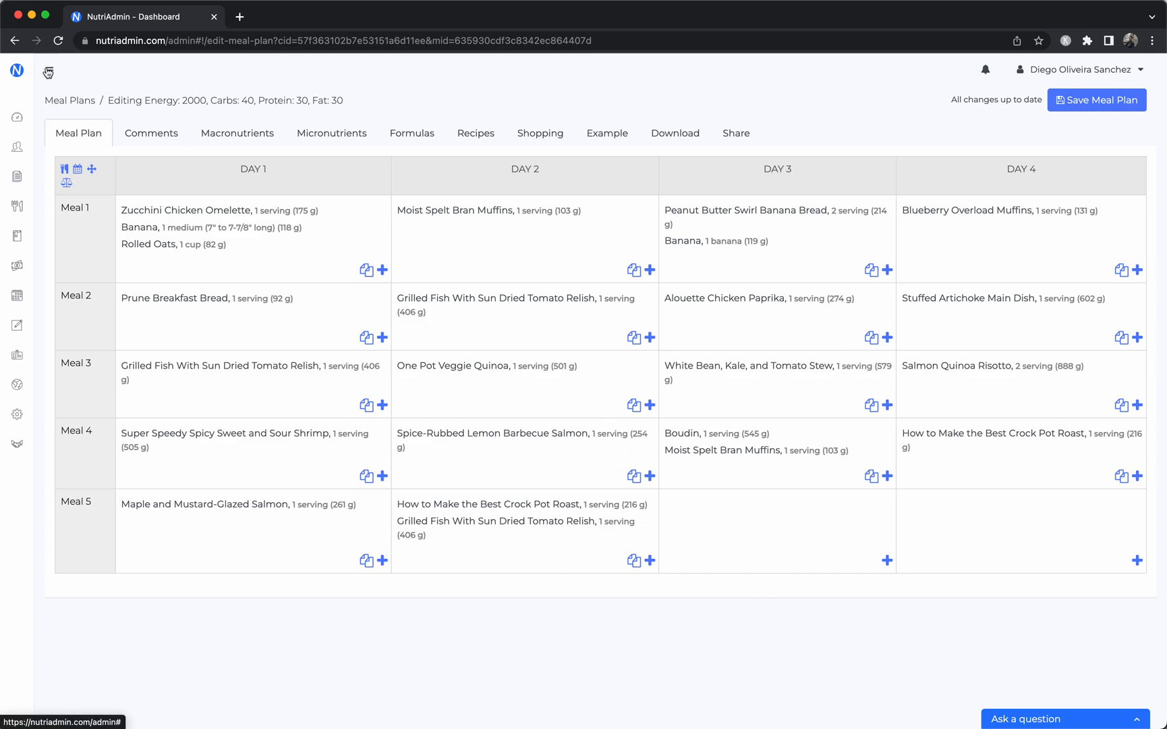
Step: Expand the main navigation menu beside the 4-day meal plan
left_click(47, 73)
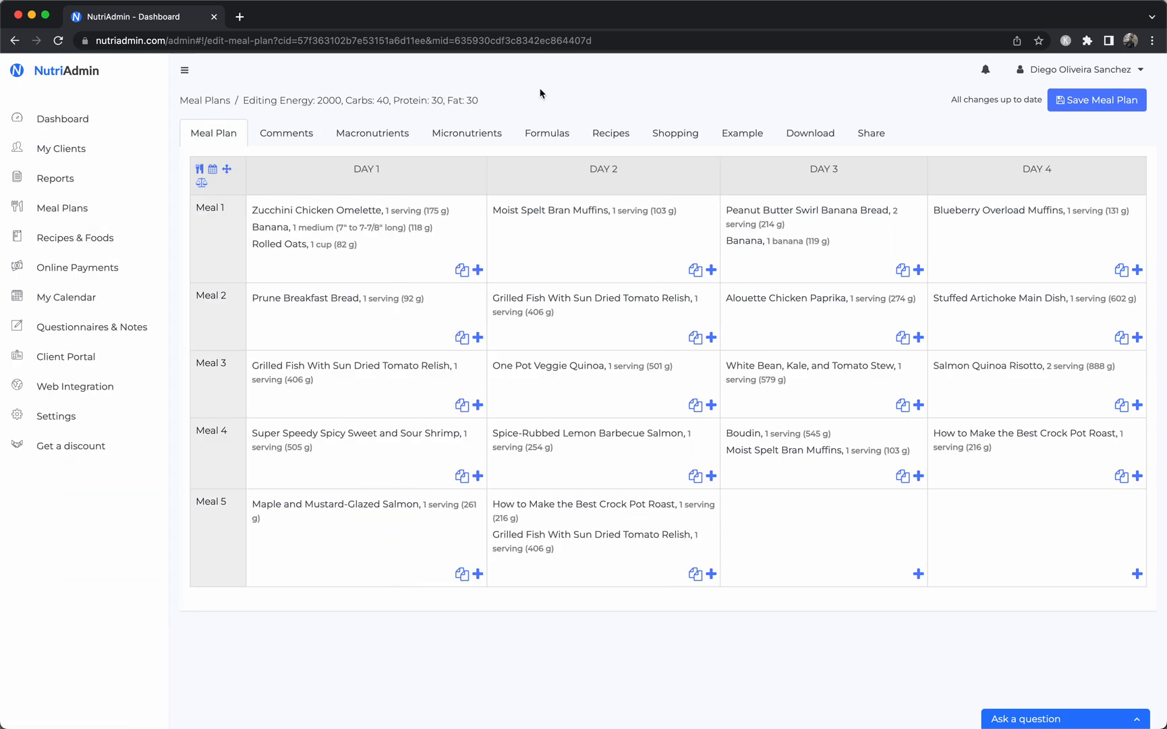
mouse_move(524, 236)
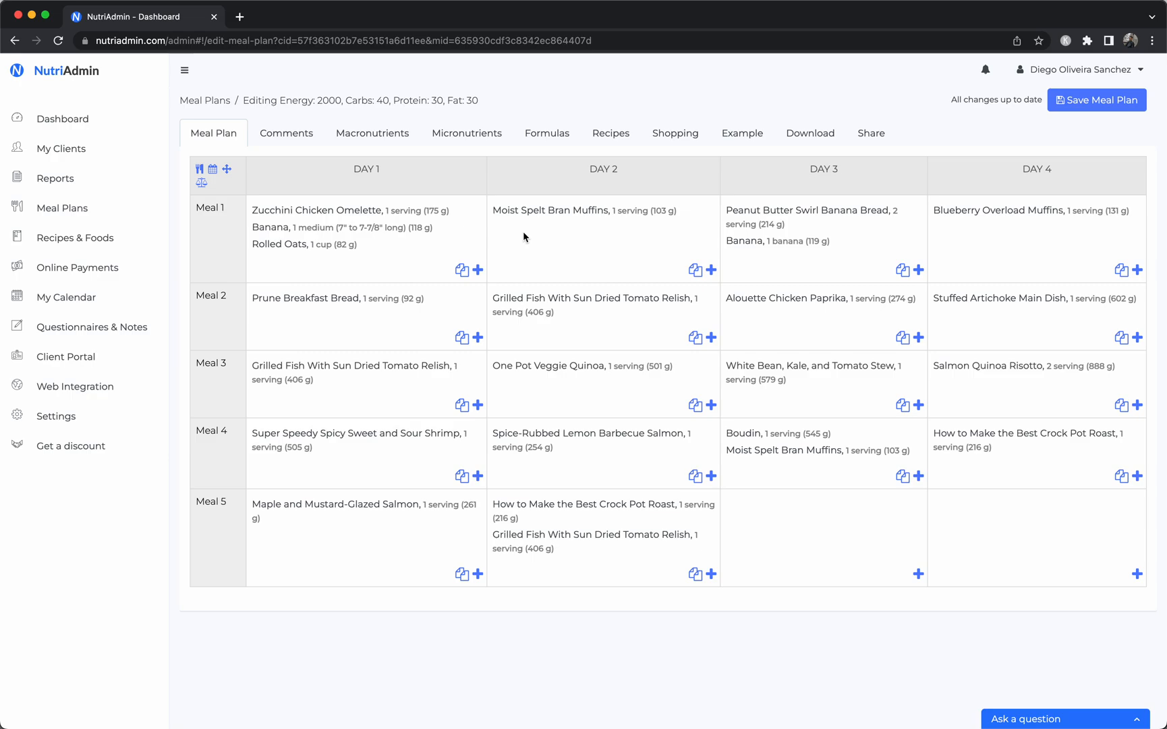
mouse_move(538, 263)
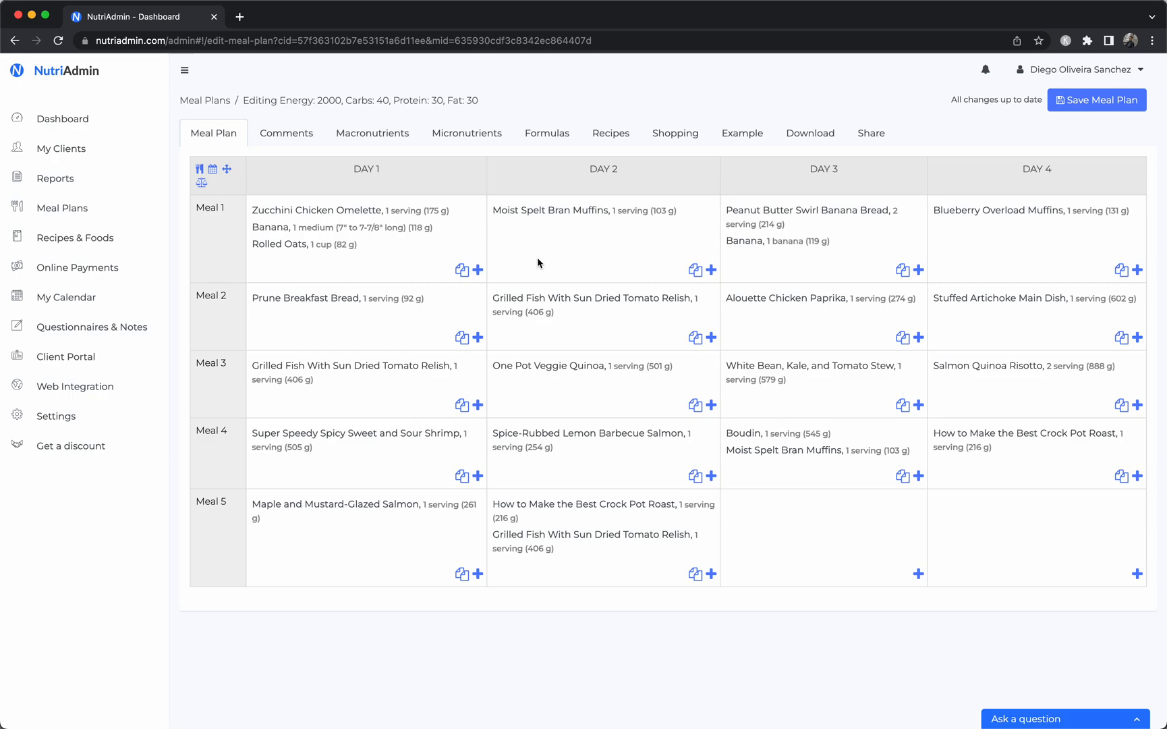
mouse_move(716, 180)
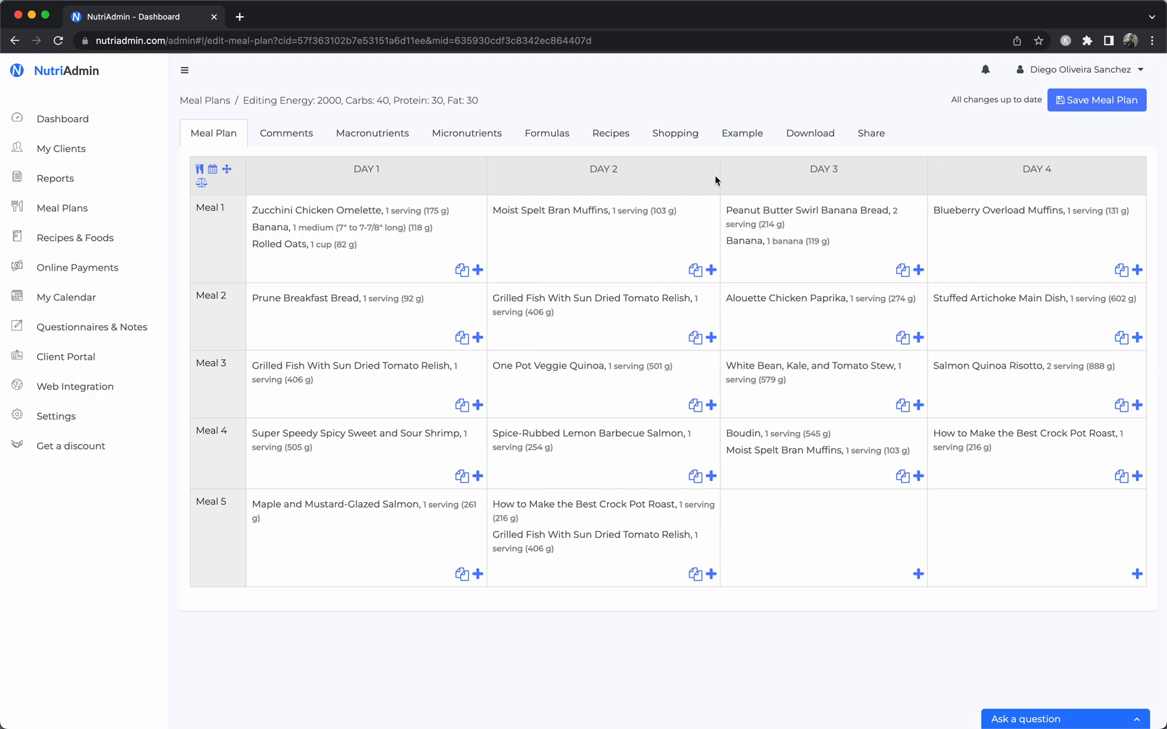
mouse_move(829, 568)
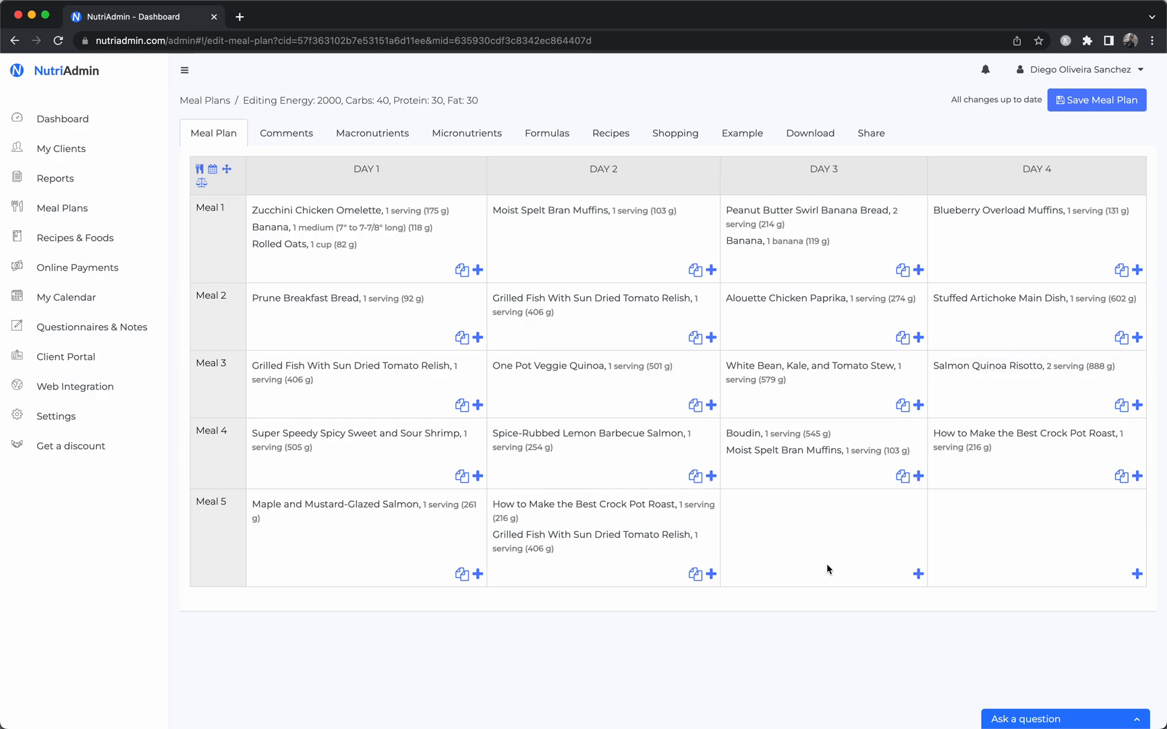
mouse_move(711, 649)
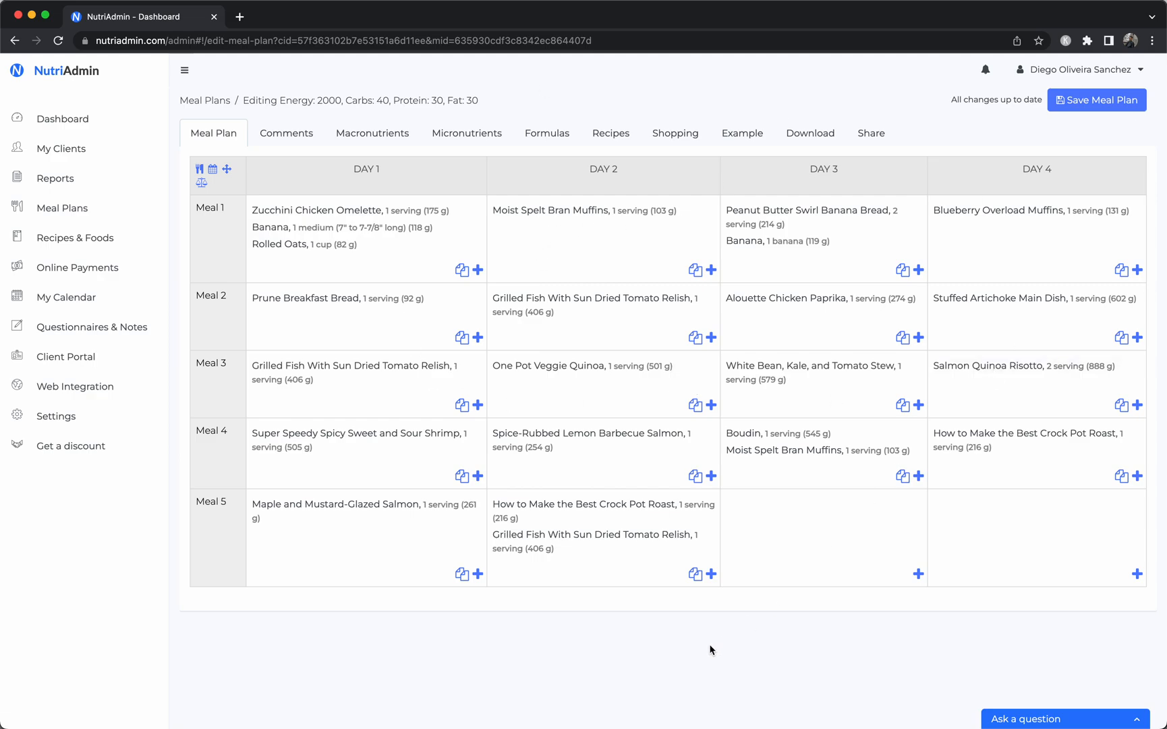
mouse_move(461, 574)
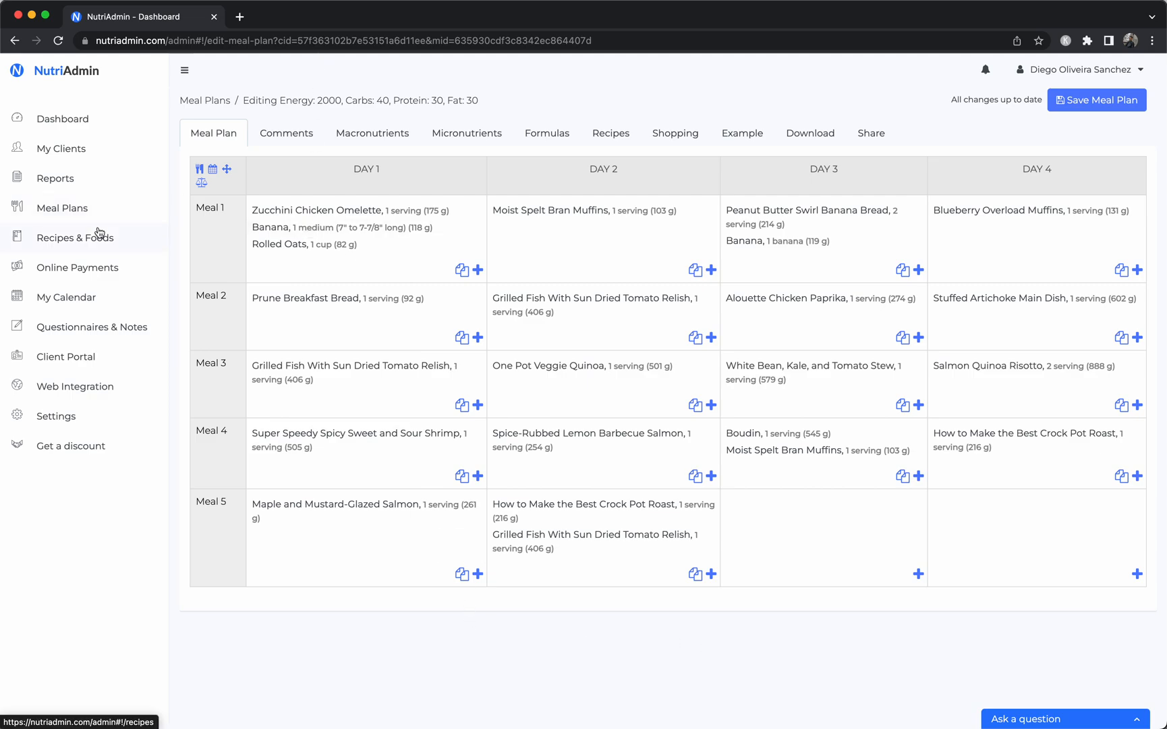
mouse_move(116, 175)
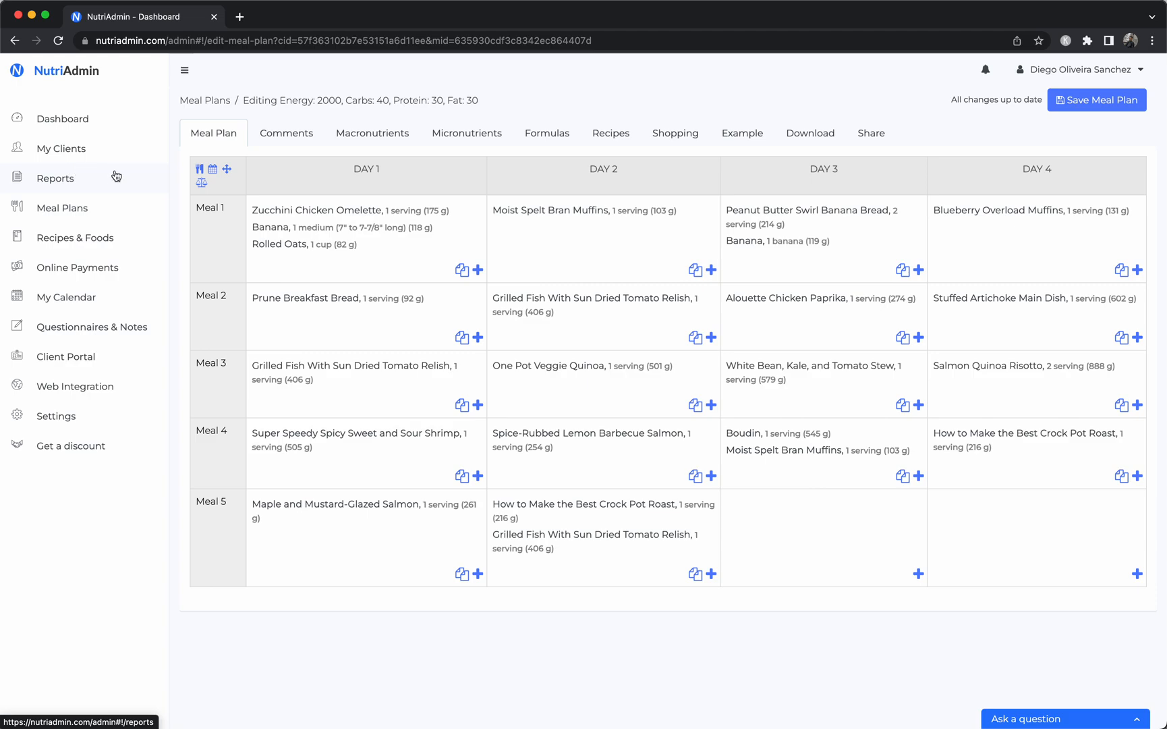
mouse_move(93, 327)
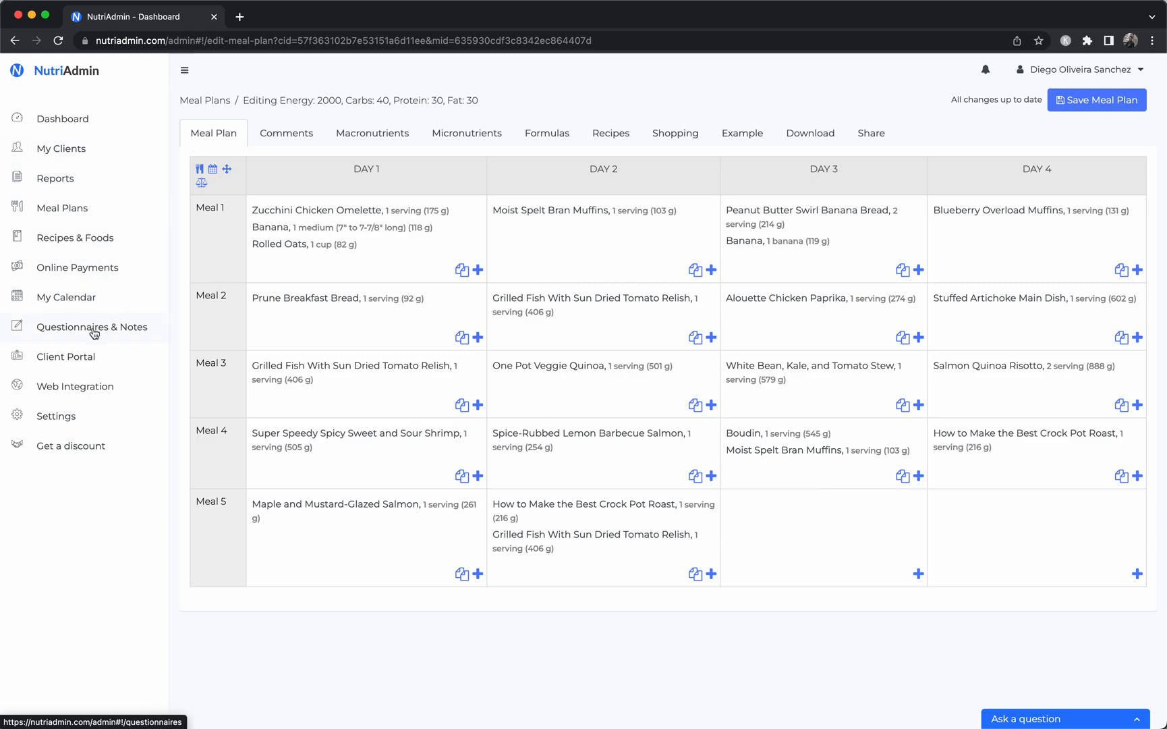
mouse_move(161, 566)
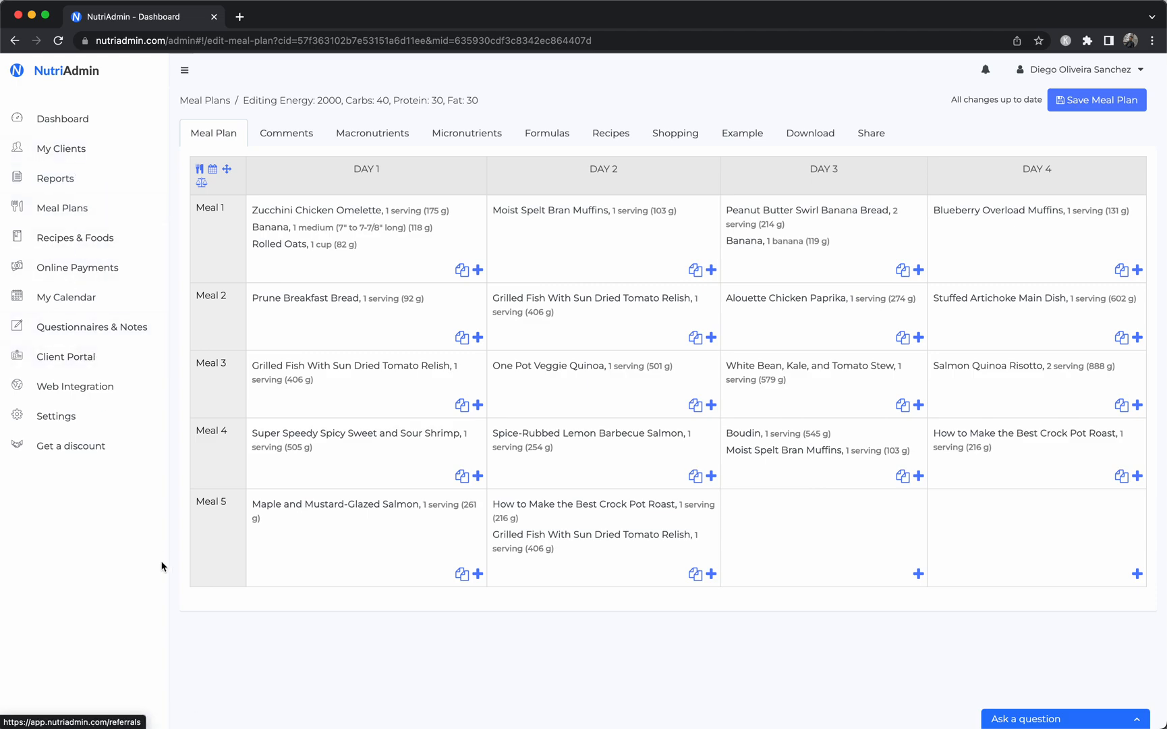
mouse_move(713, 618)
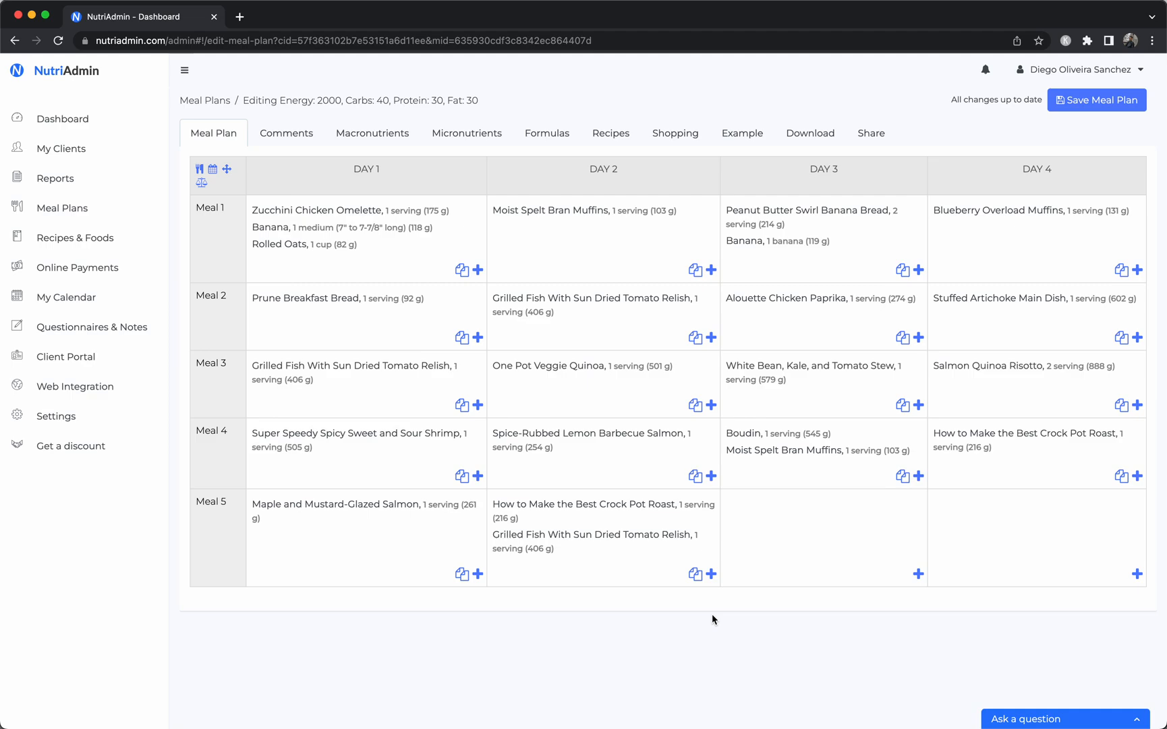
mouse_move(652, 620)
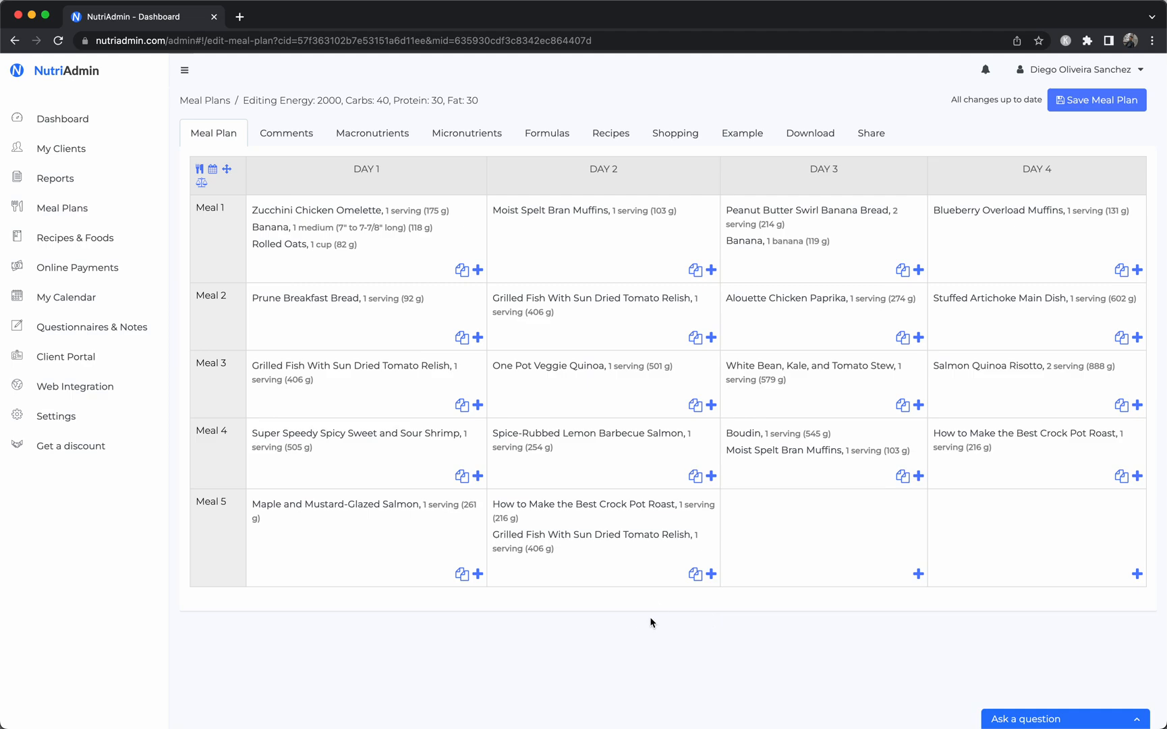
mouse_move(793, 610)
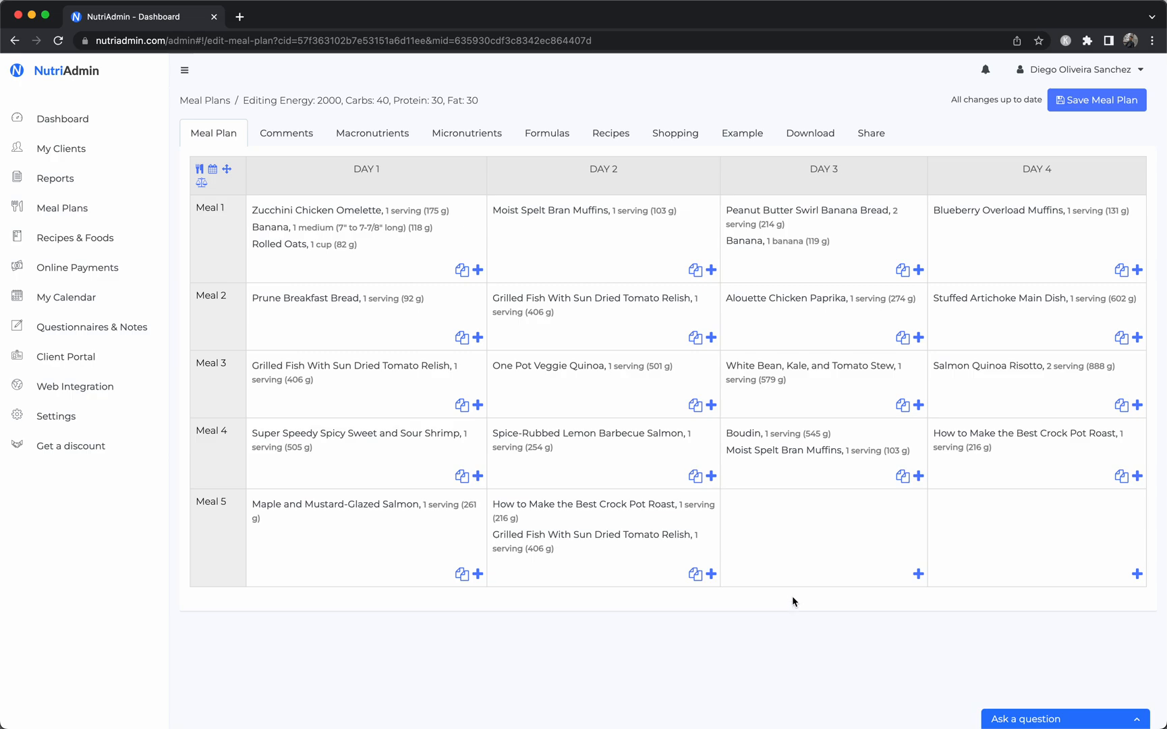
mouse_move(1026, 671)
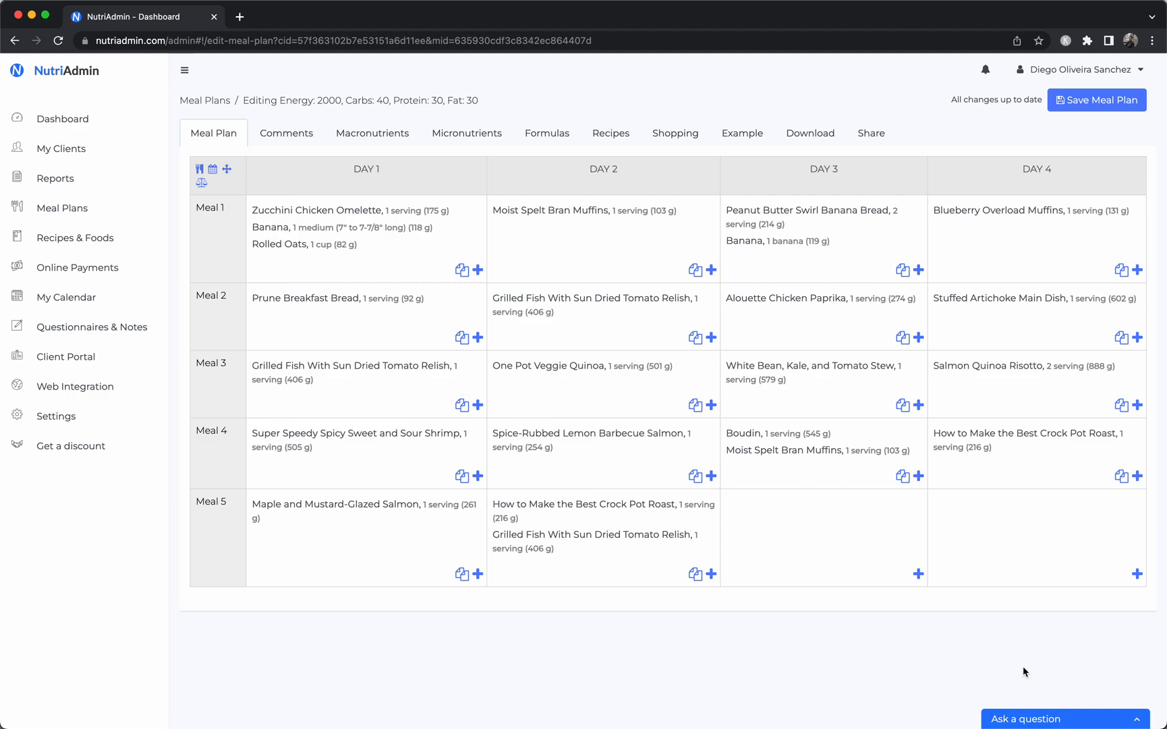
mouse_move(1031, 676)
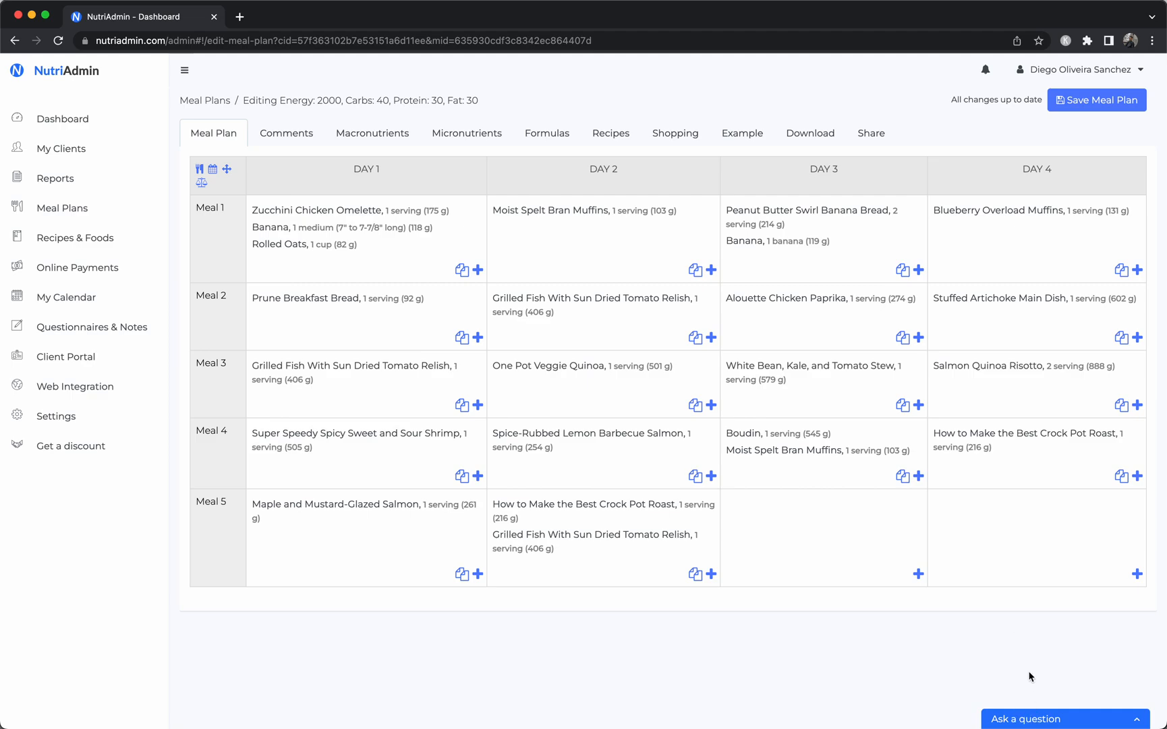
mouse_move(590, 621)
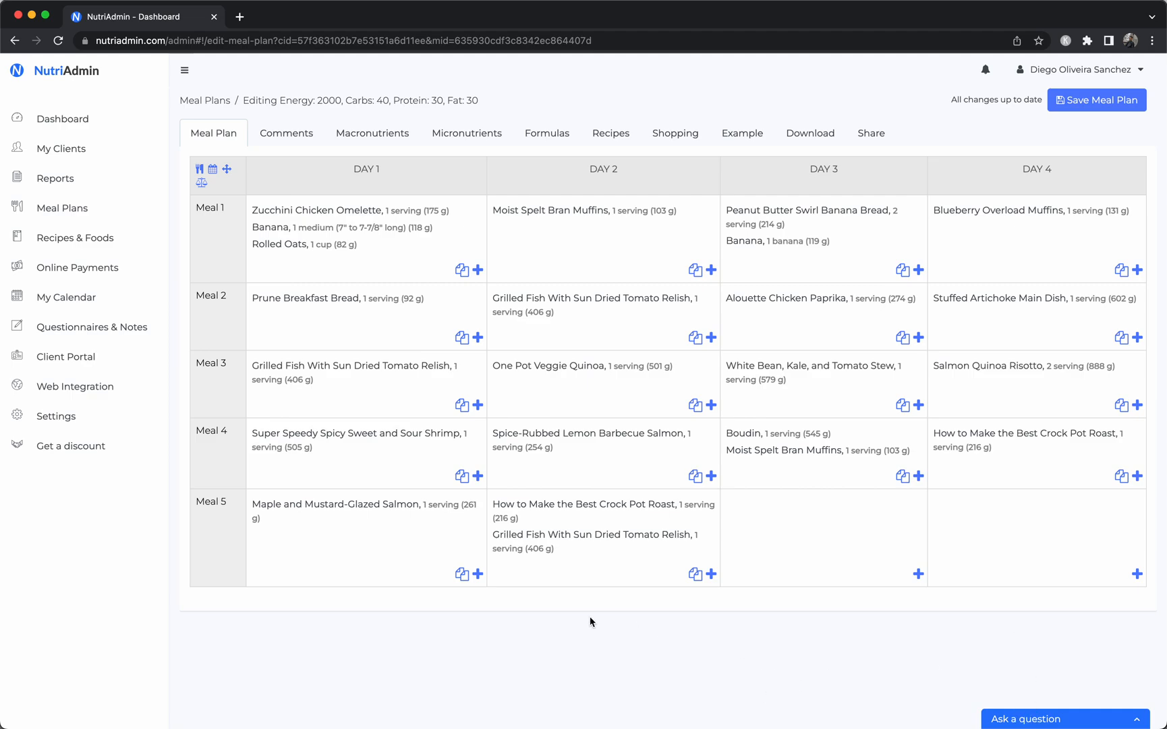
mouse_move(825, 62)
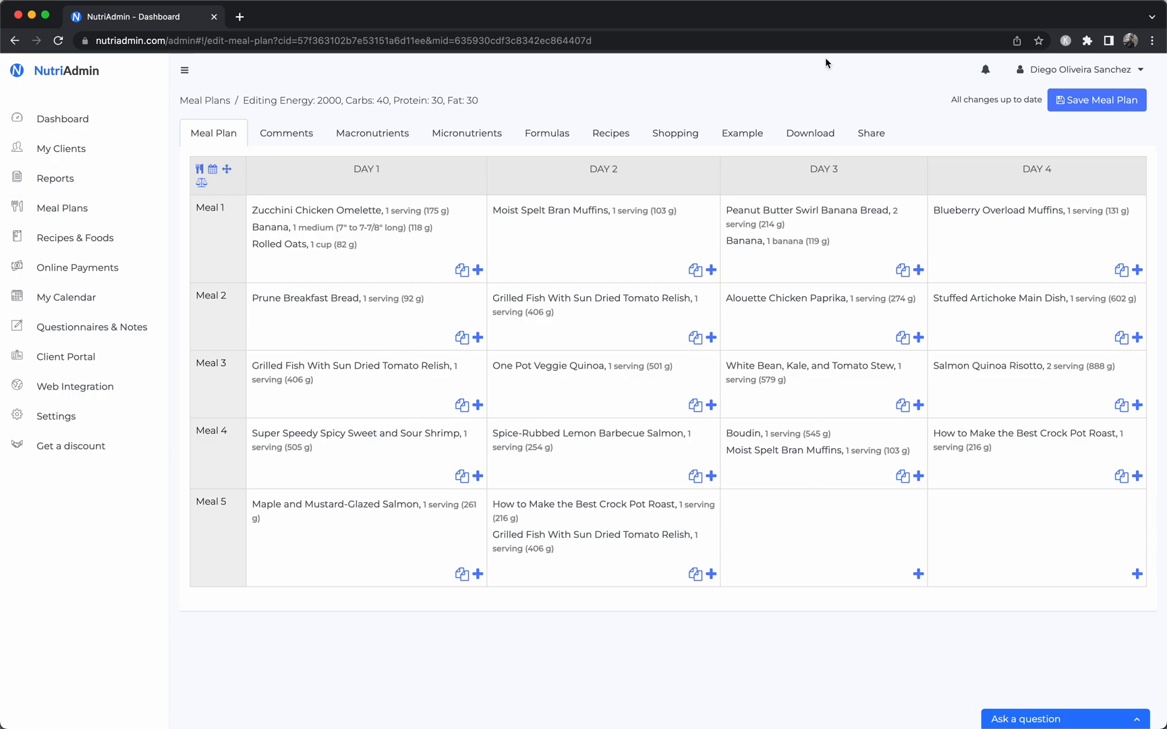